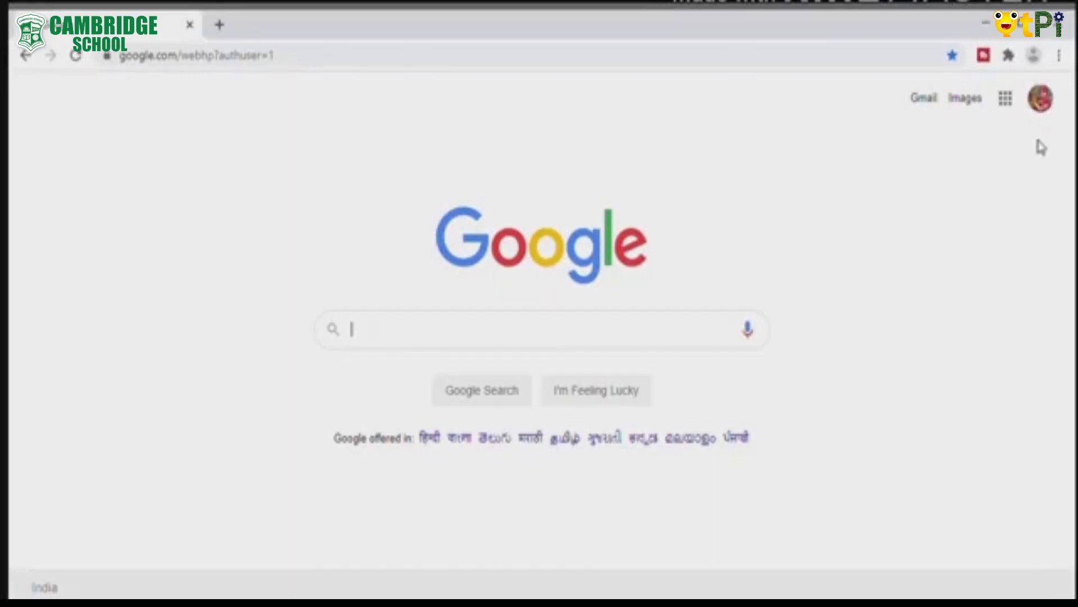
pyautogui.moveTo(1035, 135)
pyautogui.write('stemdesi.in')
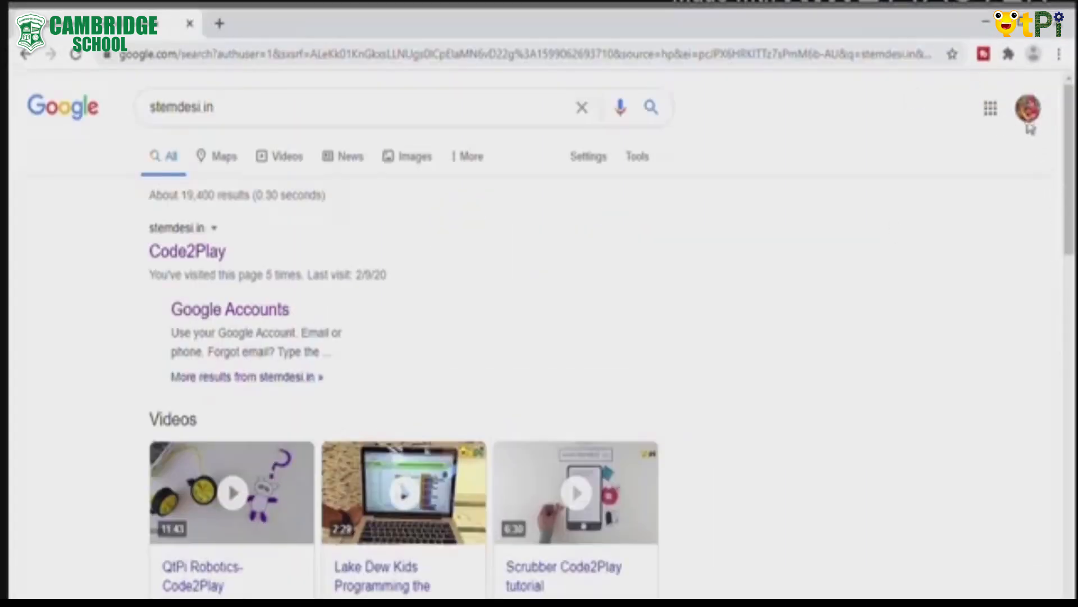
# Open the stemdesi.in Code2Play site from the Google search results
pyautogui.click(187, 251)
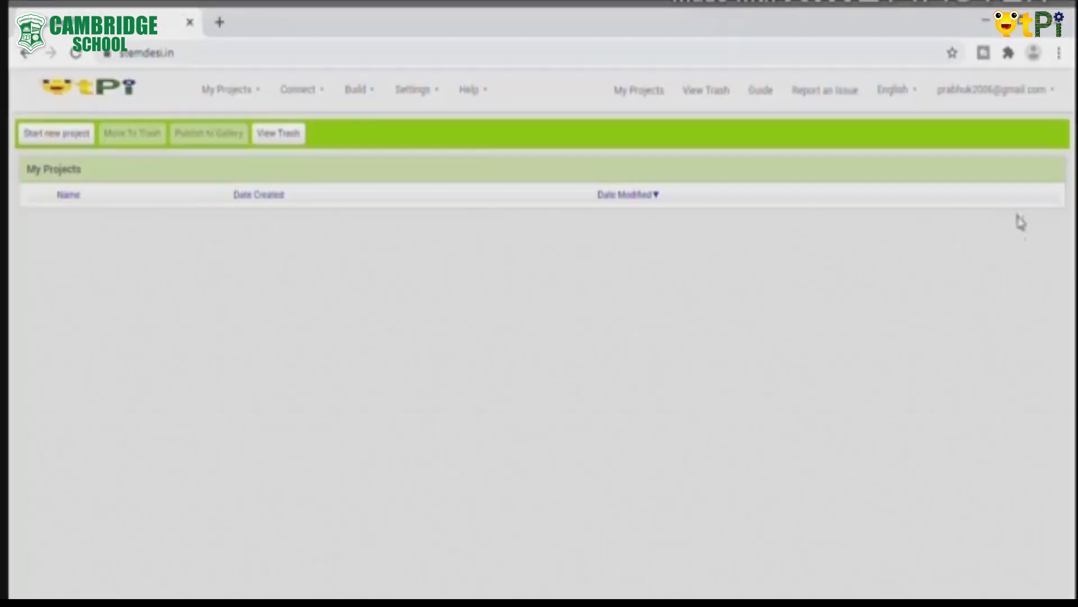
pyautogui.moveTo(1032, 126)
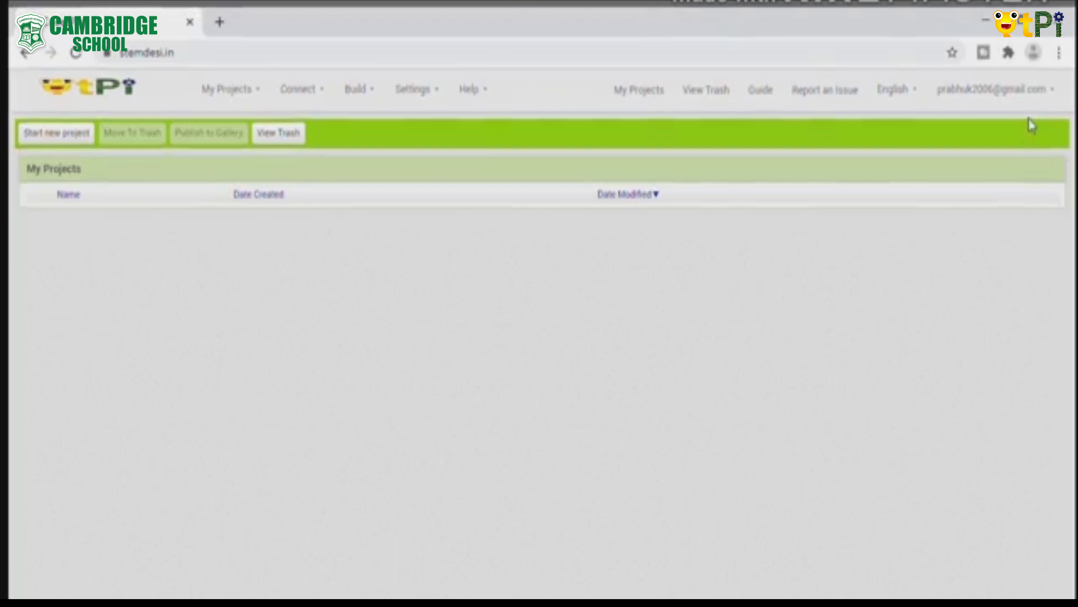
# Create a project named backgroundcolortwist and open it in the designer
pyautogui.click(56, 132)
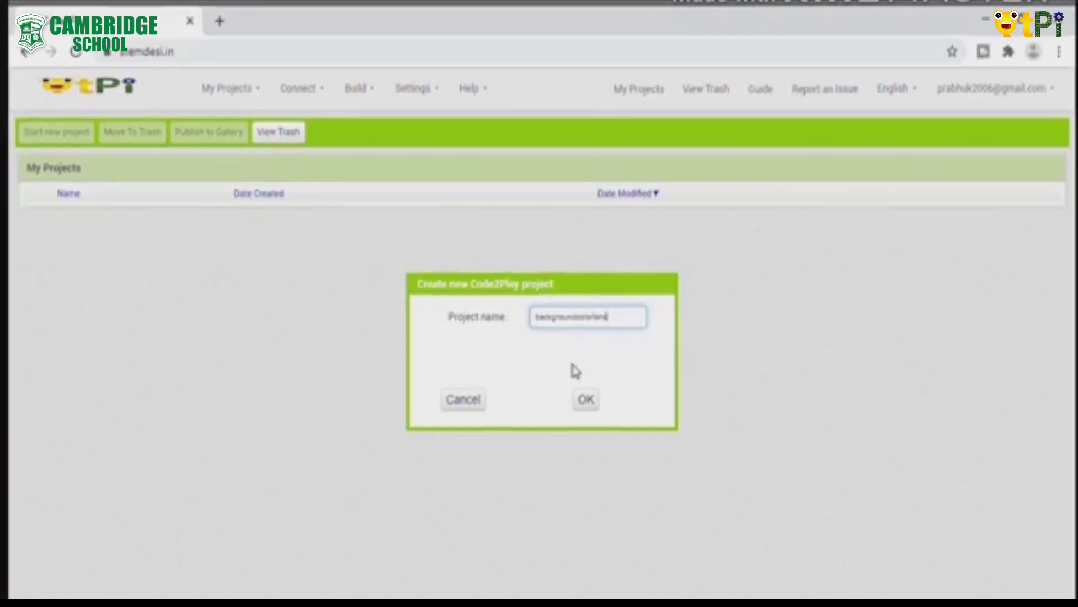
pyautogui.click(585, 399)
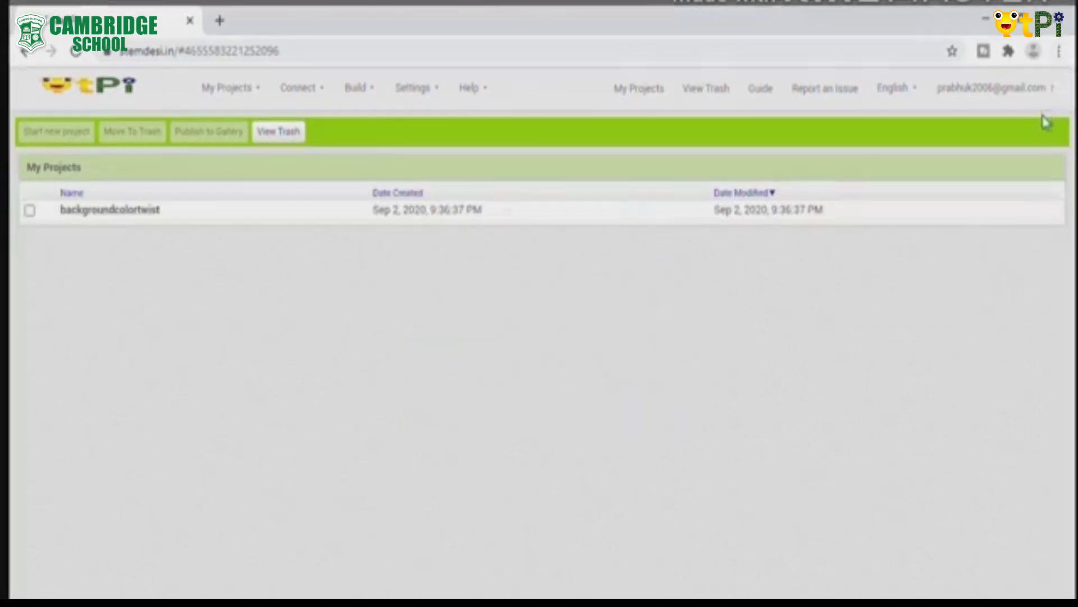
pyautogui.click(109, 209)
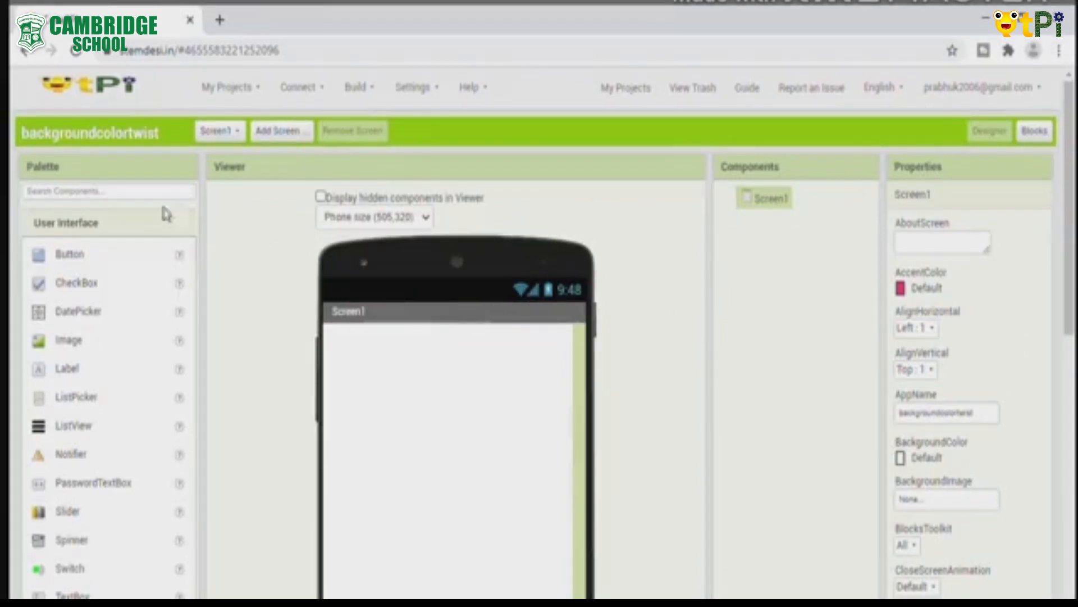
pyautogui.moveTo(830, 213)
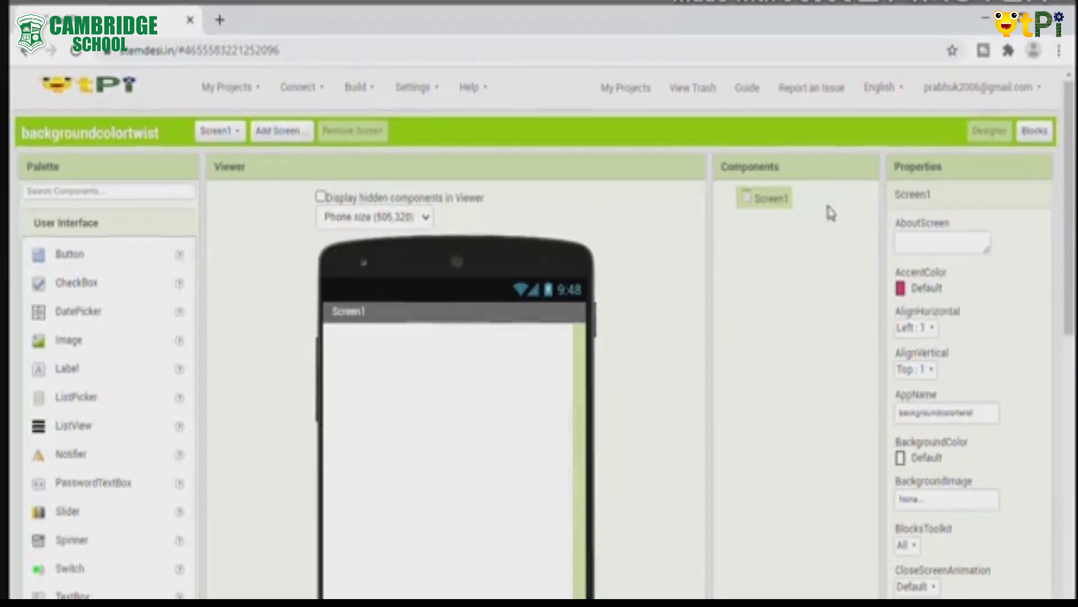
# Find AccelerometerSensor in the Sensors palette and add it to Screen1
pyautogui.scroll(-3)
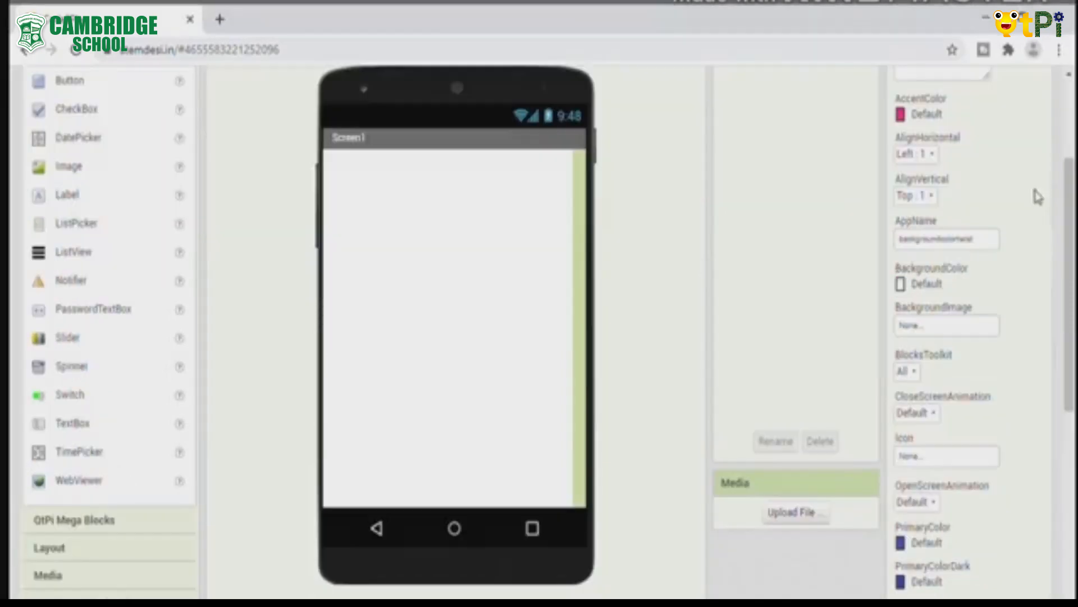
pyautogui.moveTo(1036, 119)
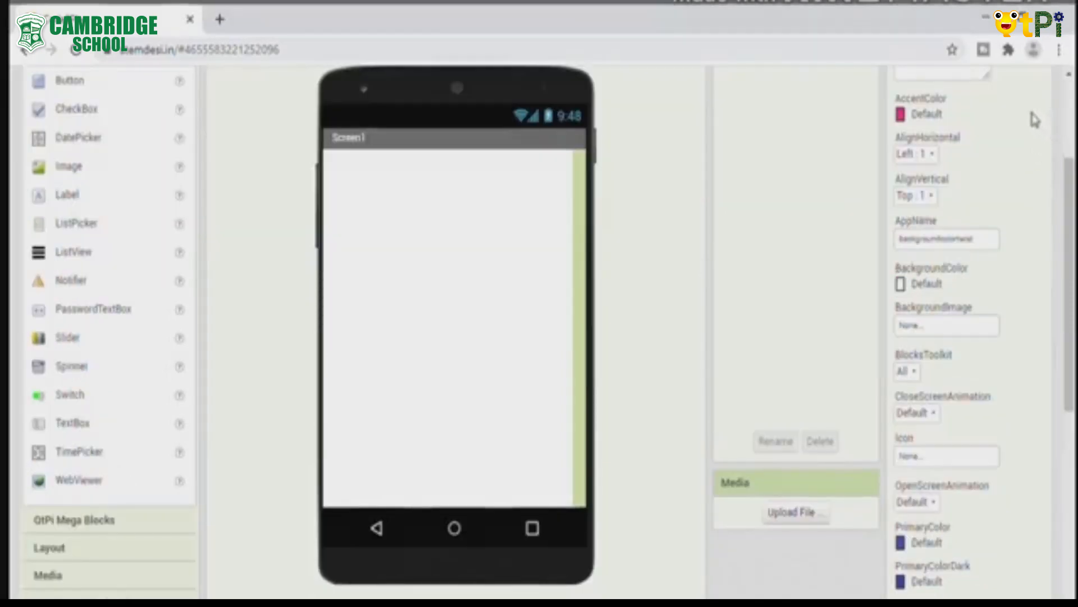
pyautogui.scroll(-3)
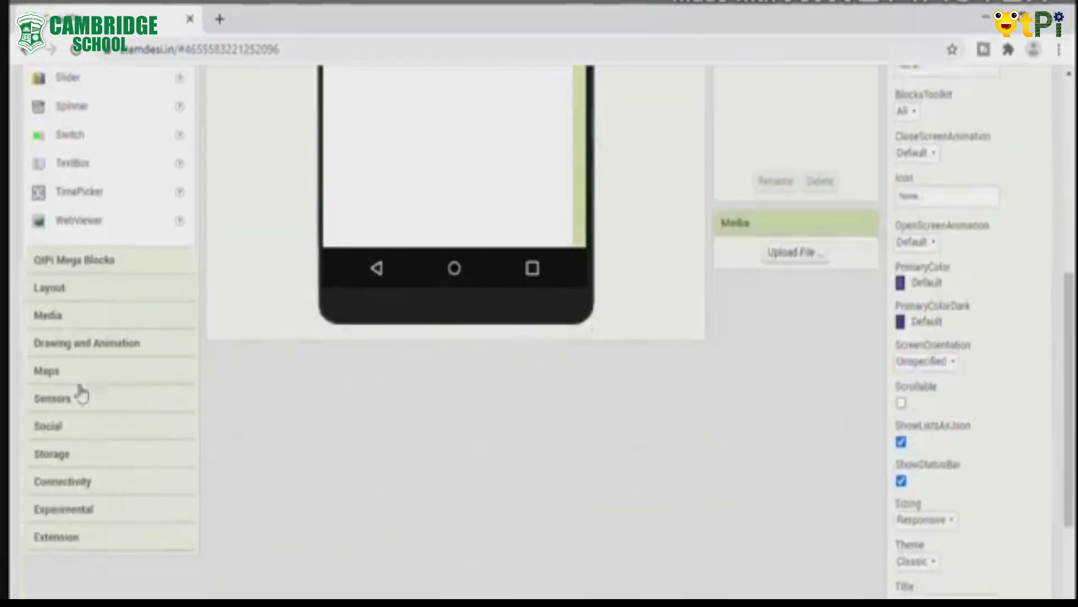
pyautogui.scroll(3)
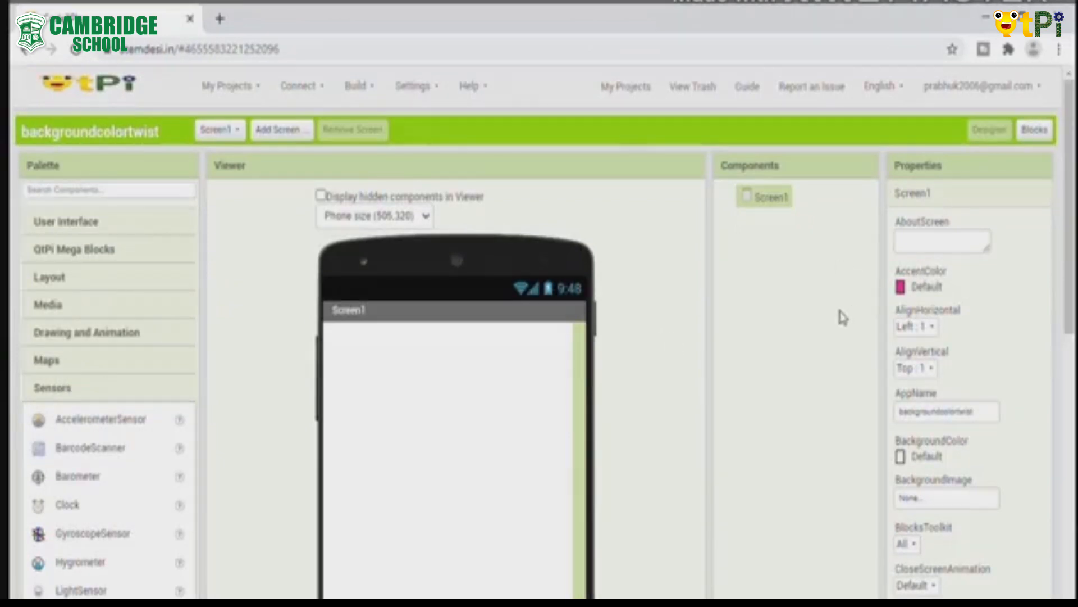
pyautogui.scroll(-3)
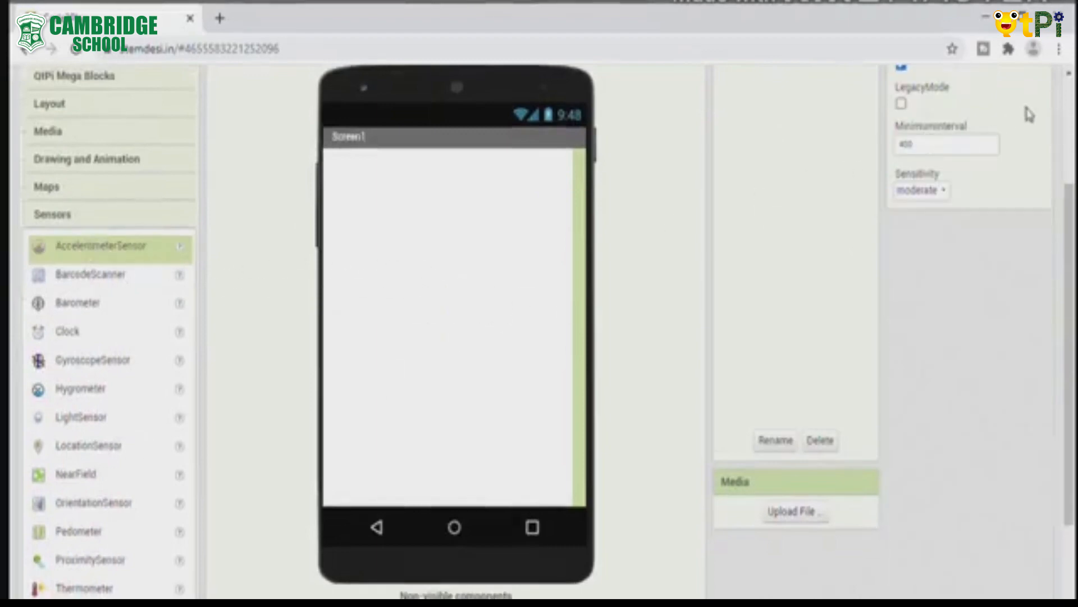
pyautogui.scroll(-3)
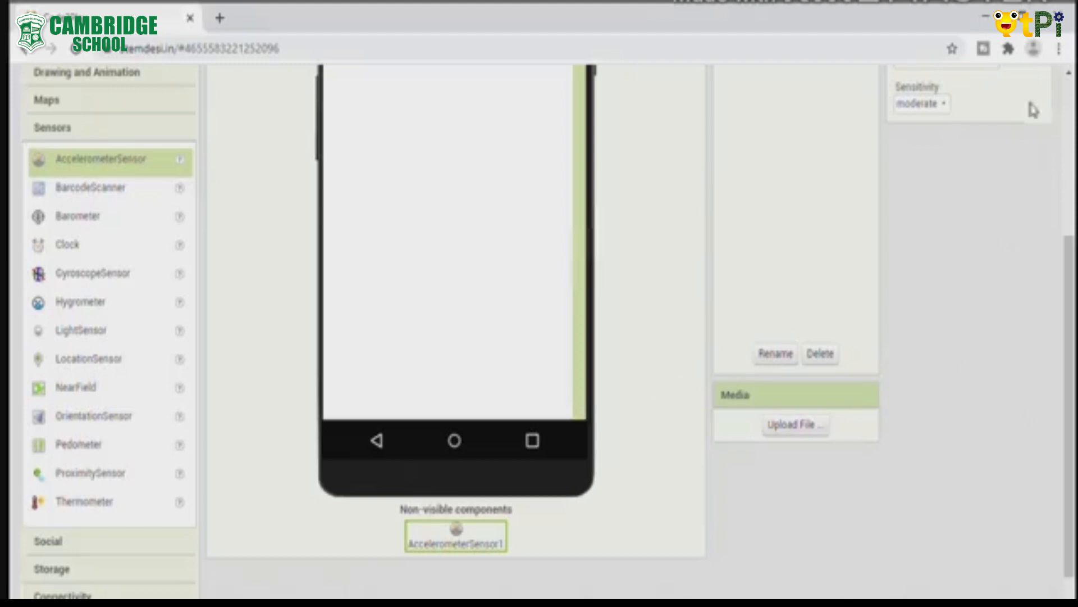
pyautogui.moveTo(836, 257)
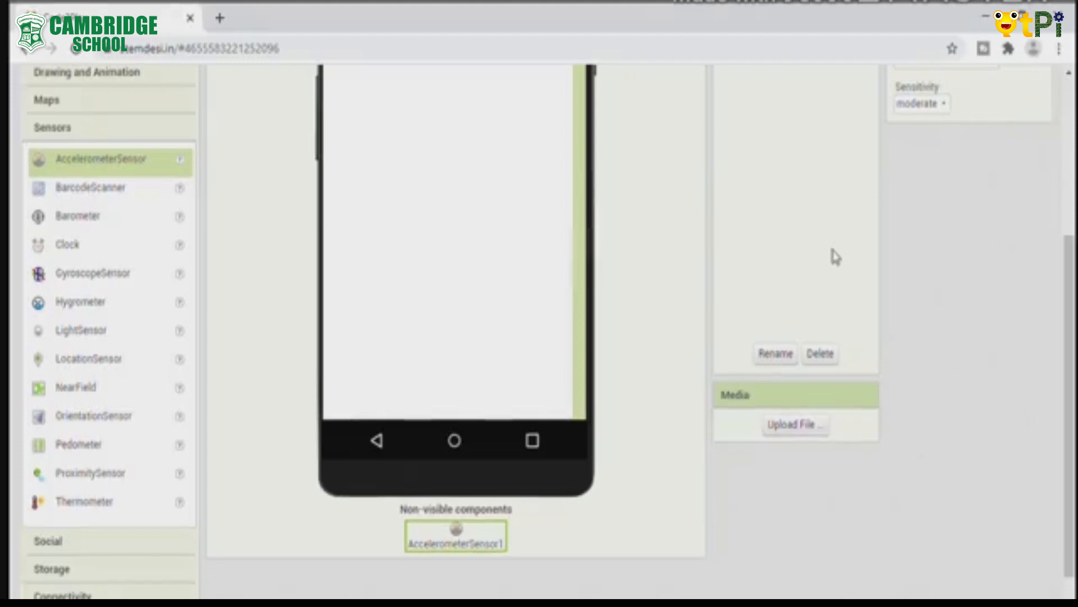
pyautogui.moveTo(426, 495)
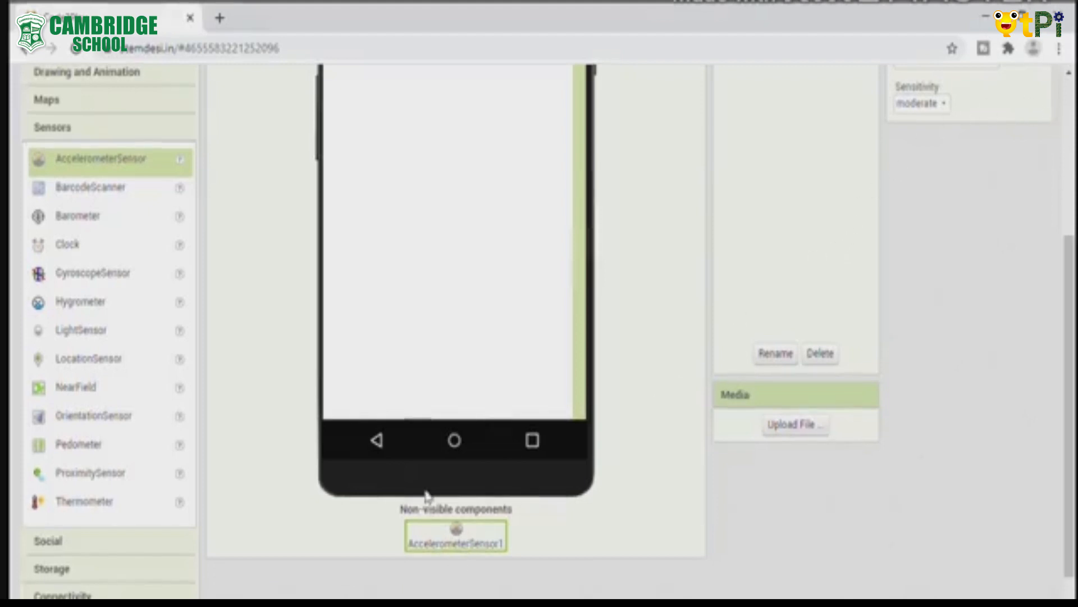
pyautogui.moveTo(1038, 130)
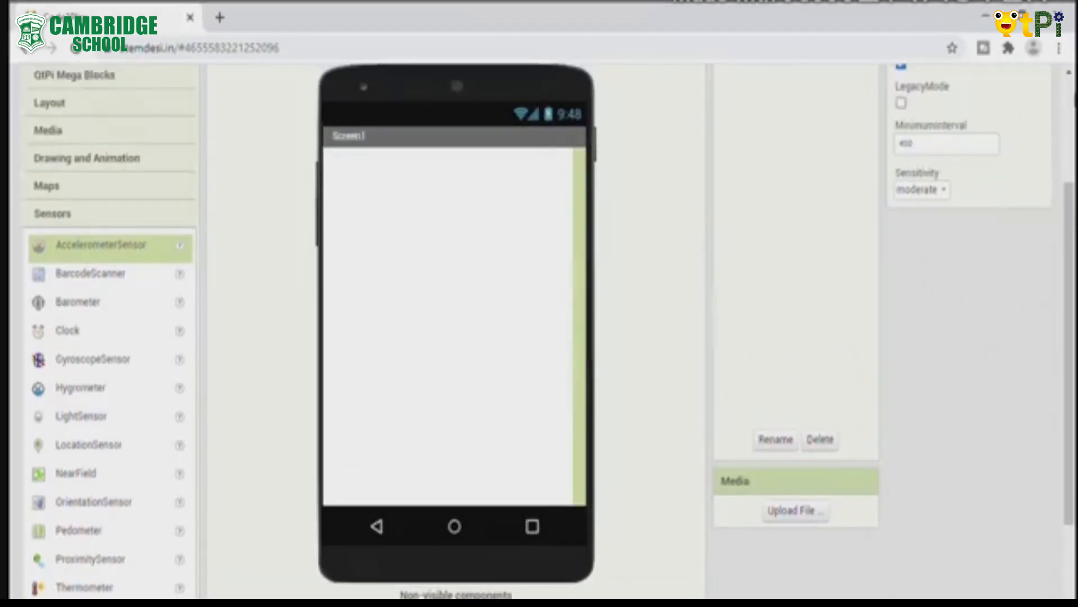
pyautogui.moveTo(1045, 119)
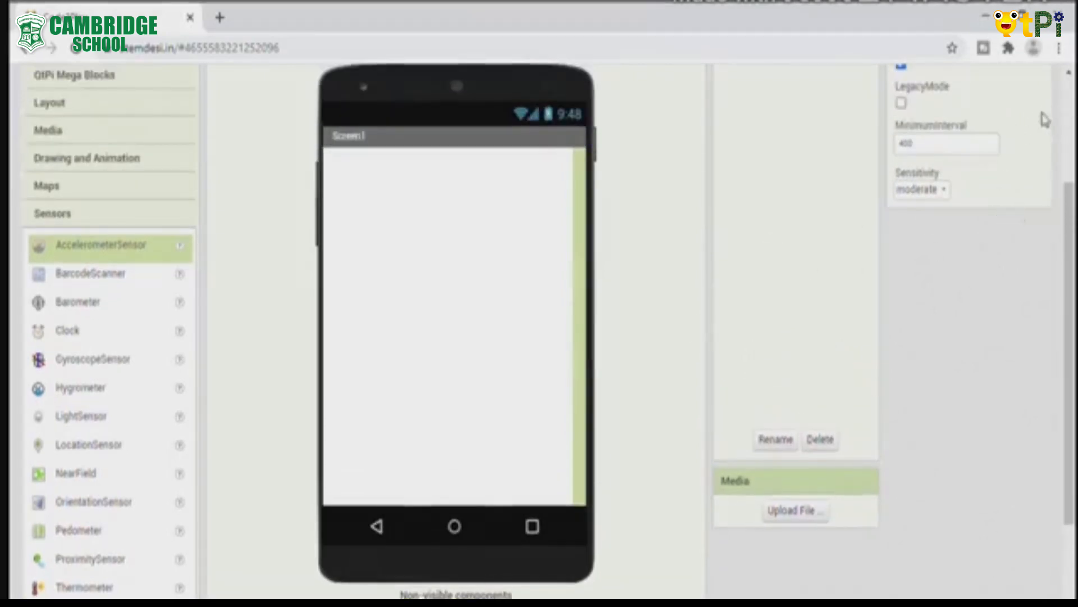
pyautogui.moveTo(1037, 129)
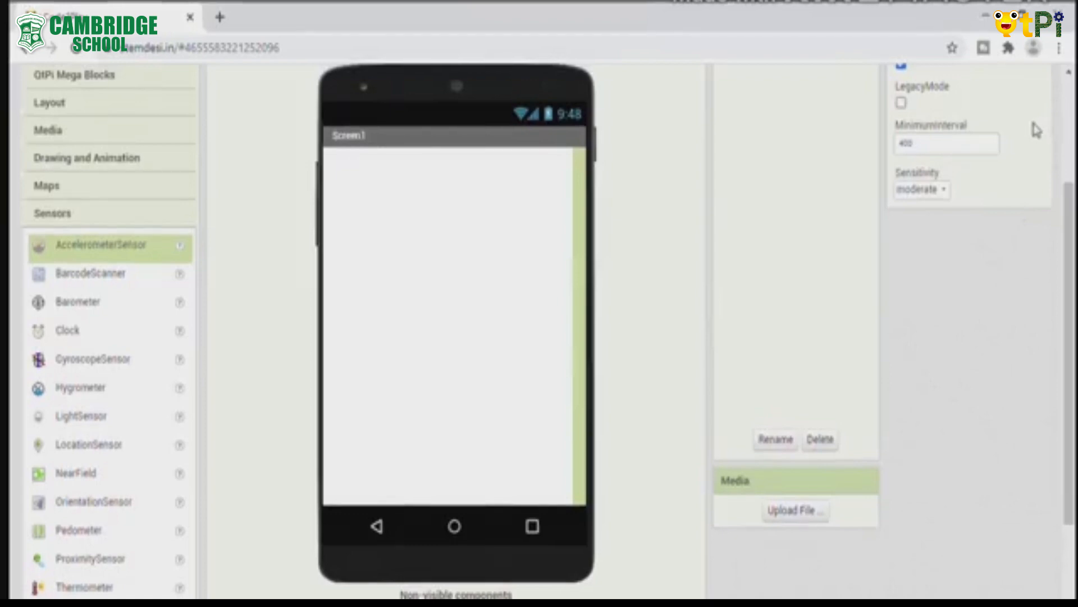
pyautogui.scroll(3)
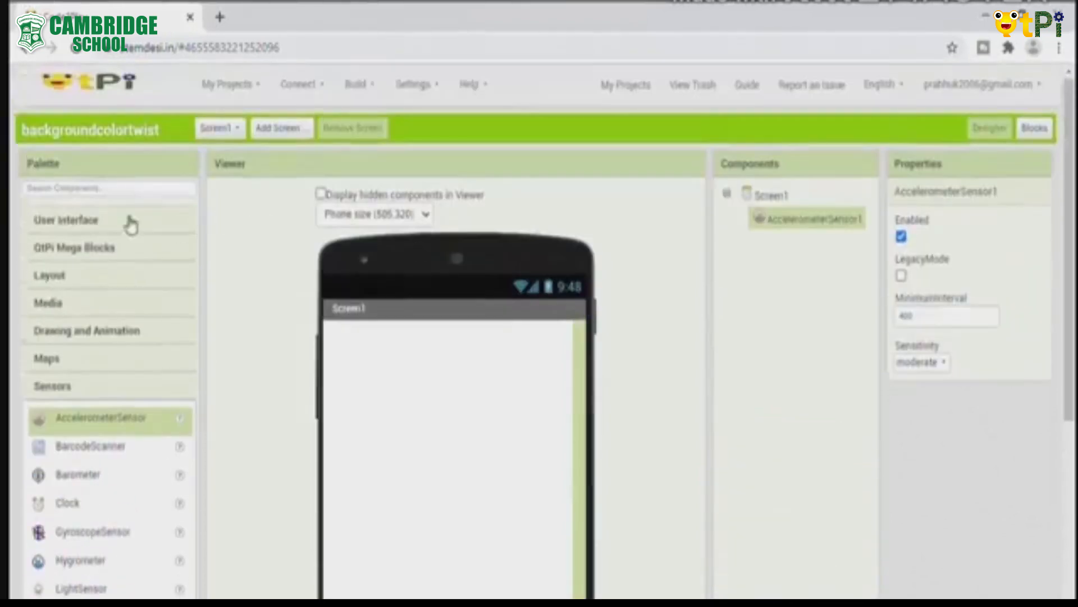
# Browse the User Interface palette to add a Label to Screen1
pyautogui.click(66, 219)
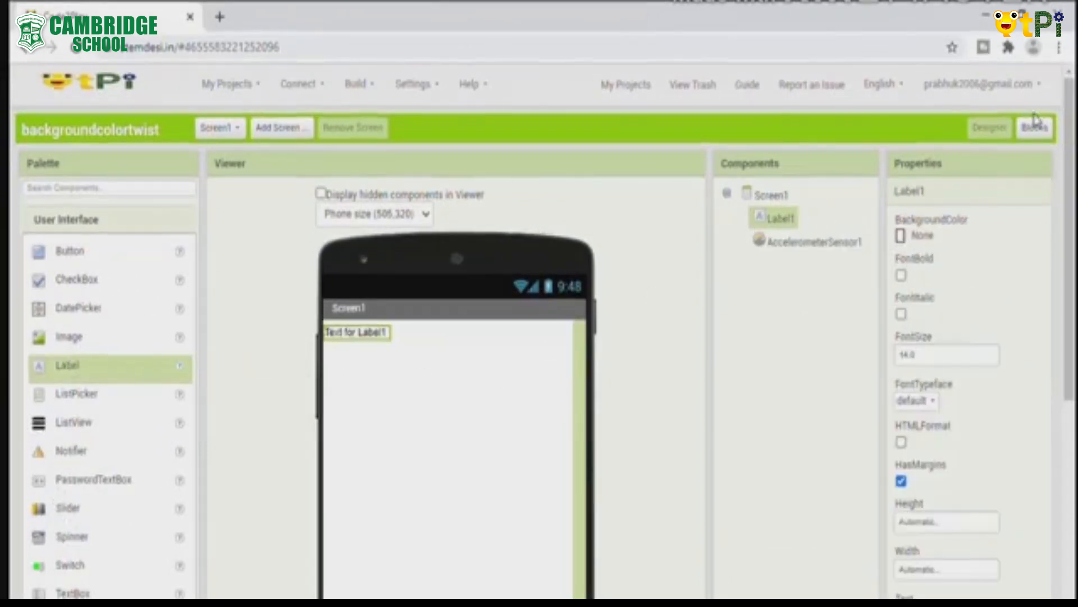
pyautogui.scroll(-3)
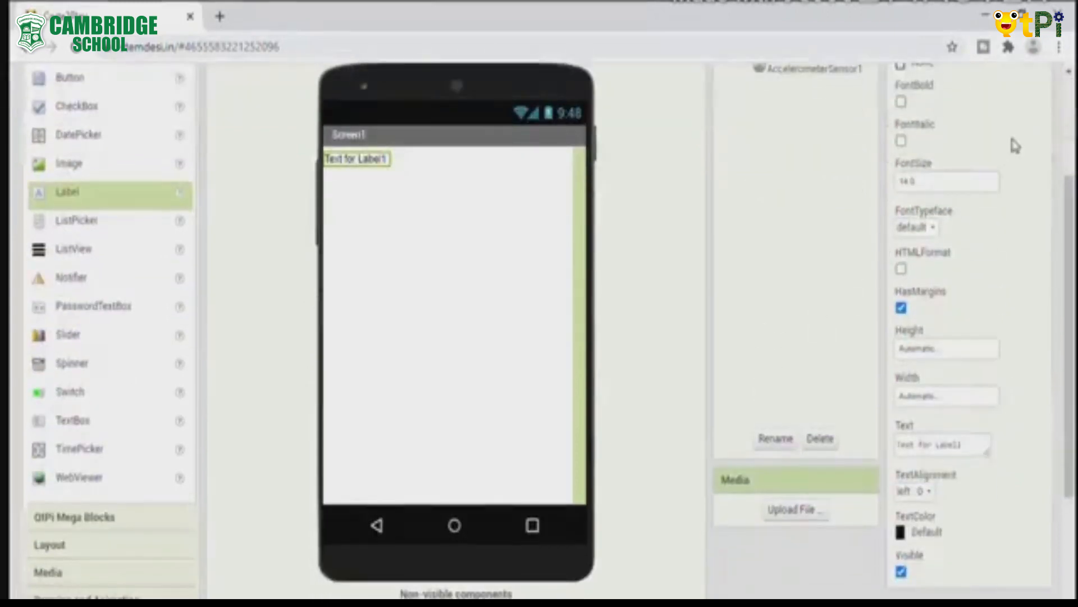
pyautogui.moveTo(1034, 125)
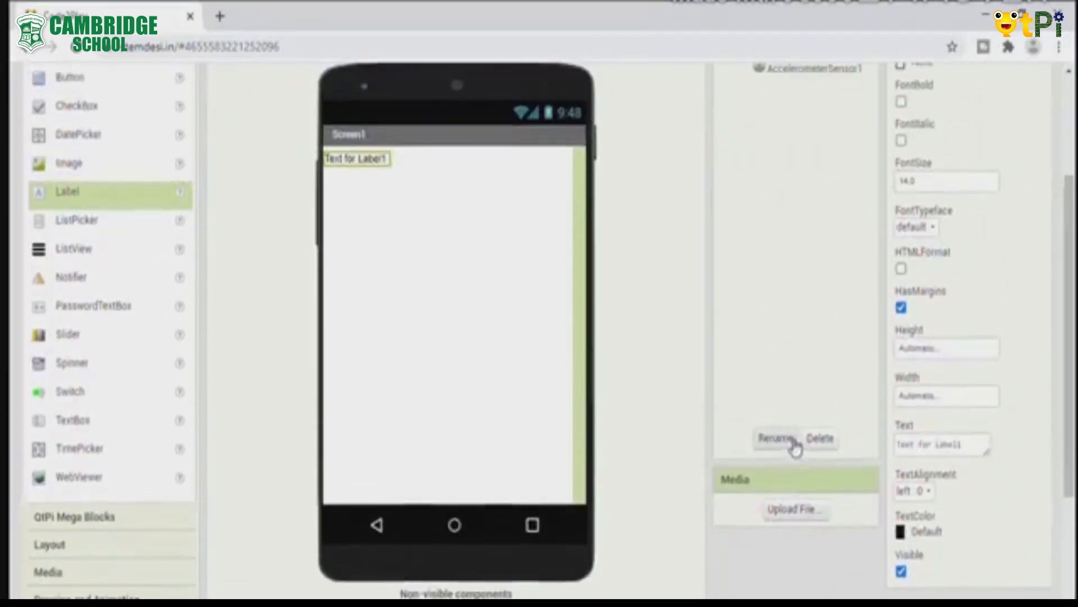
pyautogui.scroll(-3)
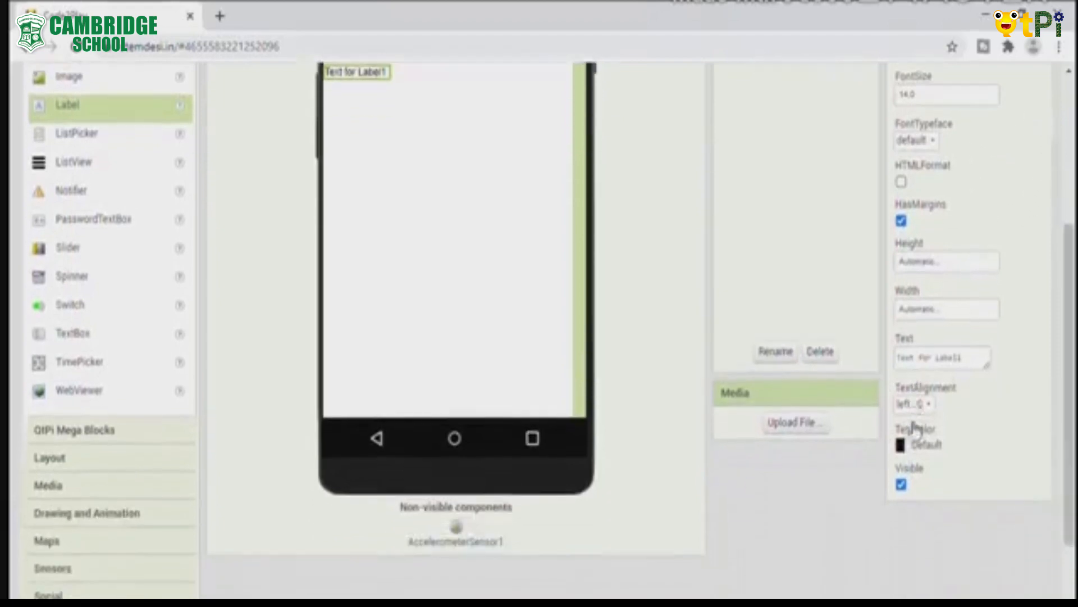
pyautogui.moveTo(980, 329)
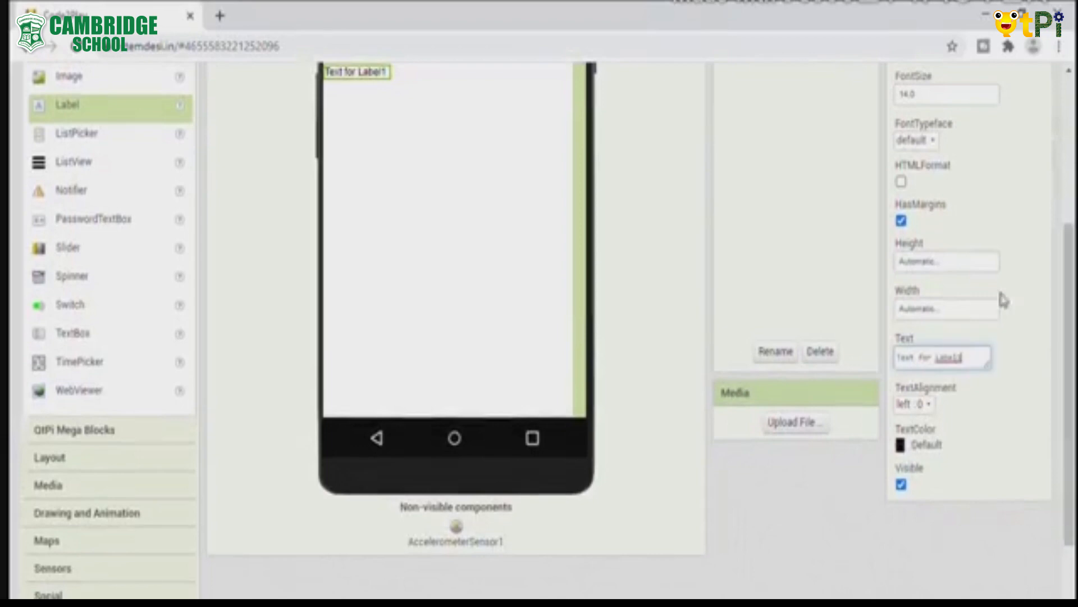
pyautogui.moveTo(1041, 126)
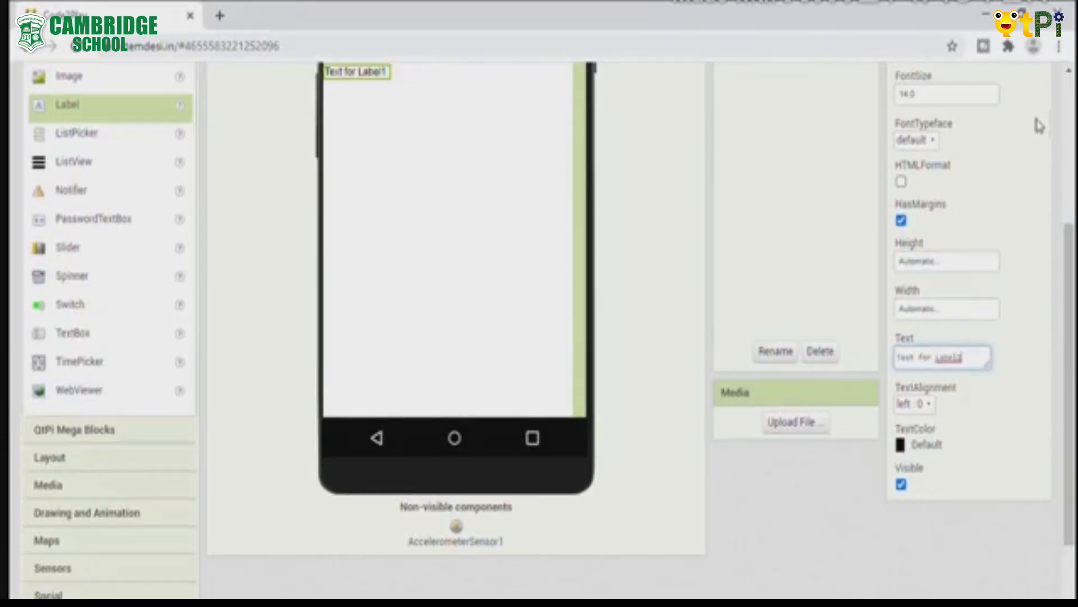
pyautogui.moveTo(1005, 216)
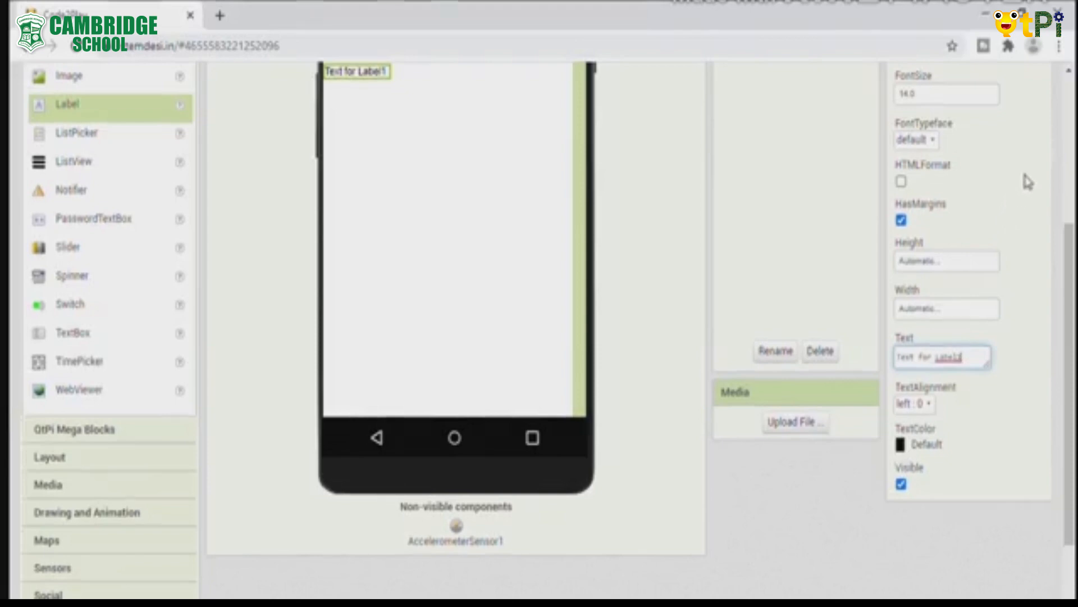
pyautogui.moveTo(1041, 131)
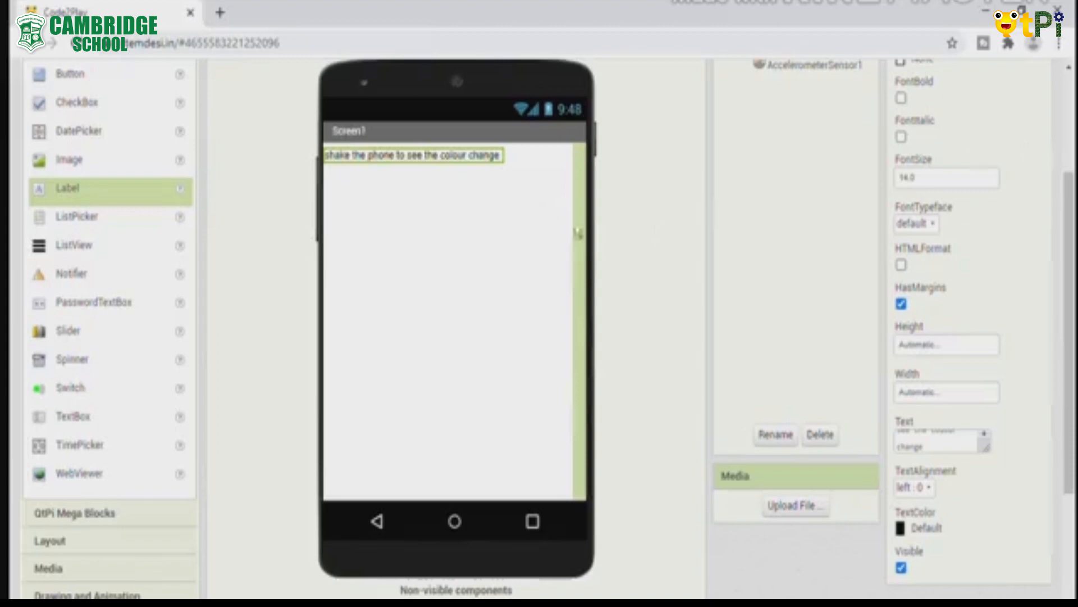
pyautogui.moveTo(368, 187)
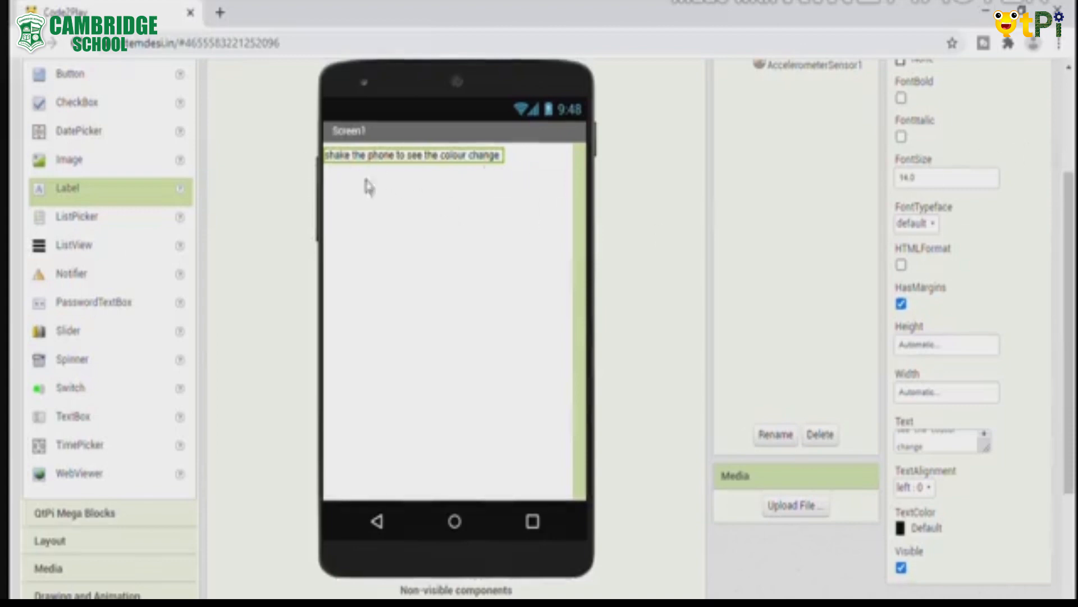
pyautogui.moveTo(1045, 112)
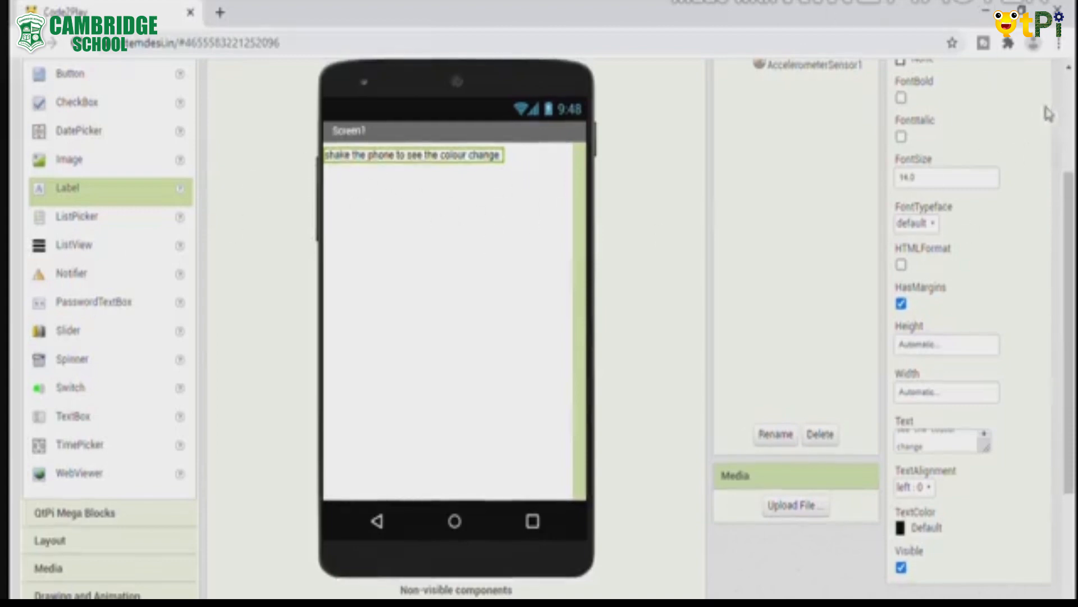
pyautogui.moveTo(555, 208)
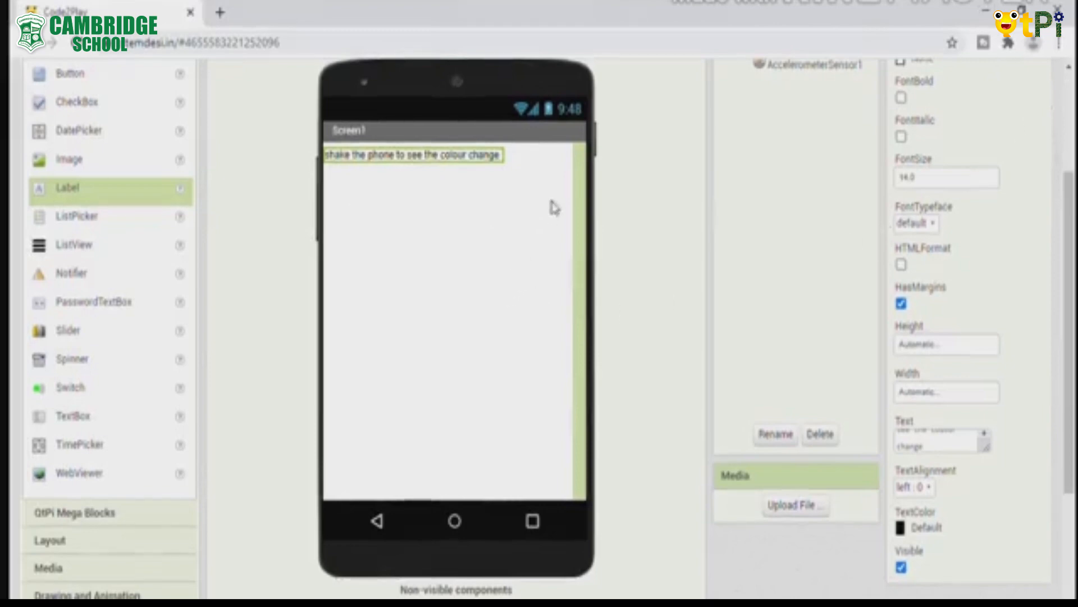
pyautogui.moveTo(1048, 130)
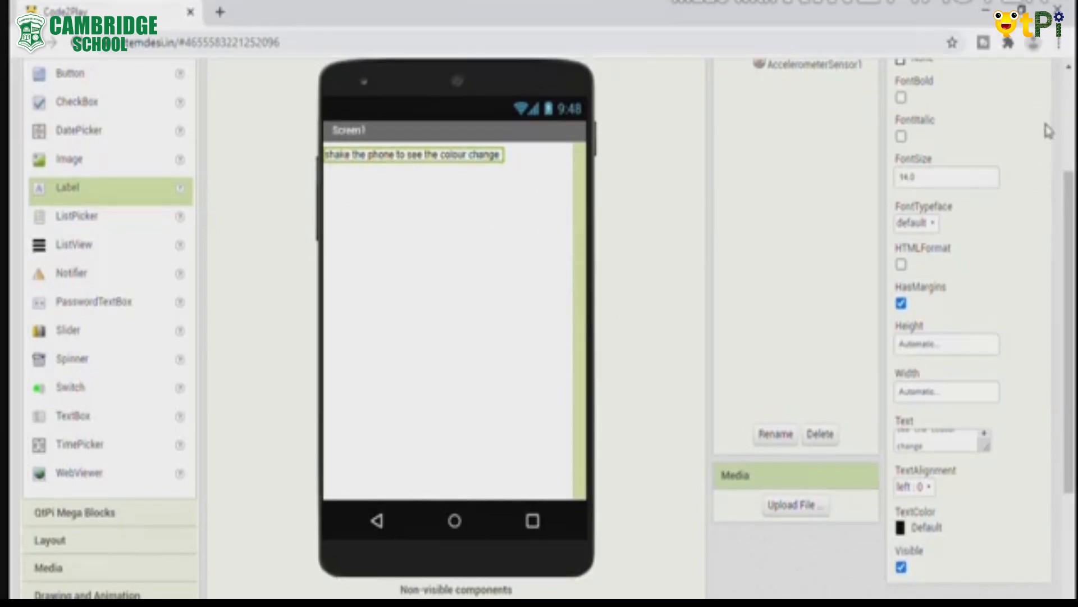
pyautogui.moveTo(478, 286)
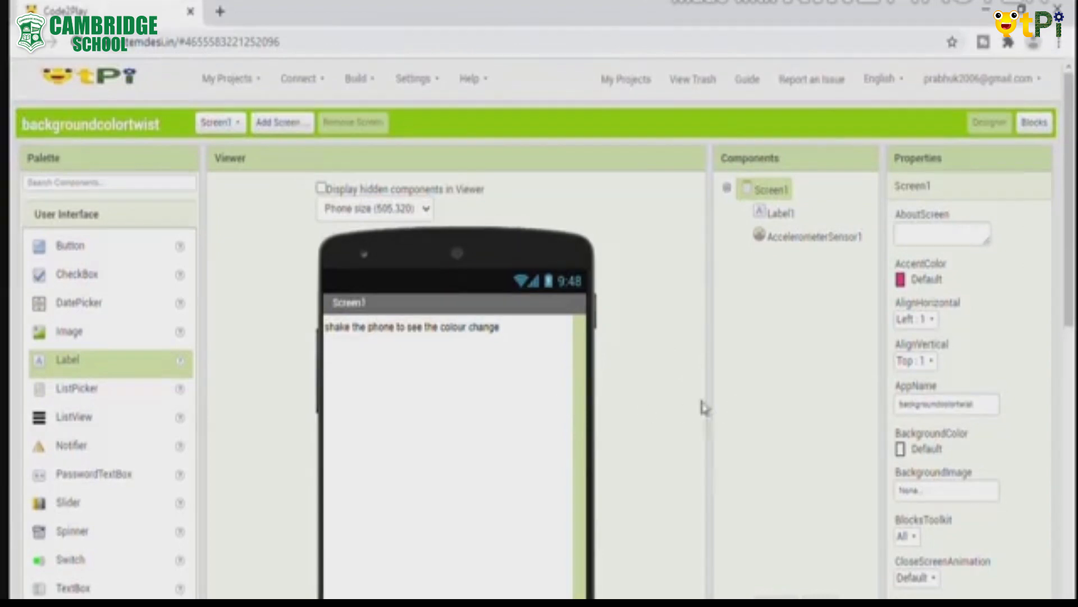
pyautogui.moveTo(901, 299)
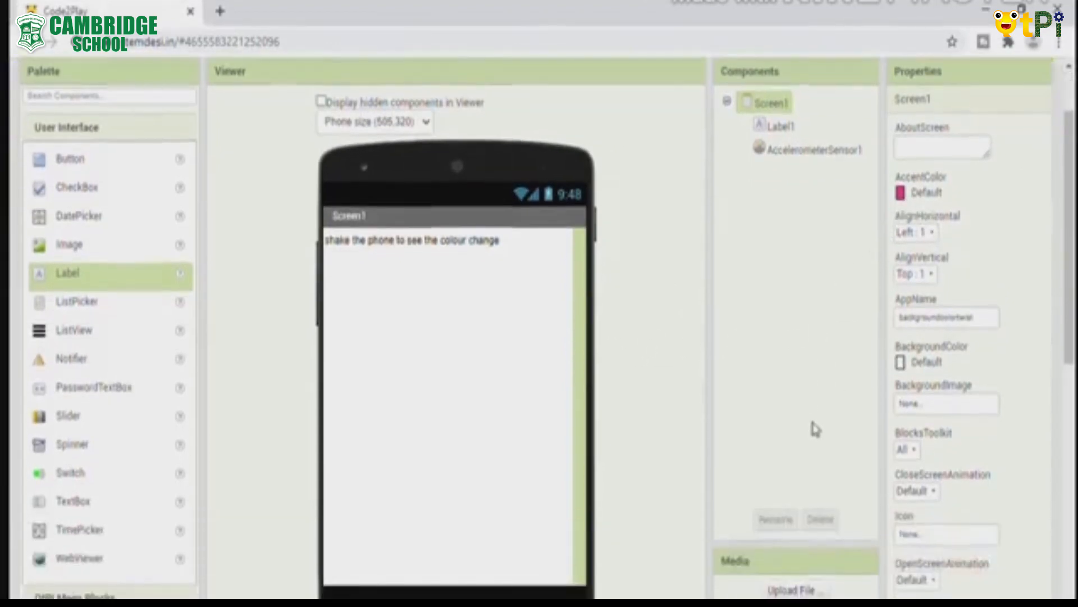
# Set Screen1's AlignHorizontal to Center : 3 and AlignVertical to Center : 2
pyautogui.scroll(-3)
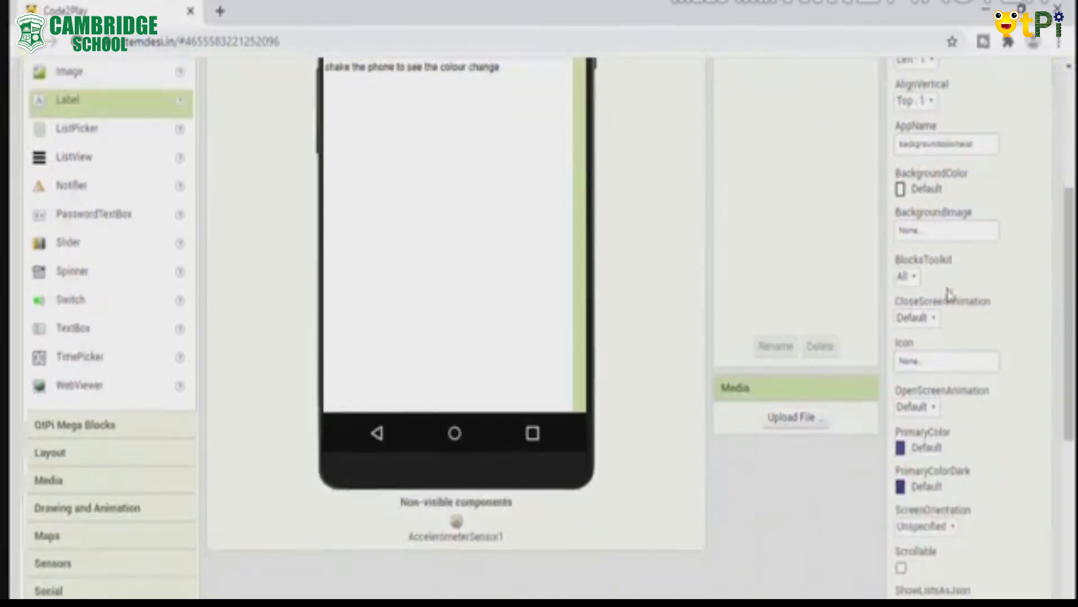
pyautogui.moveTo(950, 409)
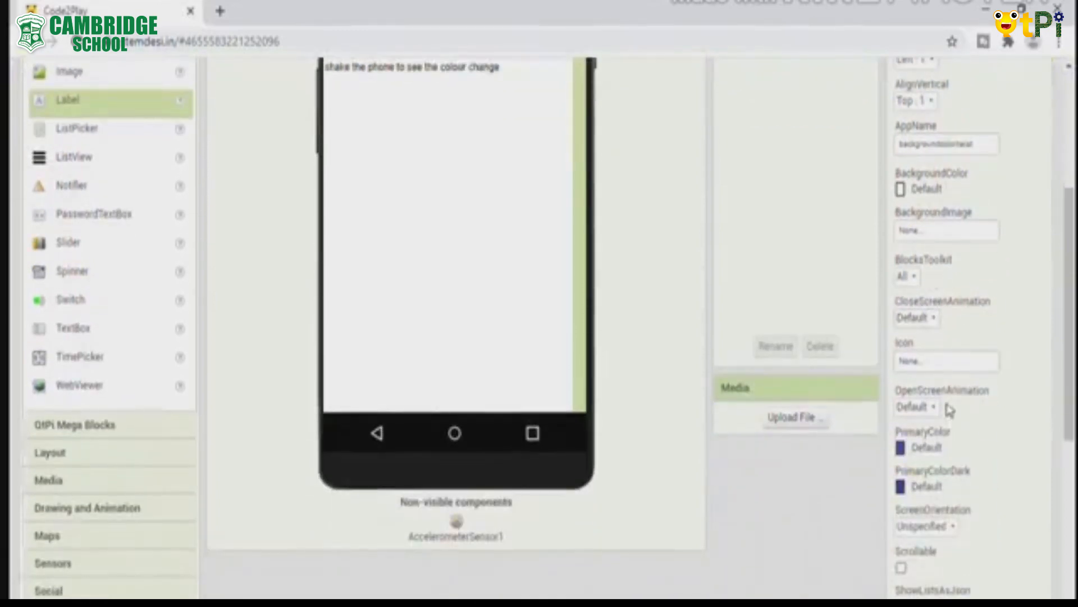
pyautogui.scroll(3)
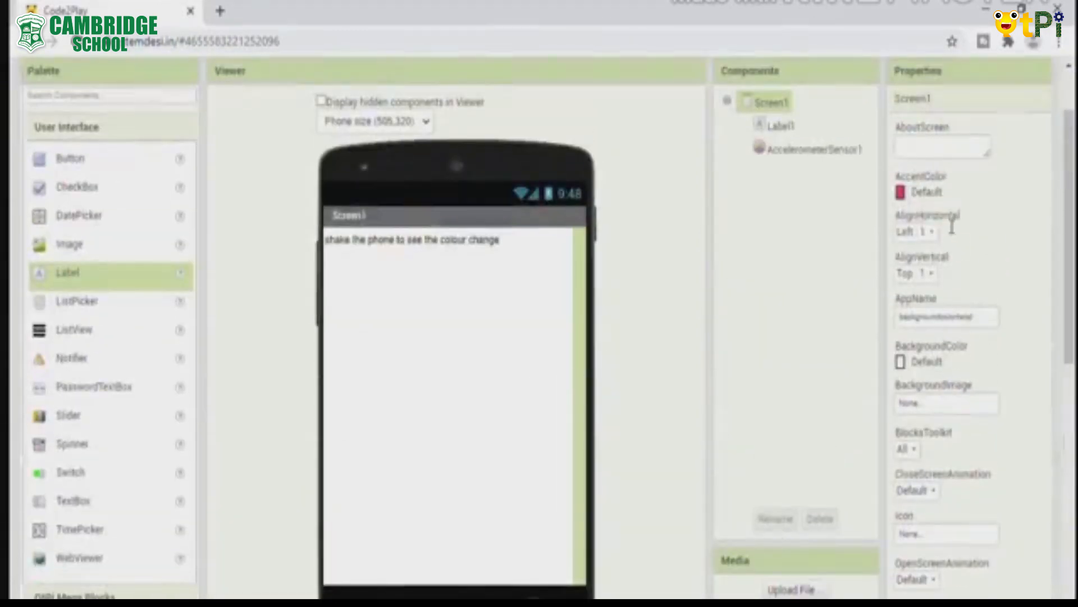
pyautogui.moveTo(939, 245)
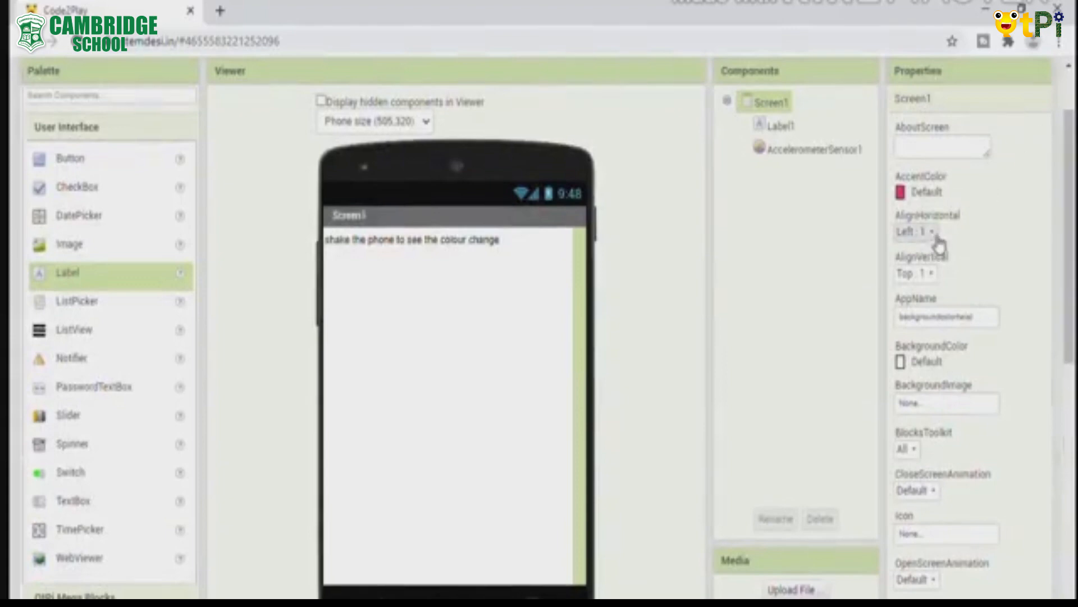
pyautogui.click(915, 231)
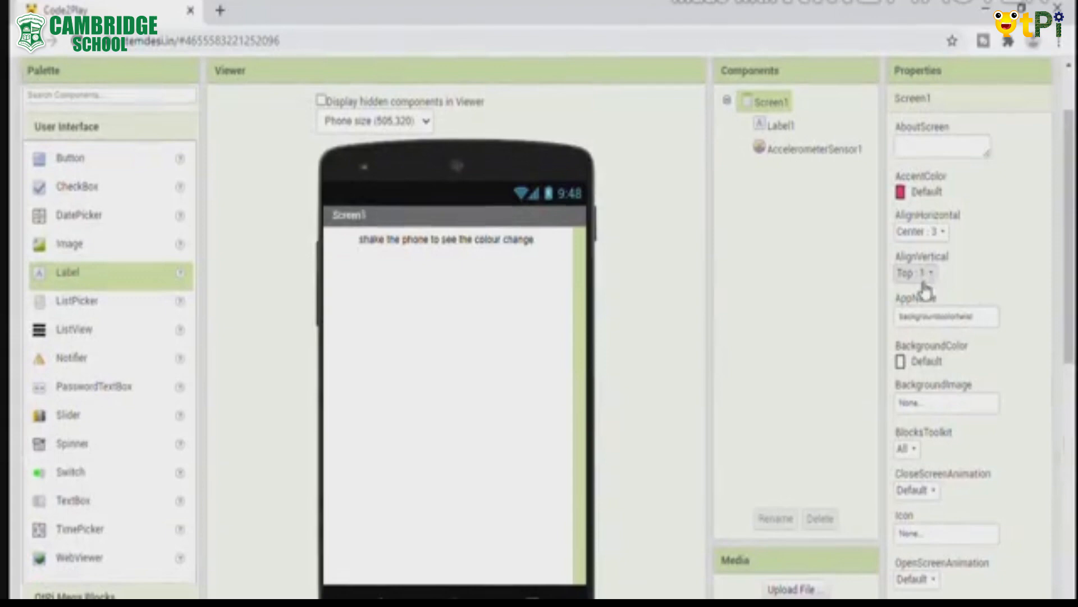
pyautogui.moveTo(932, 275)
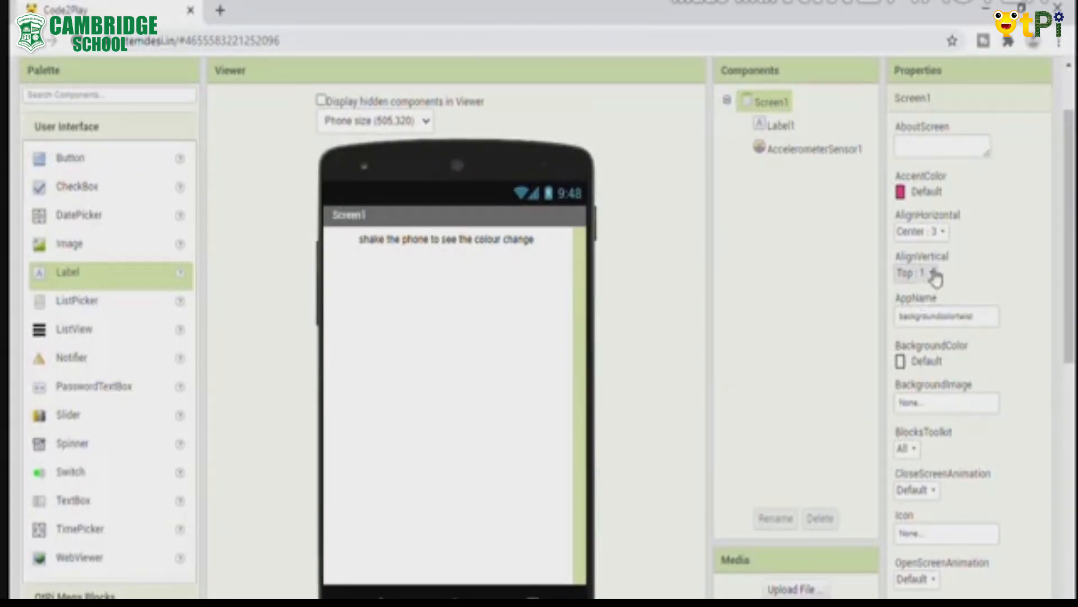
pyautogui.click(915, 273)
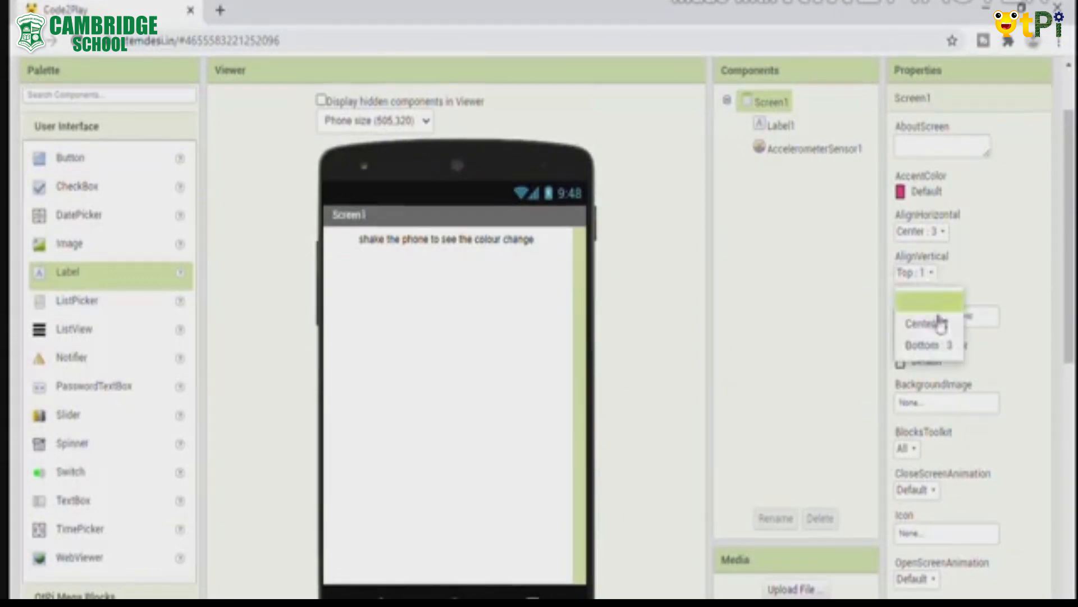
pyautogui.click(914, 323)
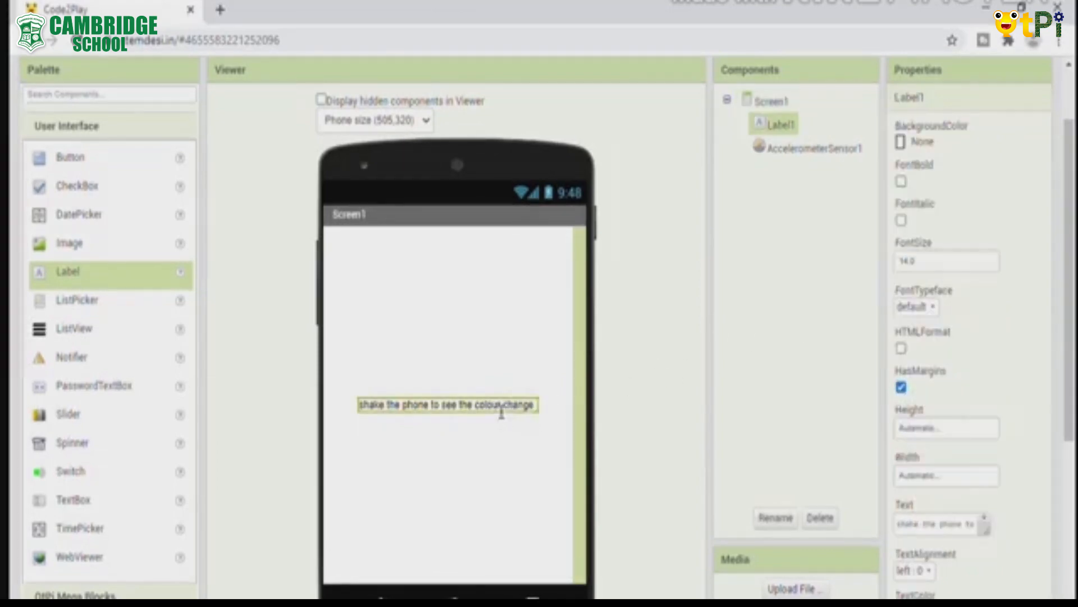
pyautogui.moveTo(868, 315)
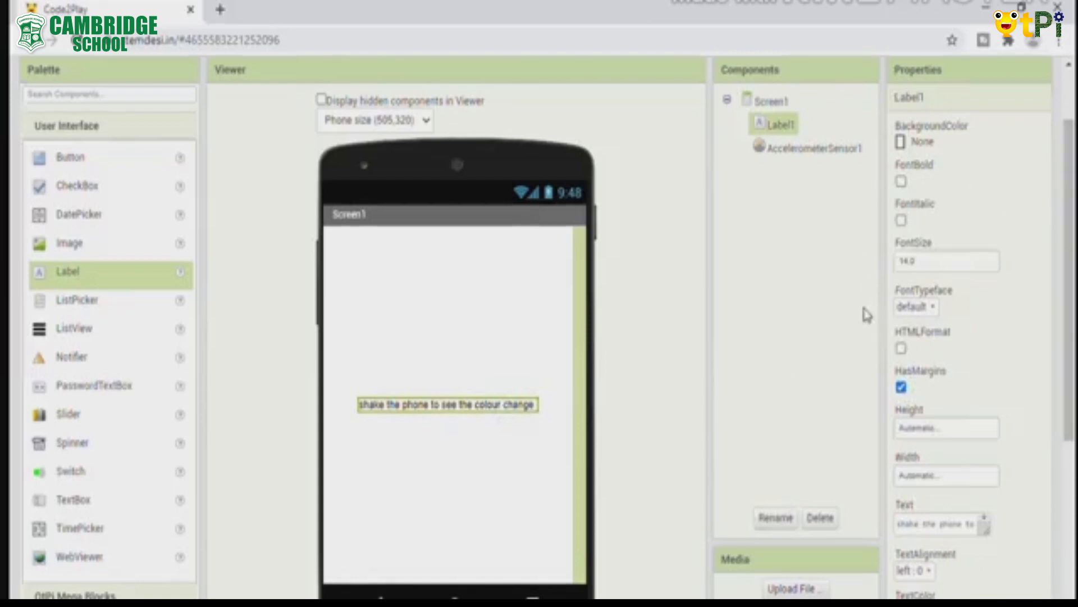
pyautogui.moveTo(829, 353)
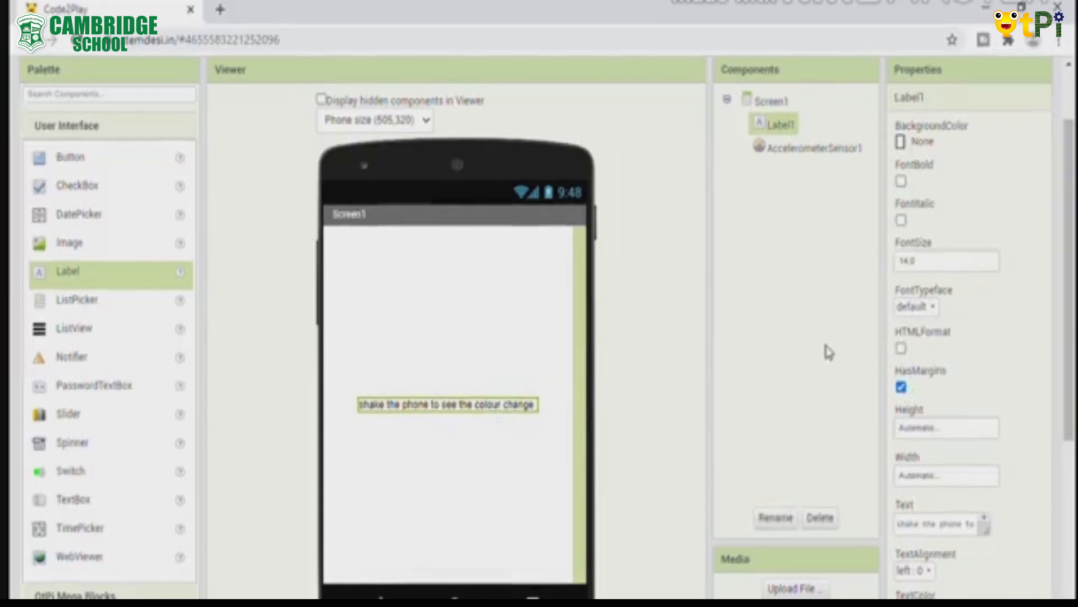
pyautogui.moveTo(712, 385)
pyautogui.write('20')
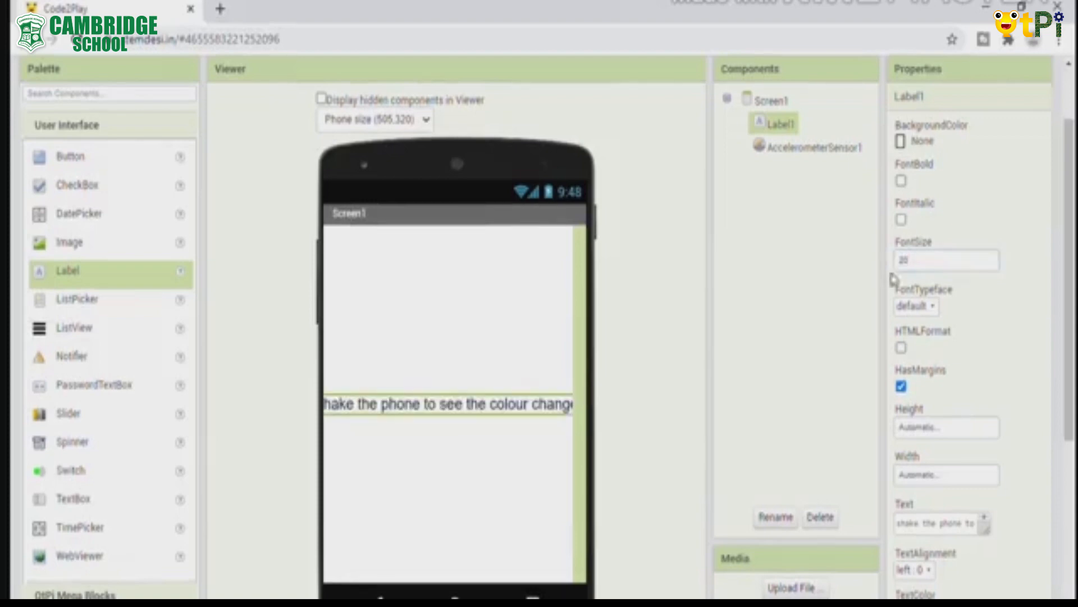
pyautogui.moveTo(1030, 307)
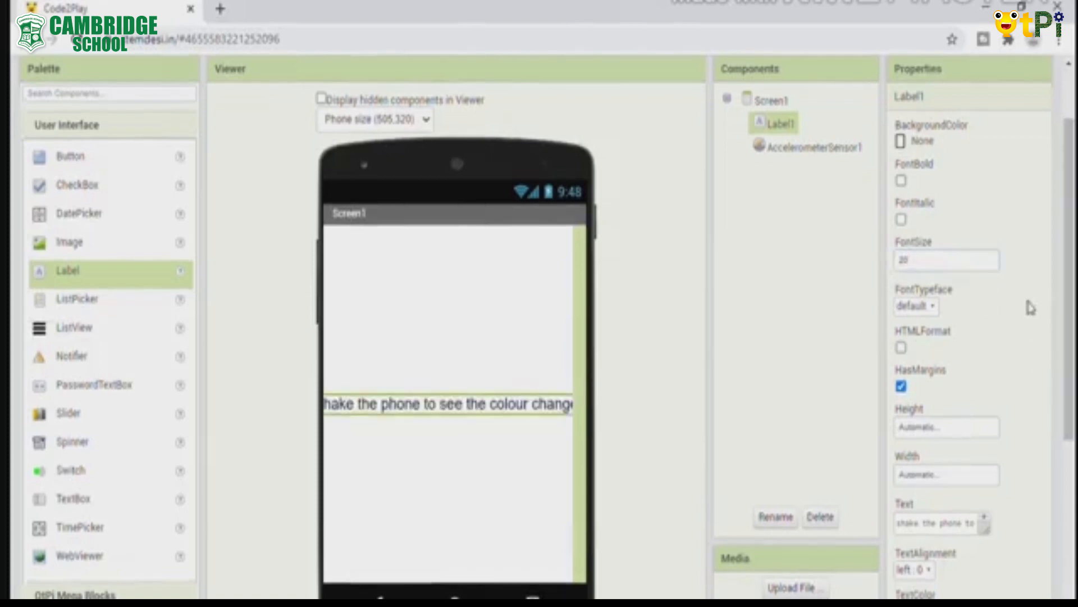
# Try the sans serif, serif and monospace typefaces on Label1's text
pyautogui.click(916, 304)
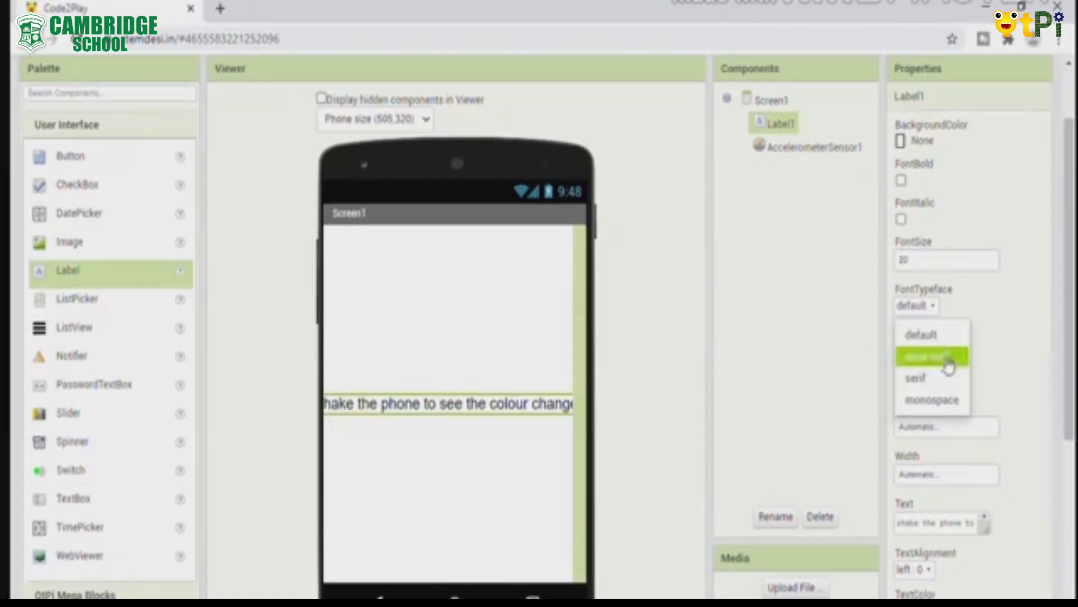
pyautogui.moveTo(932, 335)
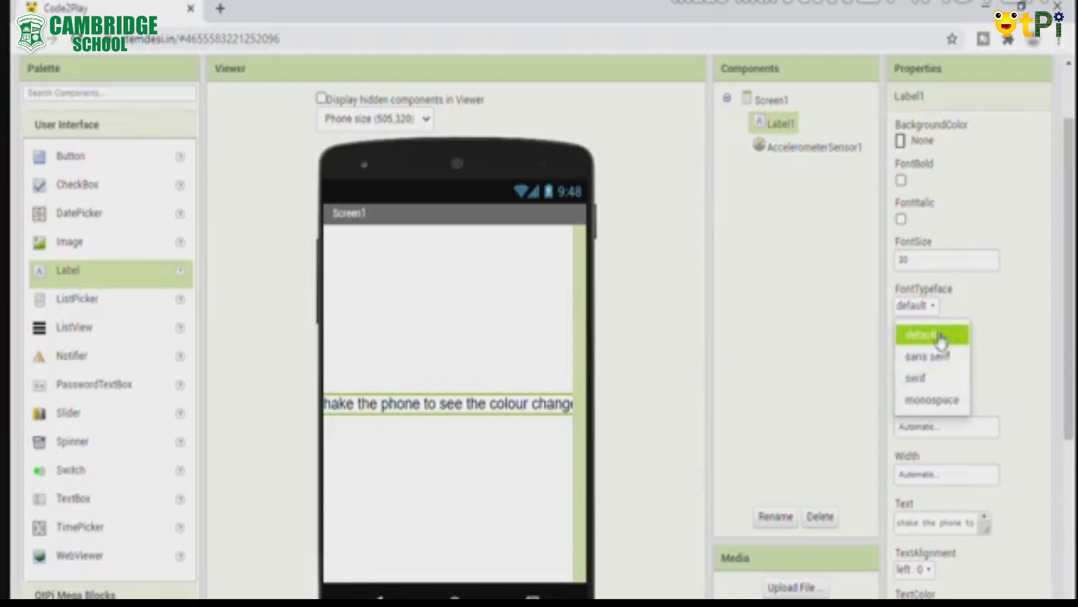
pyautogui.moveTo(932, 399)
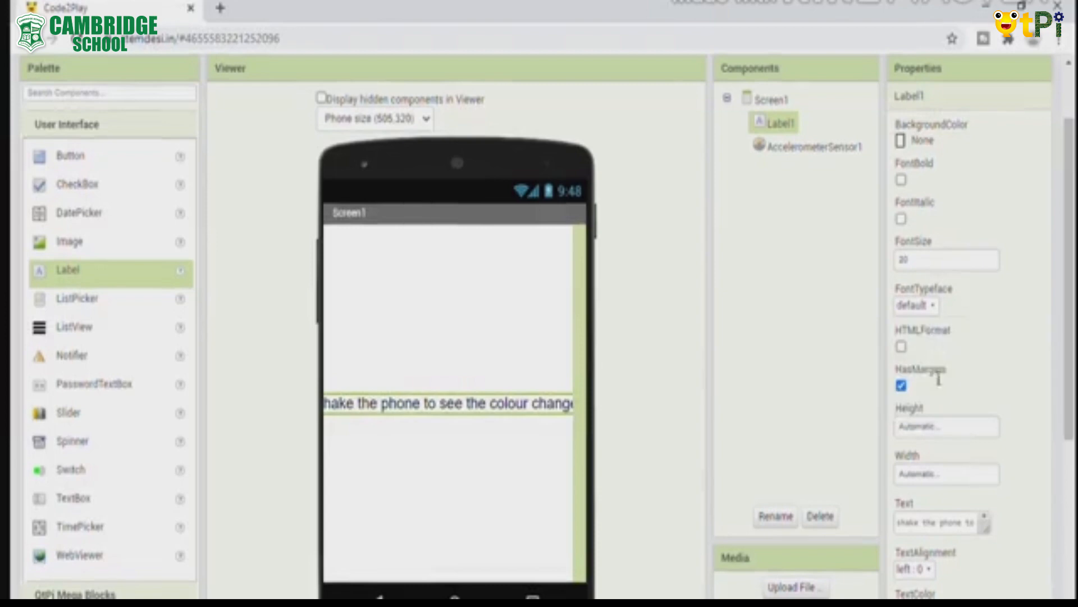
pyautogui.click(916, 305)
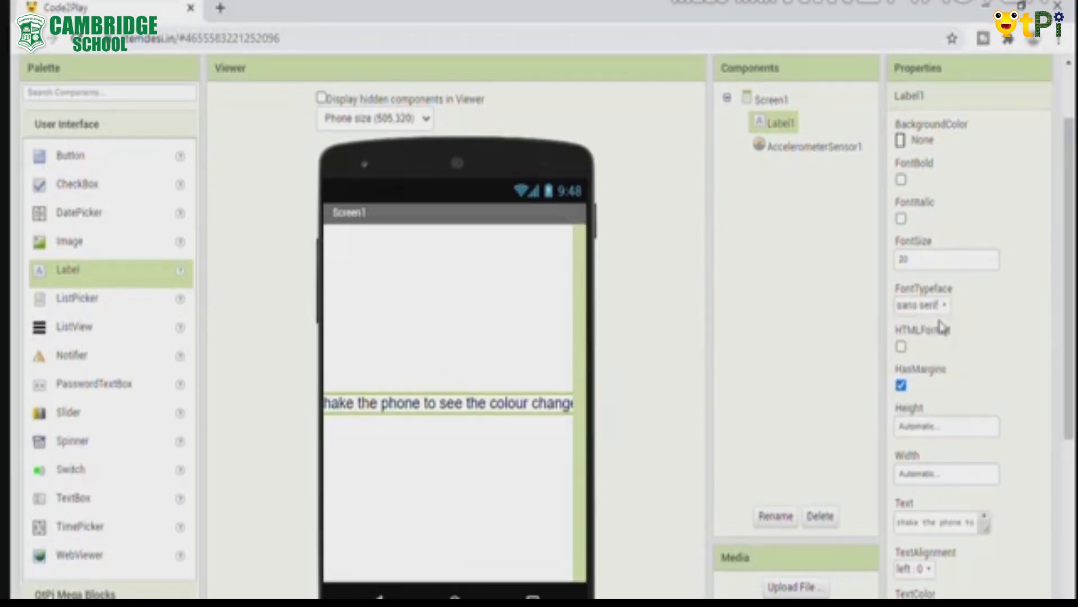
pyautogui.click(921, 304)
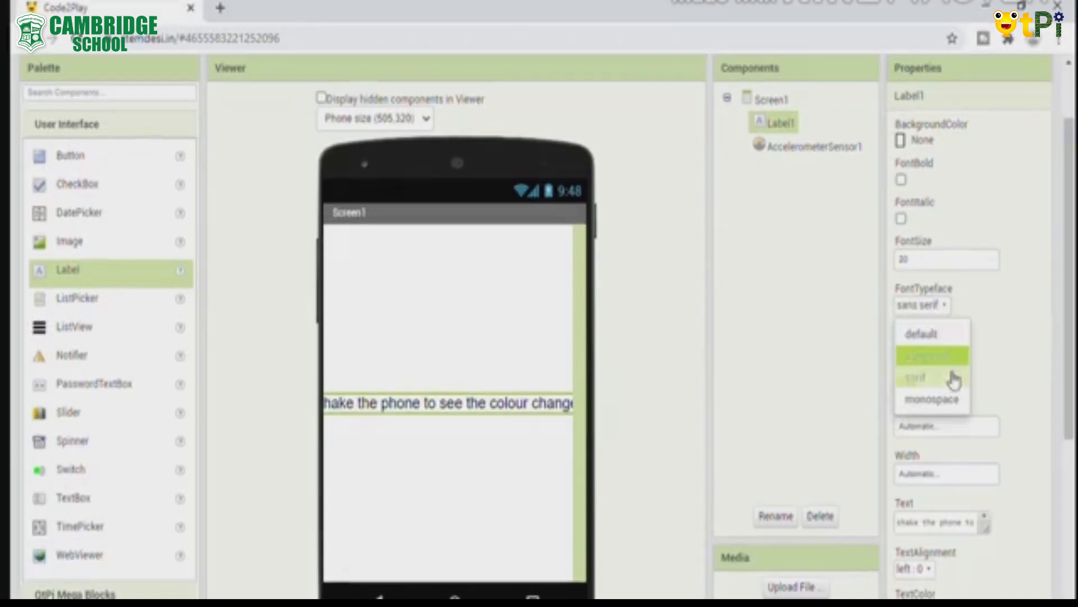
pyautogui.click(915, 377)
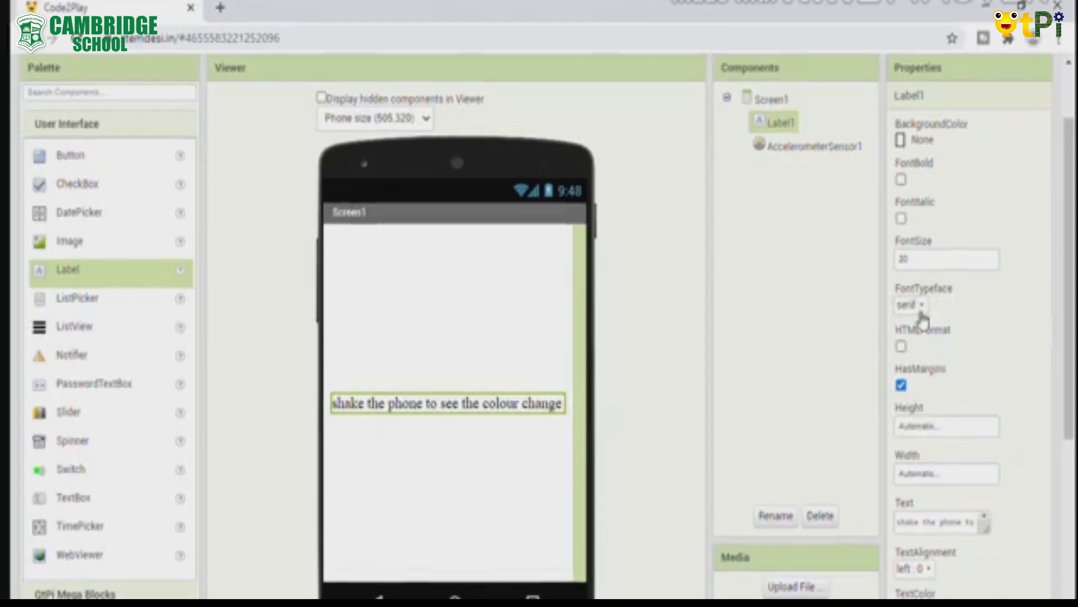
pyautogui.click(911, 304)
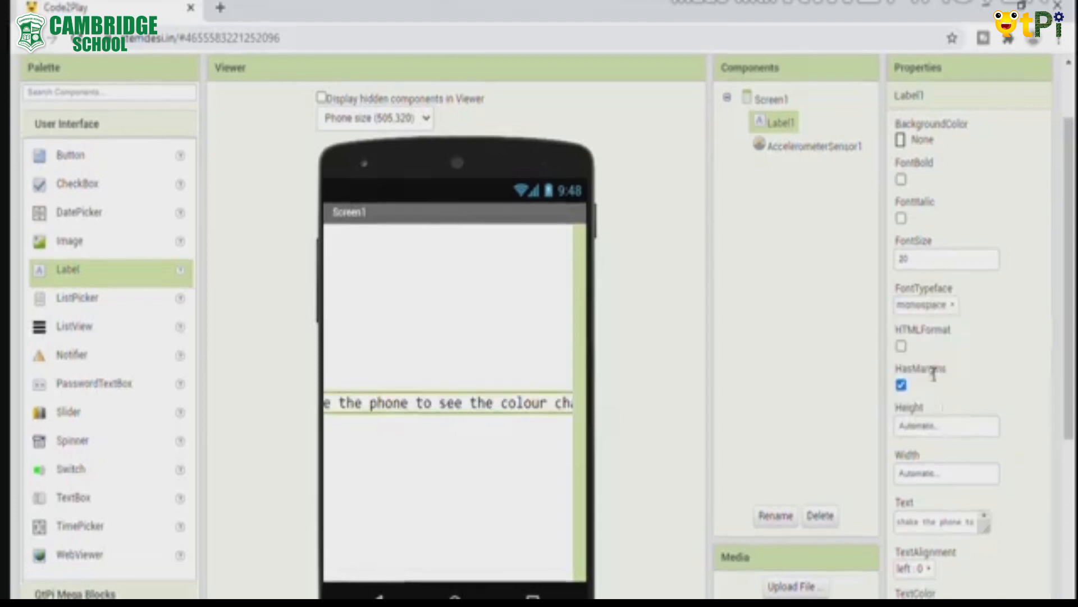
pyautogui.click(925, 304)
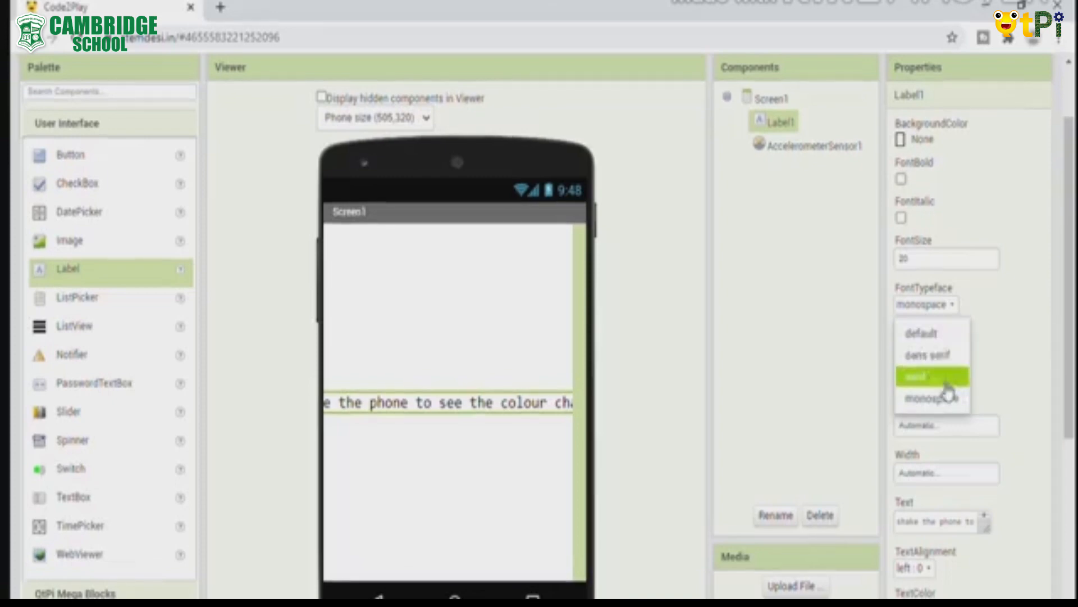
pyautogui.click(927, 355)
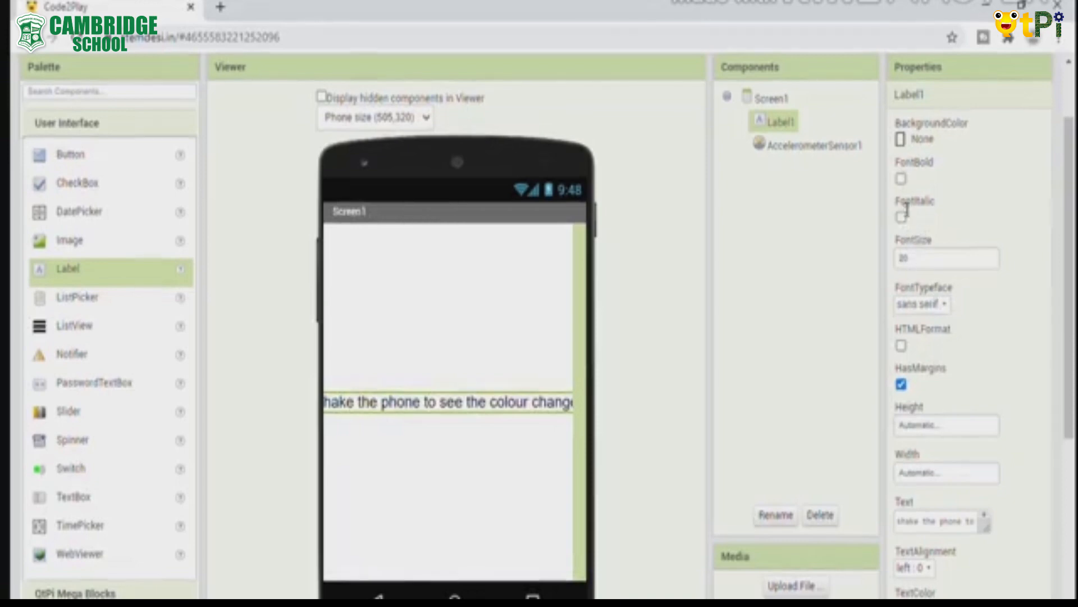
# Make Label1's text bold, toggling italic on and then off
pyautogui.click(902, 177)
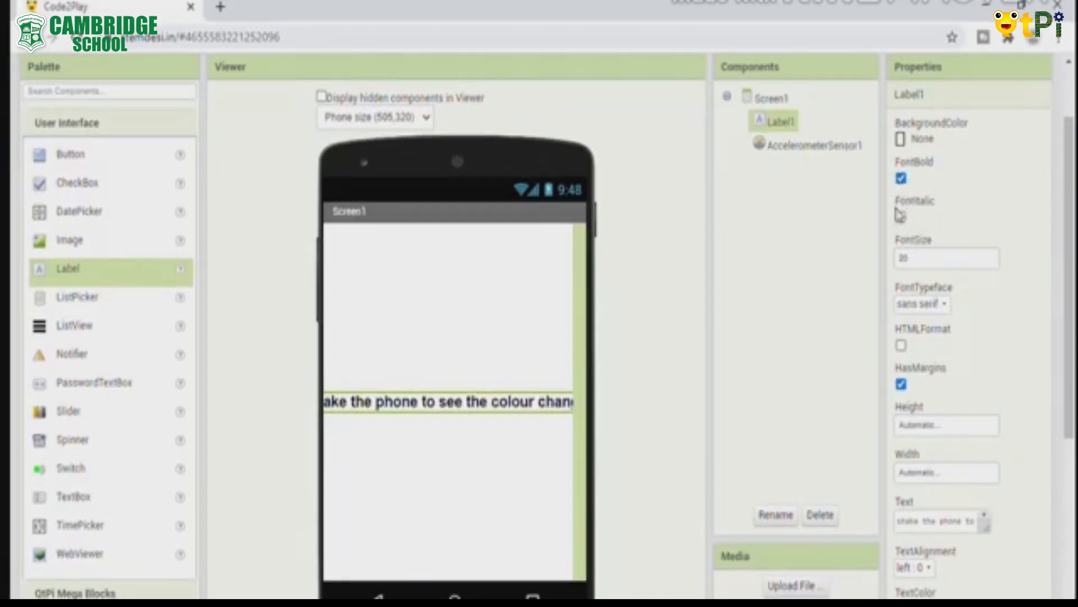
pyautogui.click(901, 217)
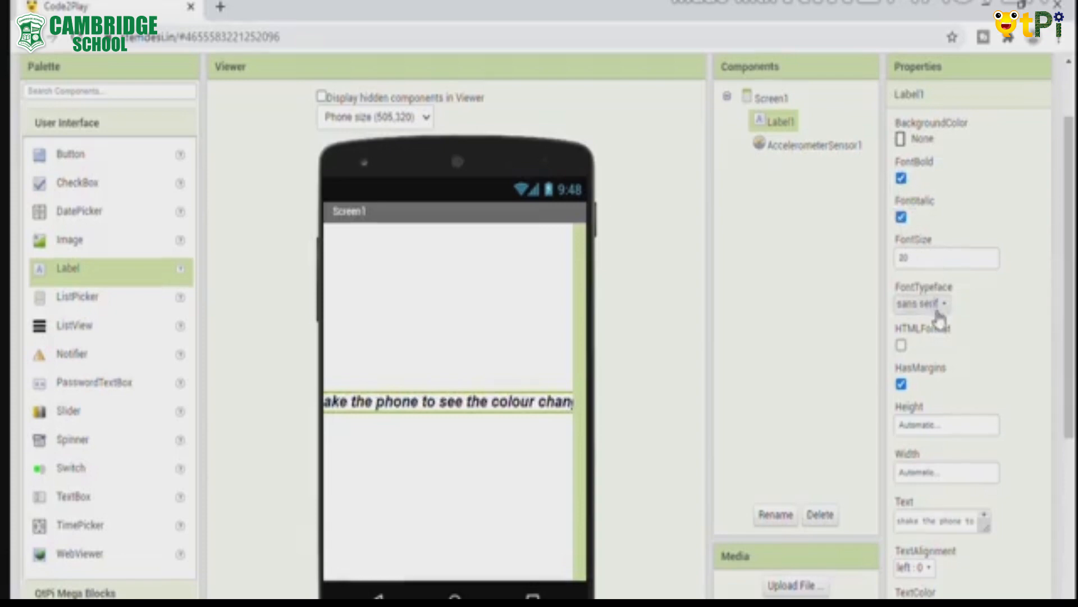
pyautogui.click(921, 302)
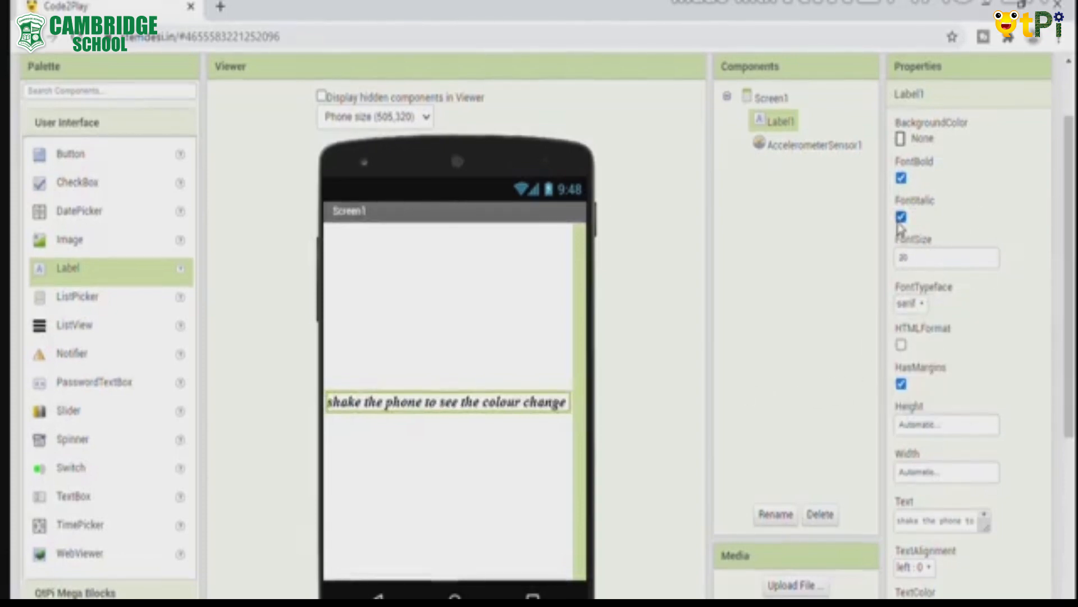
pyautogui.click(901, 216)
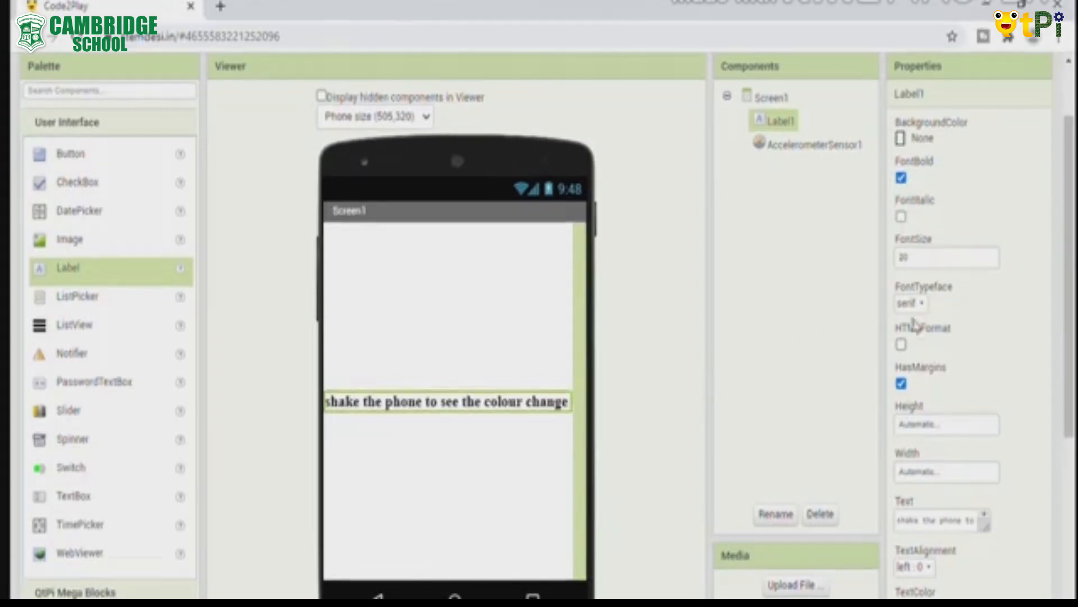
# Try sans serif on Label1, then set its typeface back to serif
pyautogui.click(912, 303)
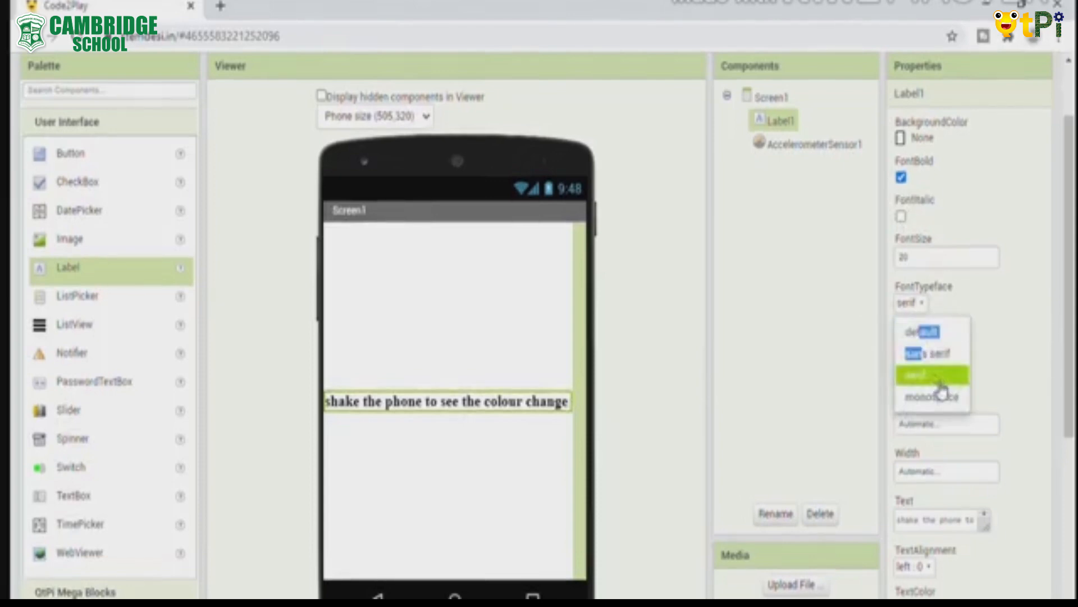
pyautogui.click(928, 352)
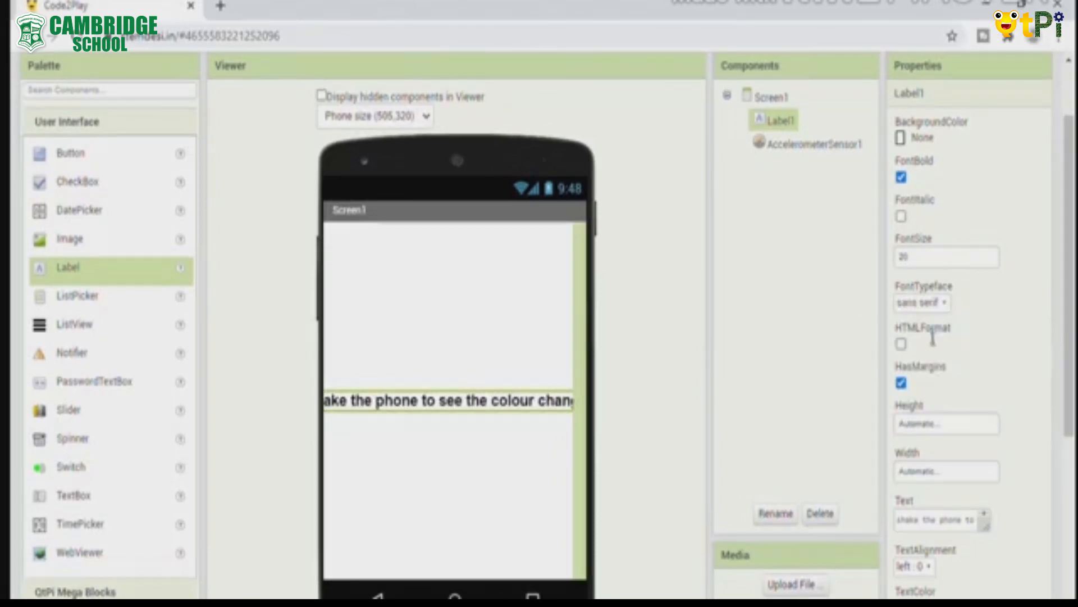
pyautogui.click(922, 303)
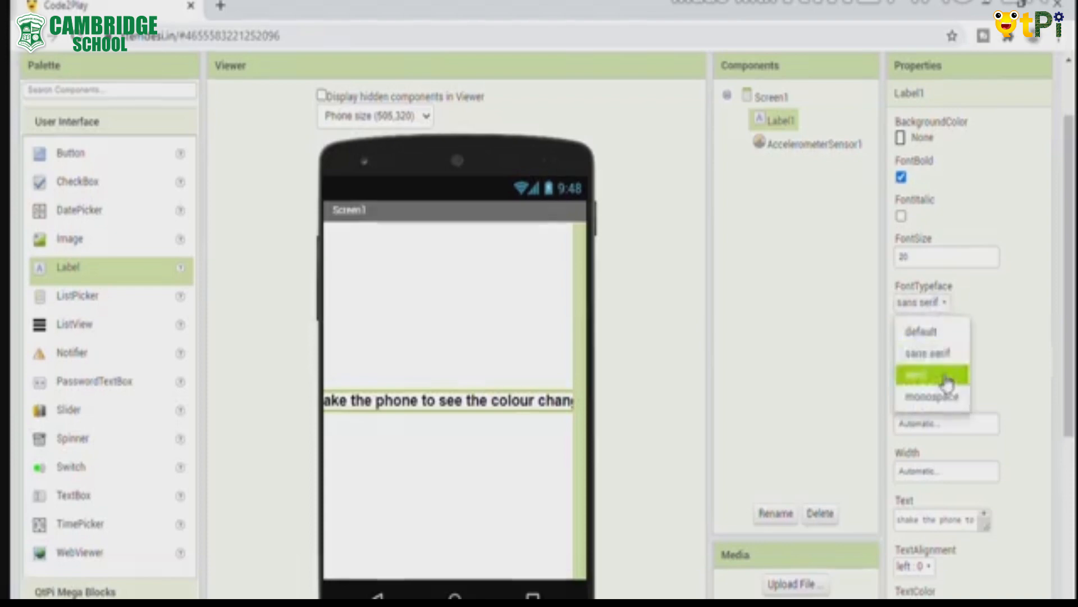
pyautogui.click(931, 374)
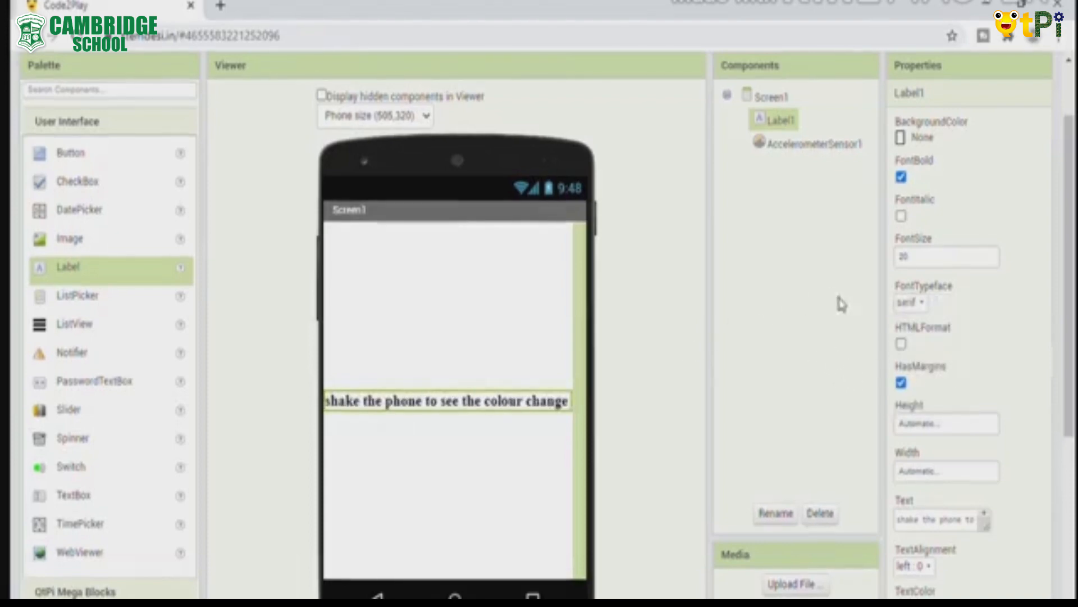
pyautogui.click(771, 95)
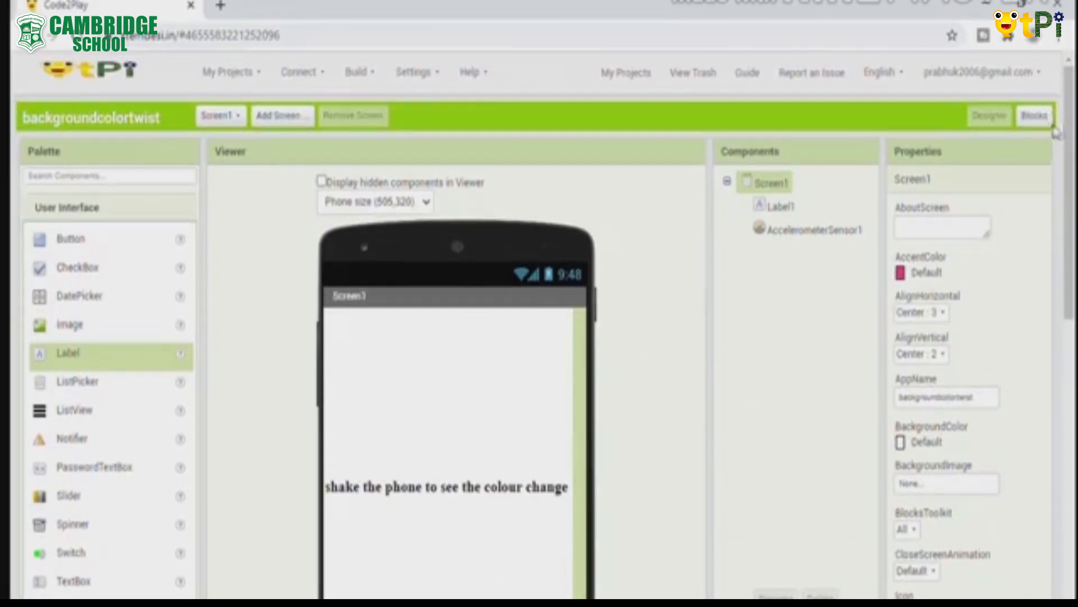
# Place a 'when AccelerometerSensor1.Shaking do' event block in the Blocks workspace
pyautogui.click(1034, 115)
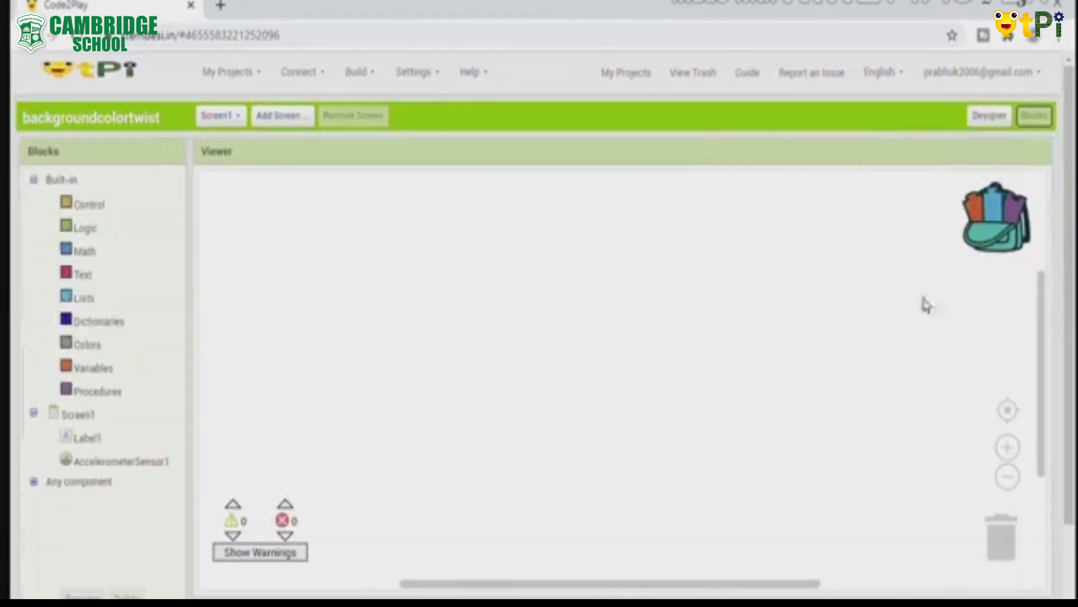
pyautogui.click(87, 438)
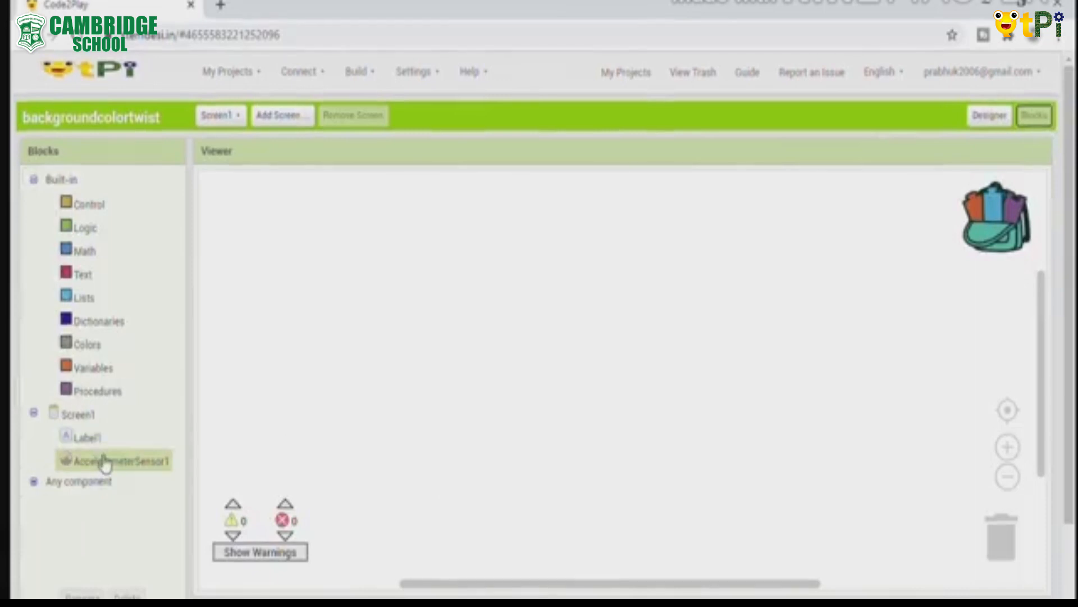
pyautogui.click(113, 460)
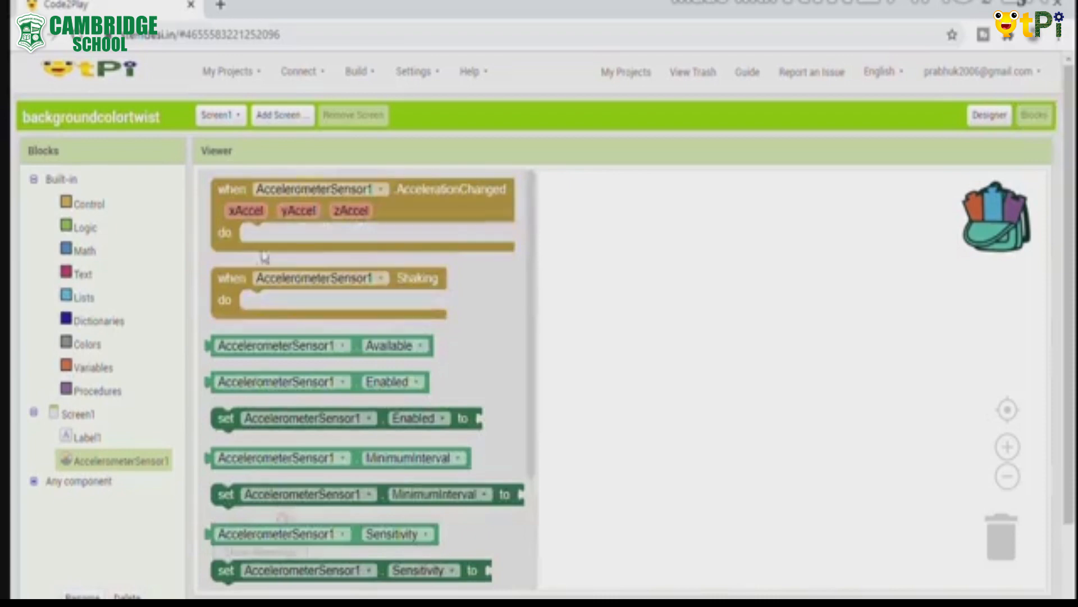
pyautogui.moveTo(382, 269)
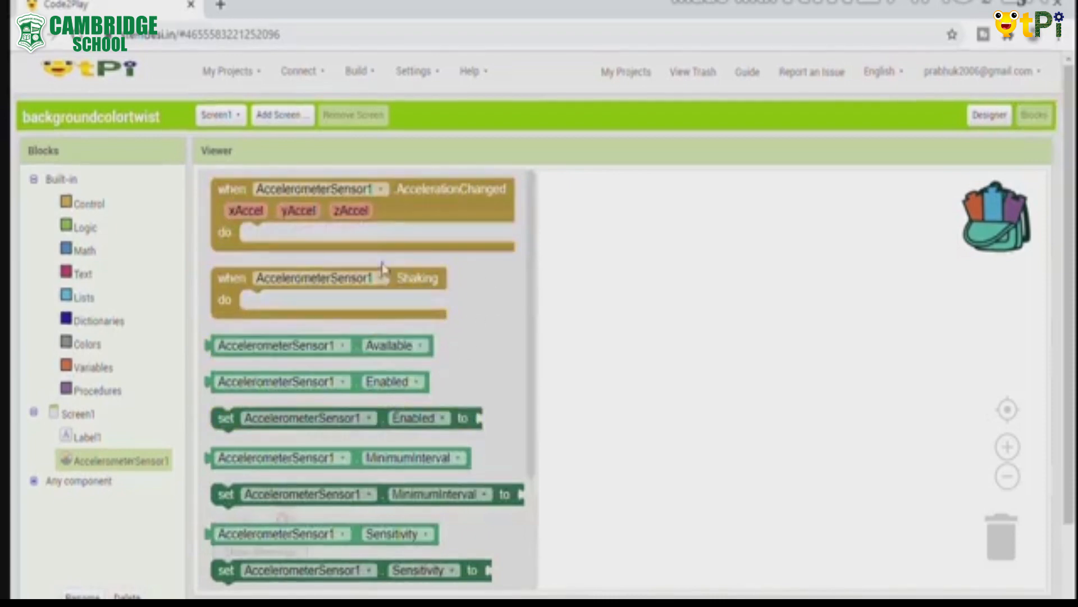
pyautogui.moveTo(269, 292)
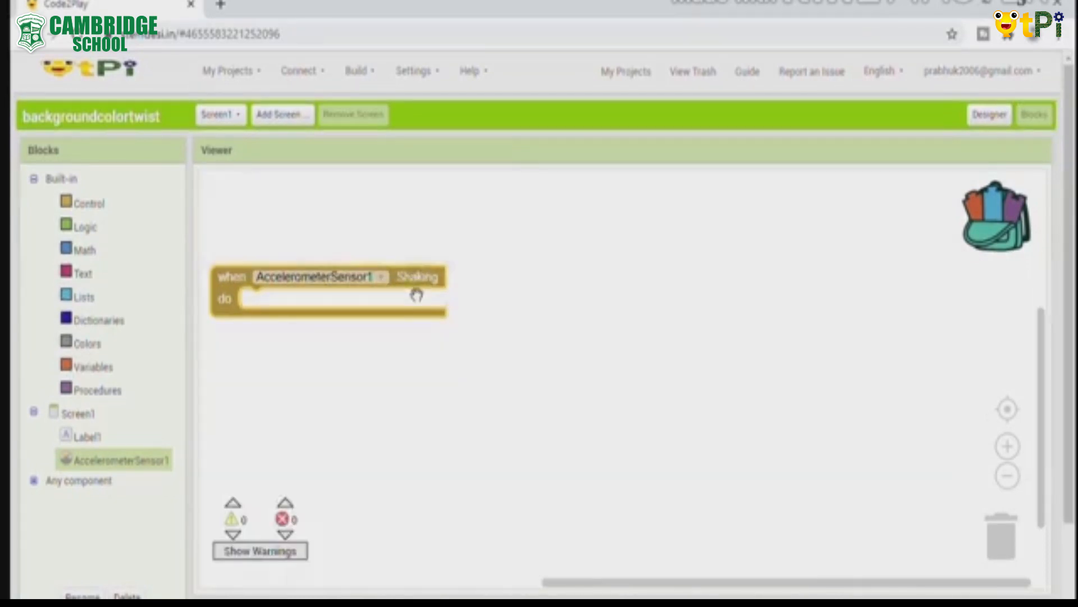
pyautogui.moveTo(330, 285); pyautogui.dragTo(453, 269)
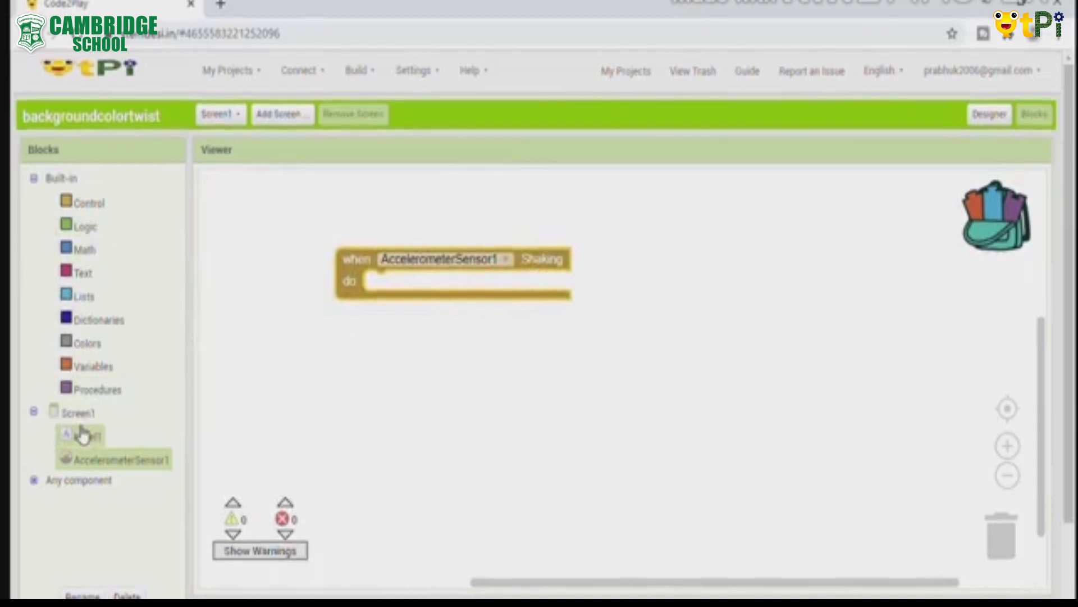
# Put 'set Label1.Text to' with an empty text block inside the Shaking event
pyautogui.click(87, 435)
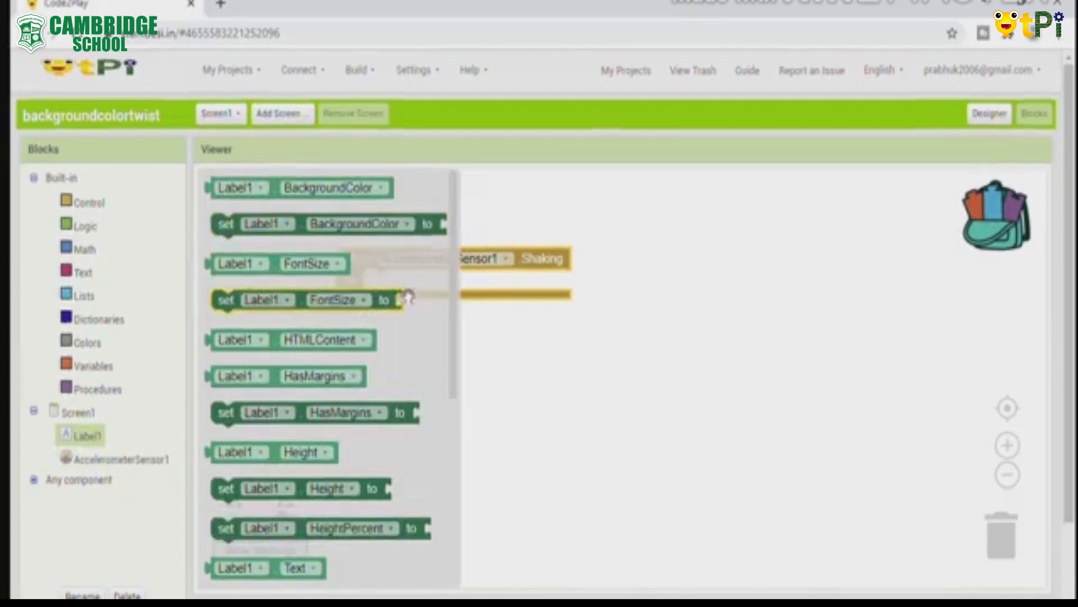
pyautogui.scroll(-3)
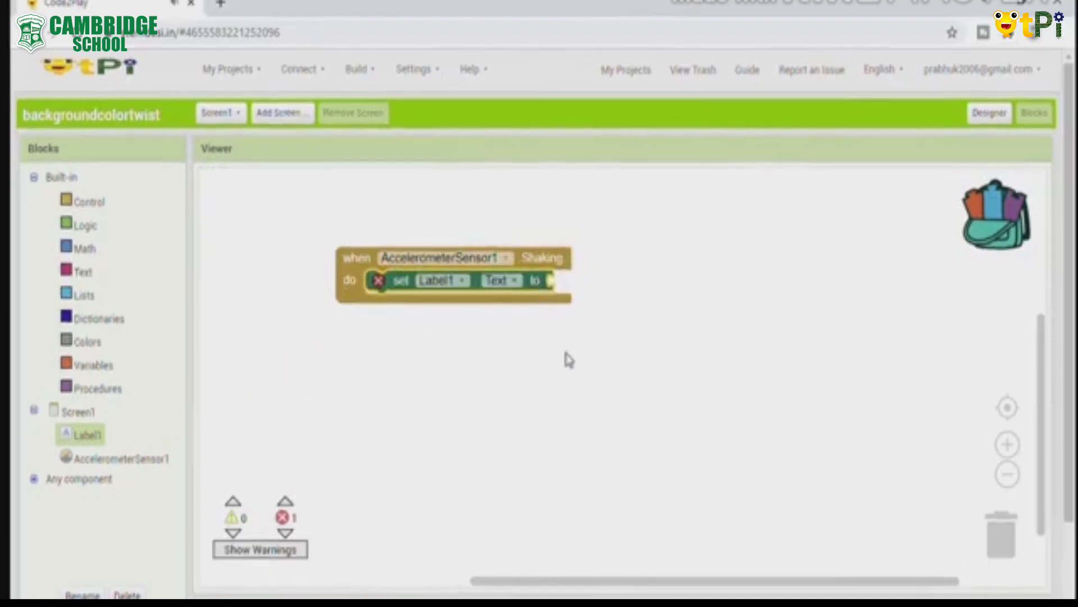
pyautogui.moveTo(100, 297)
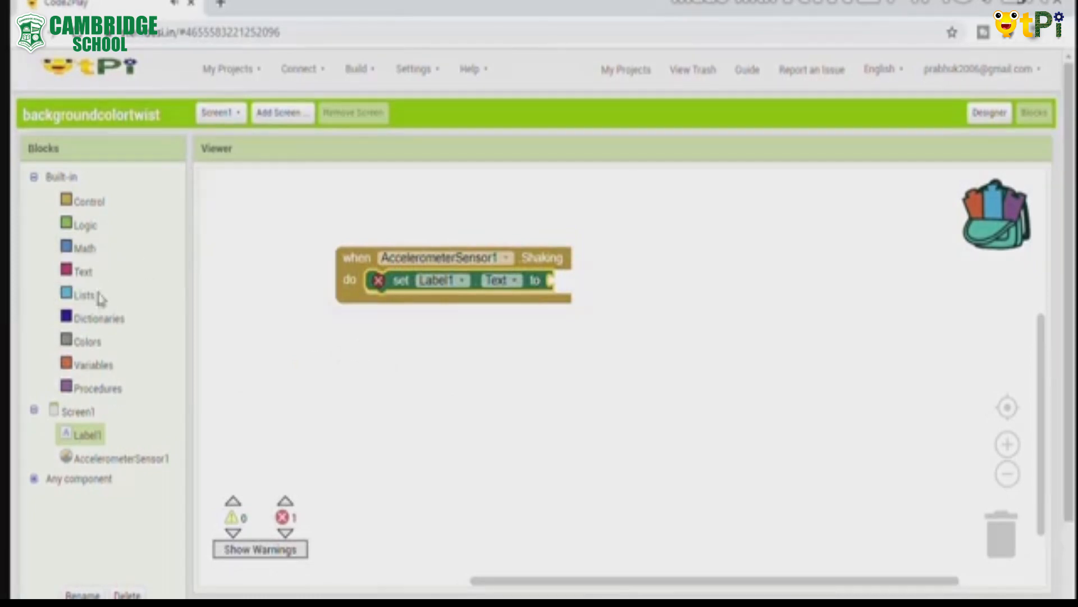
pyautogui.click(82, 271)
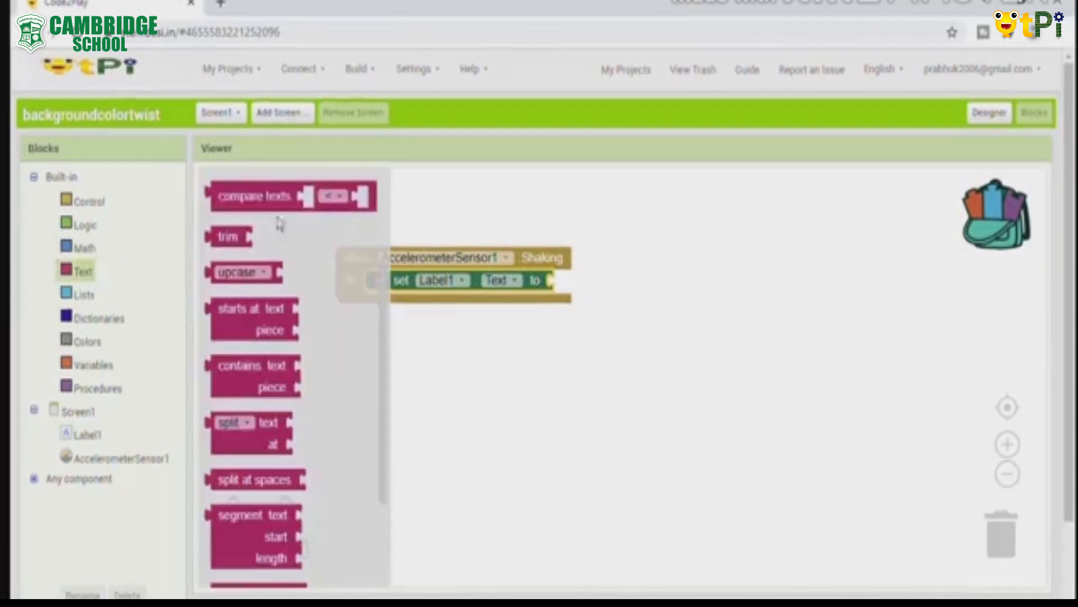
pyautogui.scroll(3)
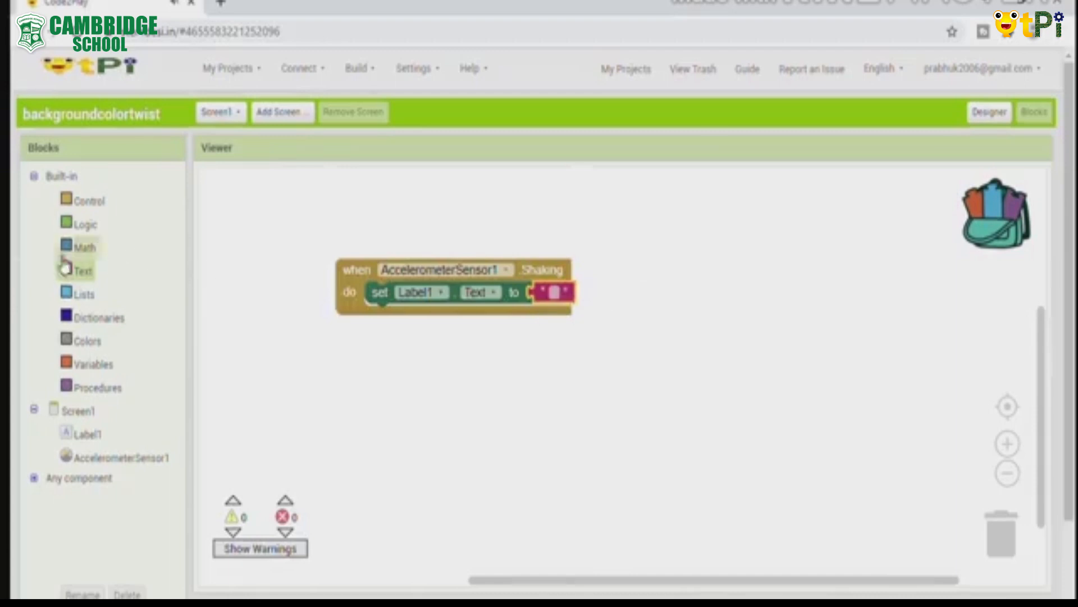
pyautogui.click(124, 457)
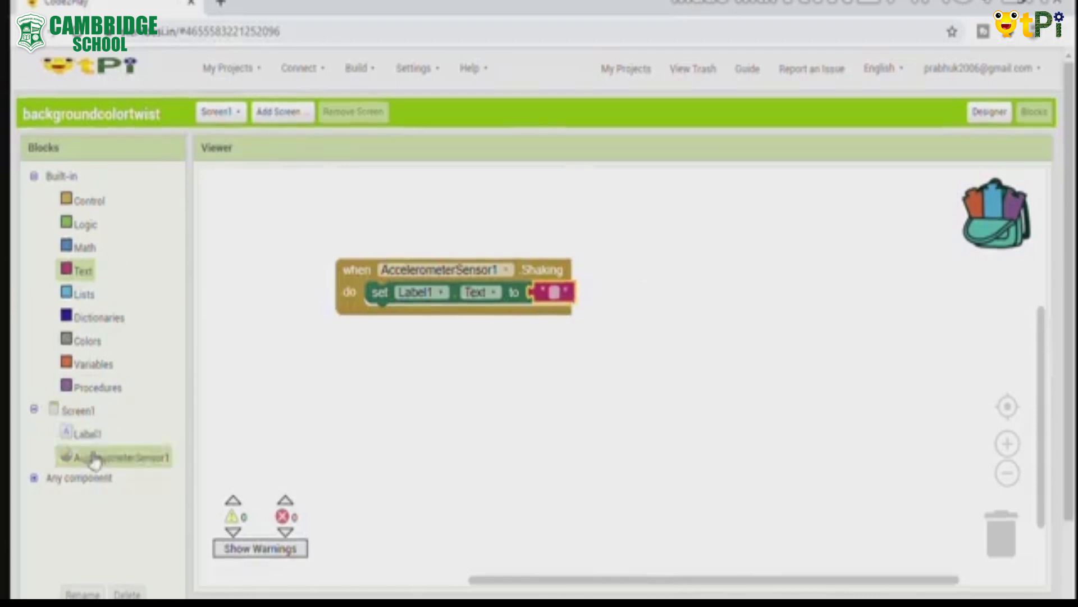
pyautogui.click(88, 433)
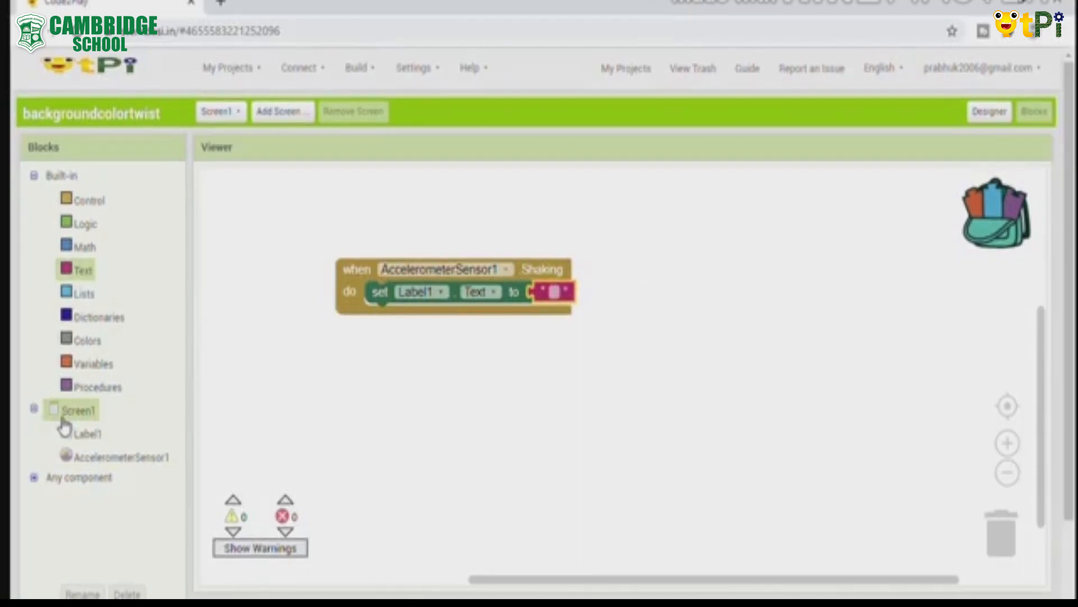
# Add a 'set global number to' block below the Label1 setter in Shaking
pyautogui.click(92, 363)
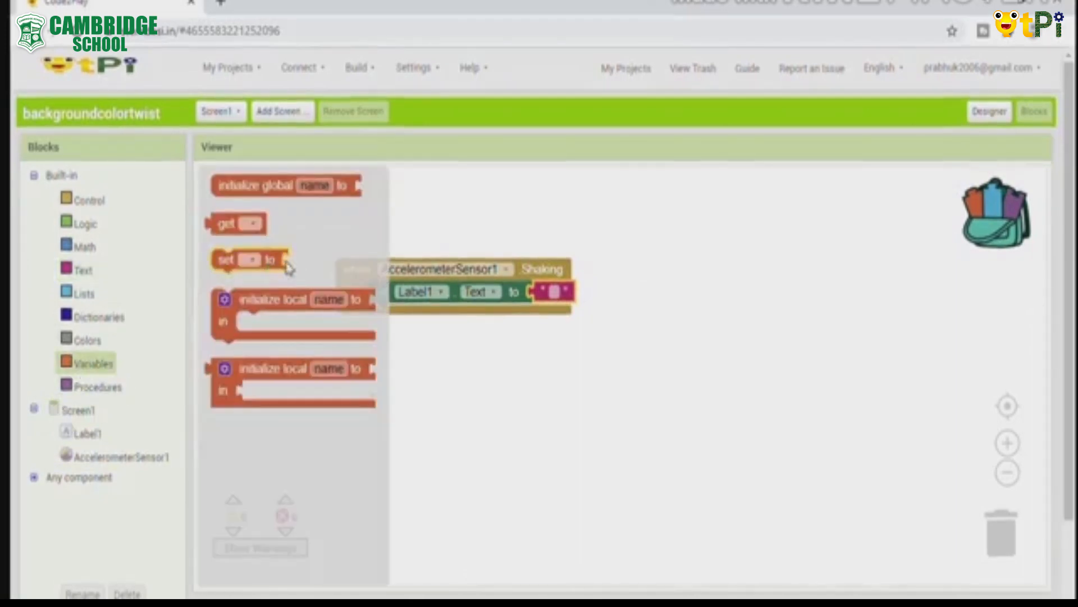
pyautogui.moveTo(251, 260); pyautogui.dragTo(399, 318)
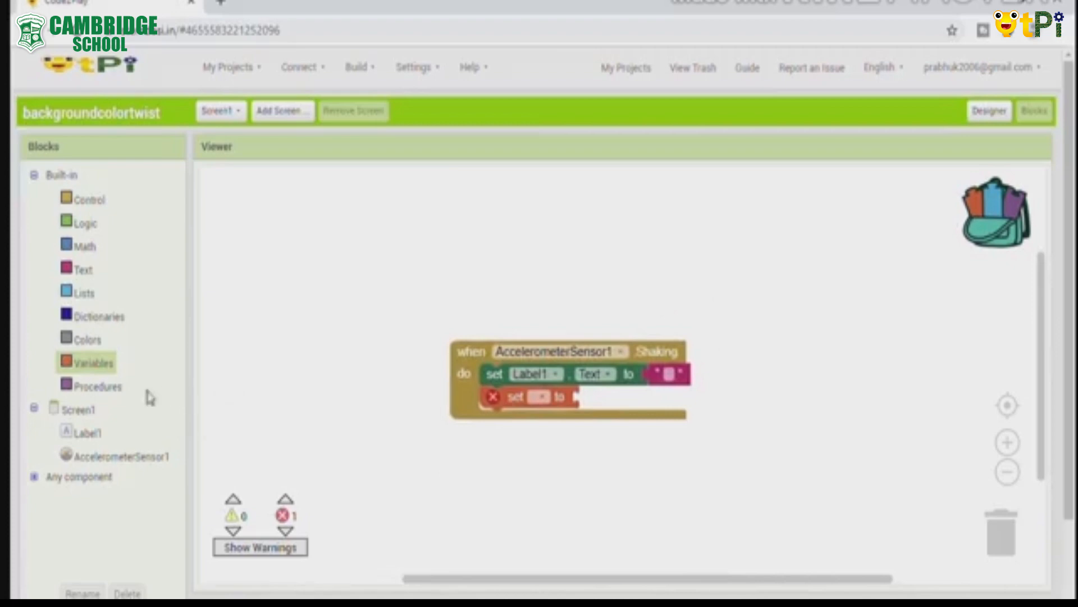
pyautogui.moveTo(92, 363)
pyautogui.write('number')
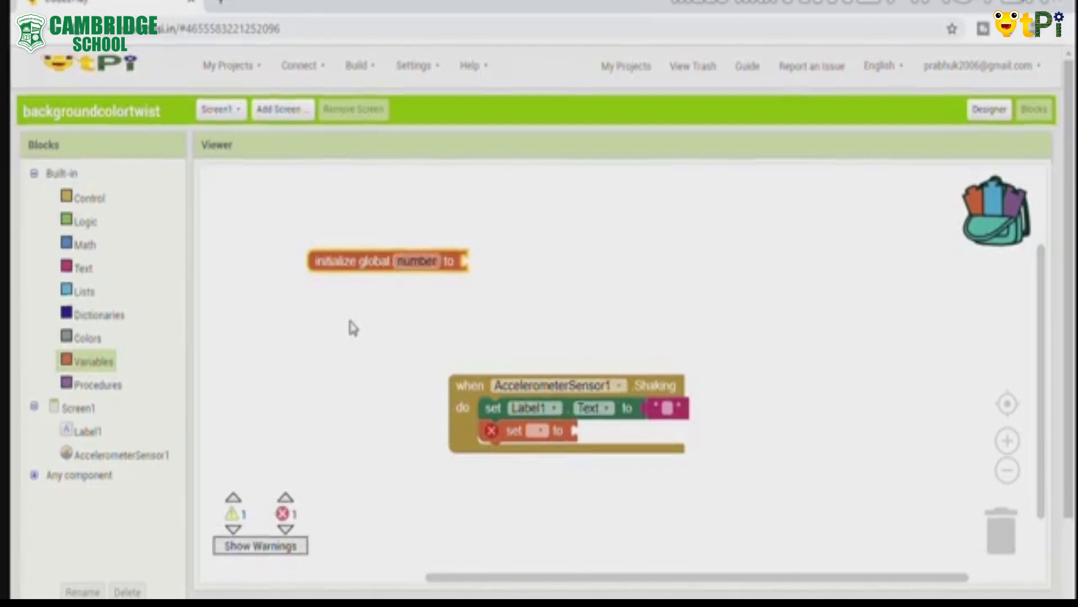
pyautogui.moveTo(578, 357)
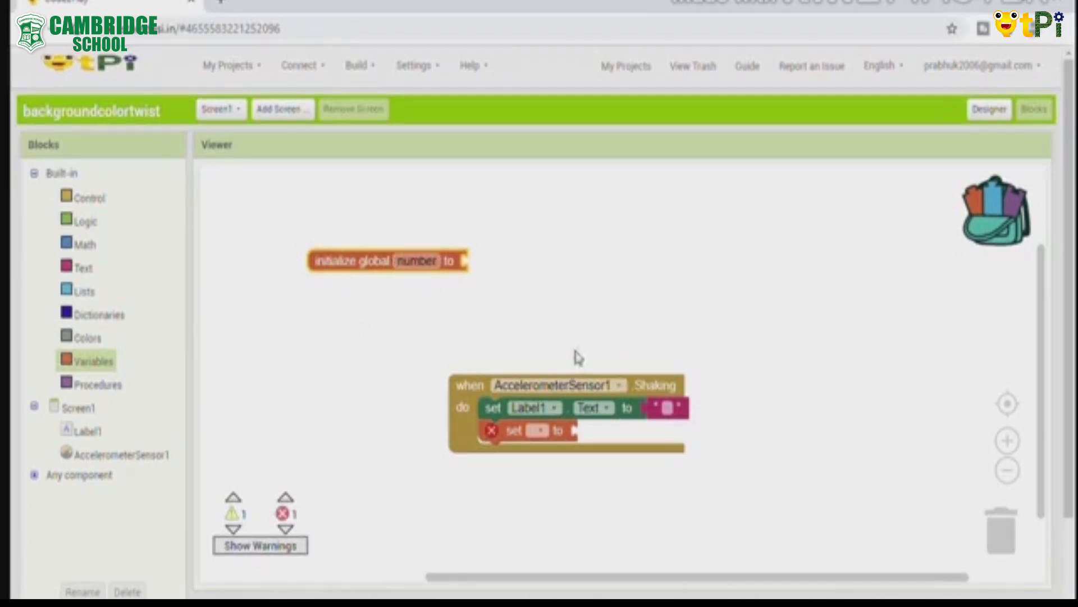
pyautogui.click(539, 429)
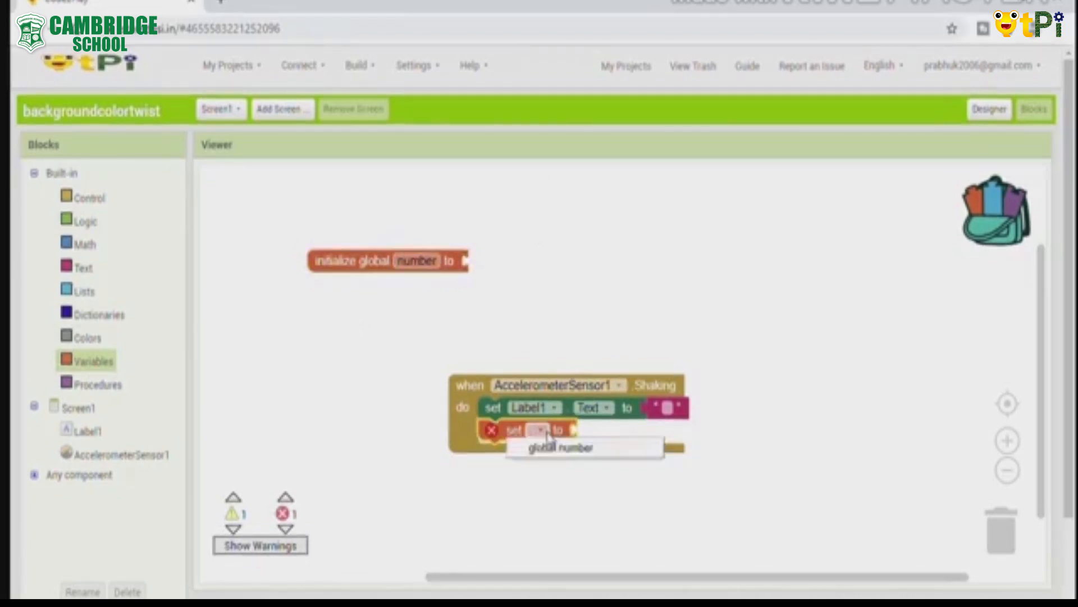
pyautogui.click(561, 447)
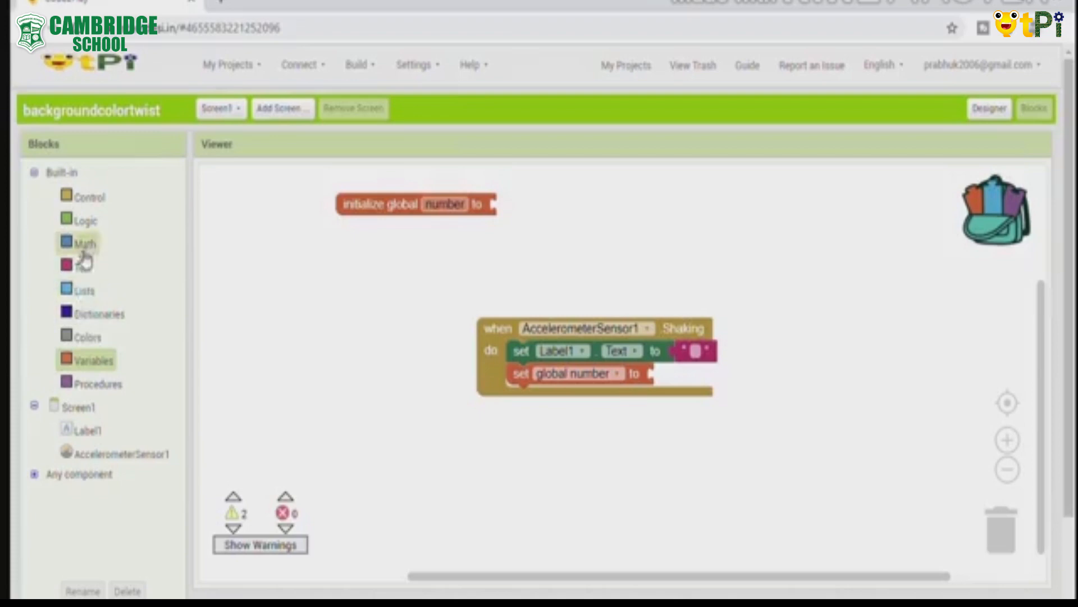
# Assign global number a random integer 1–4, then add an if block with a blank '=' test
pyautogui.click(85, 243)
pyautogui.write('4')
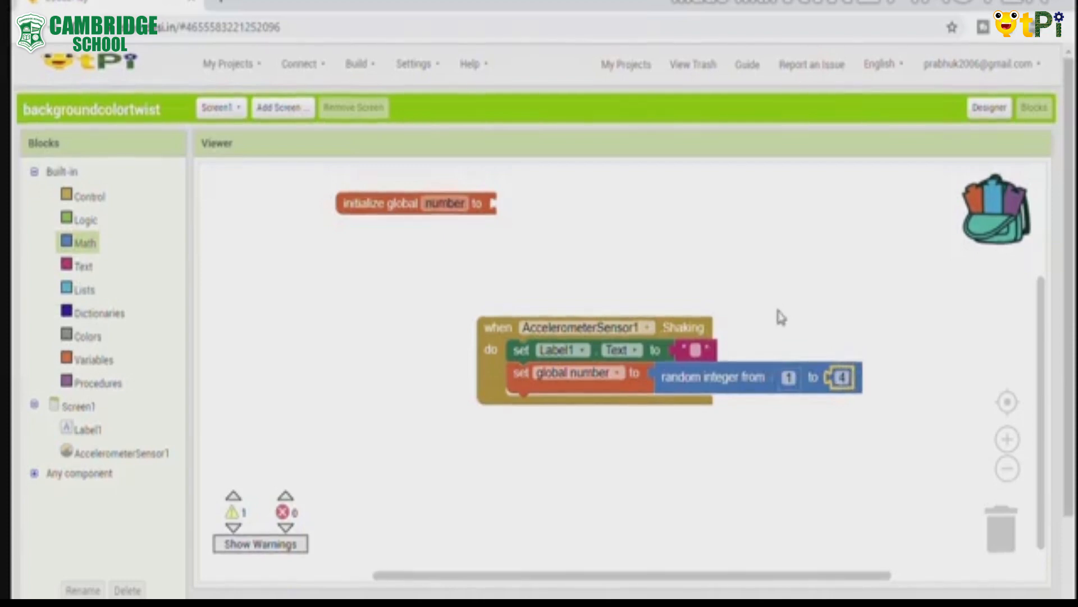
pyautogui.moveTo(959, 320)
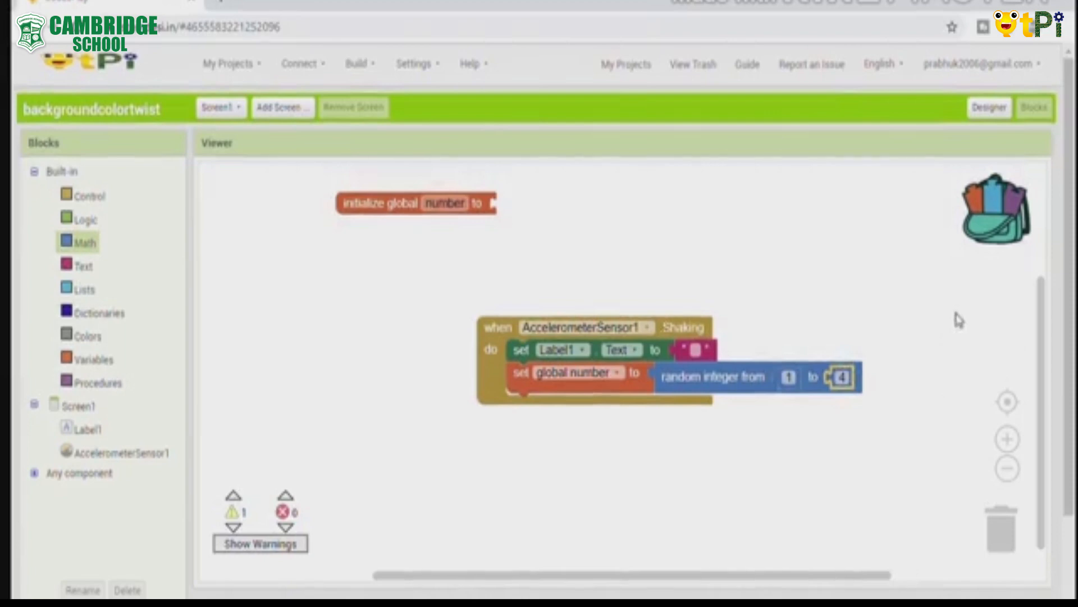
pyautogui.moveTo(948, 330)
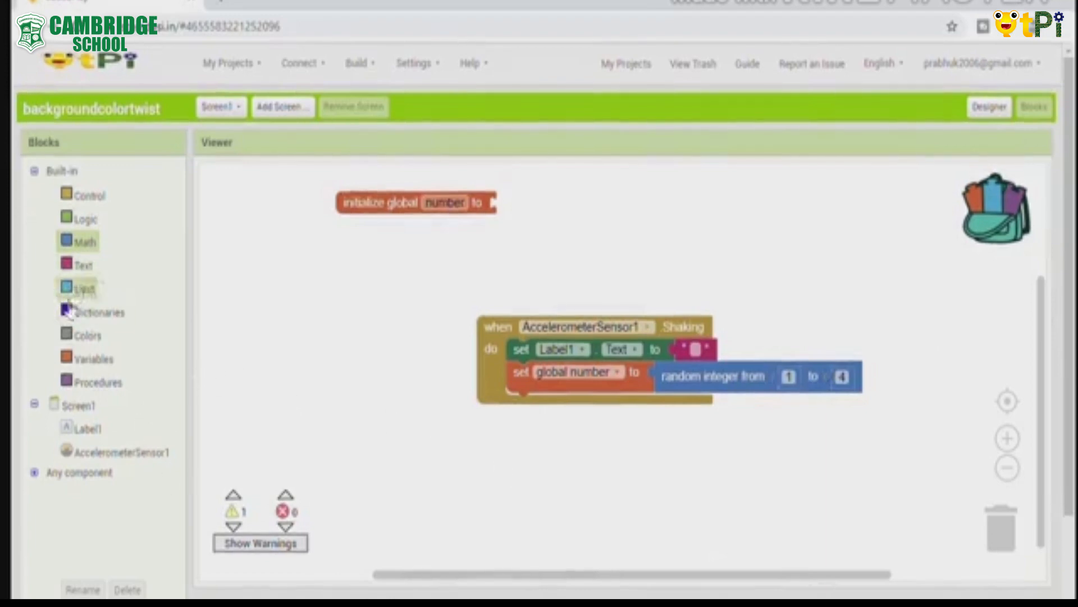
pyautogui.moveTo(155, 313)
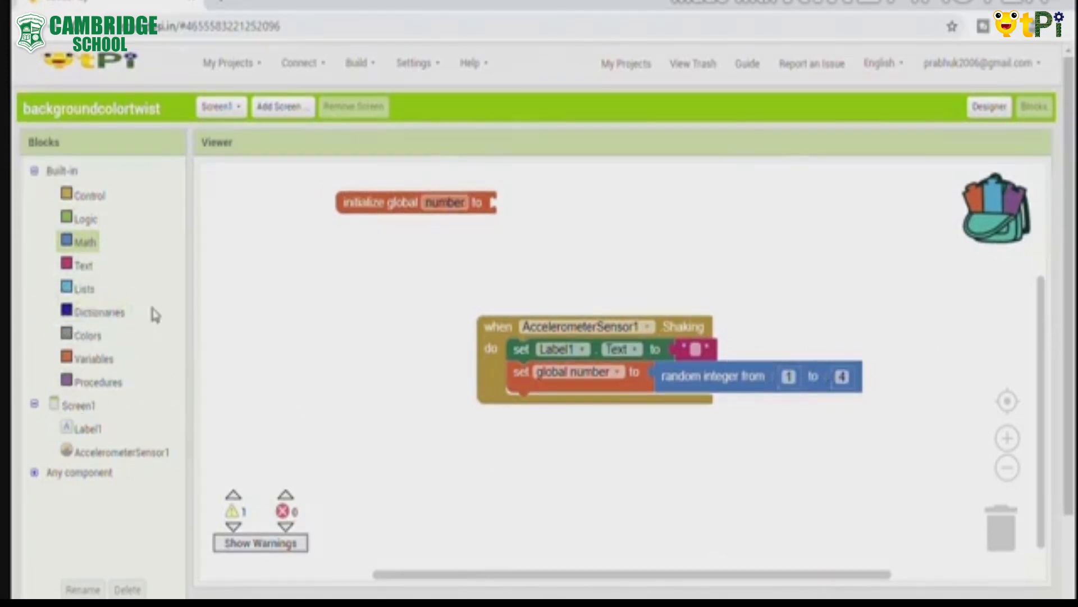
pyautogui.moveTo(83, 265)
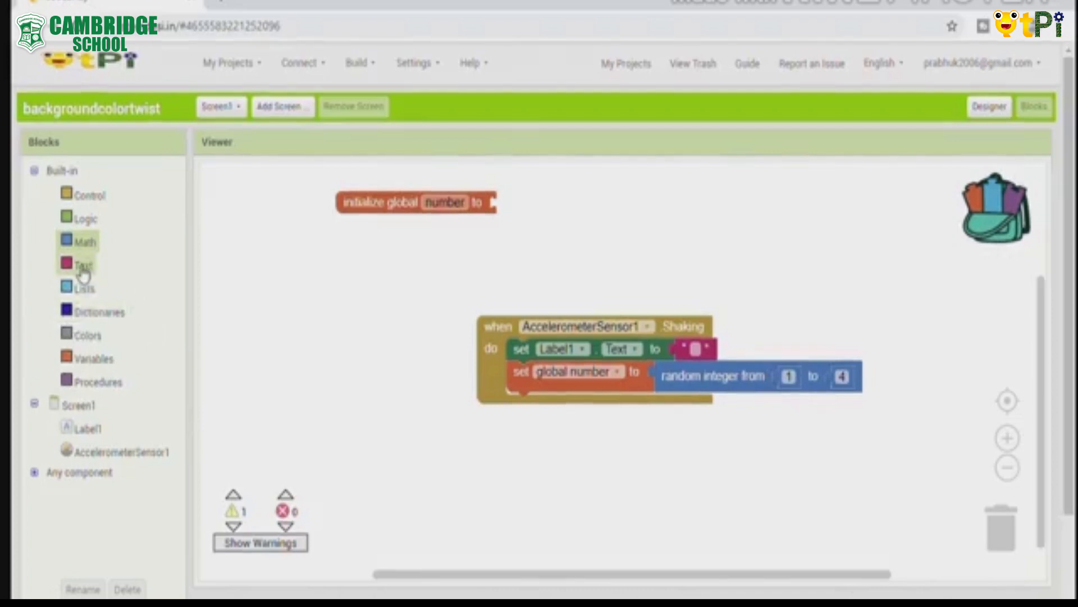
pyautogui.moveTo(83, 244)
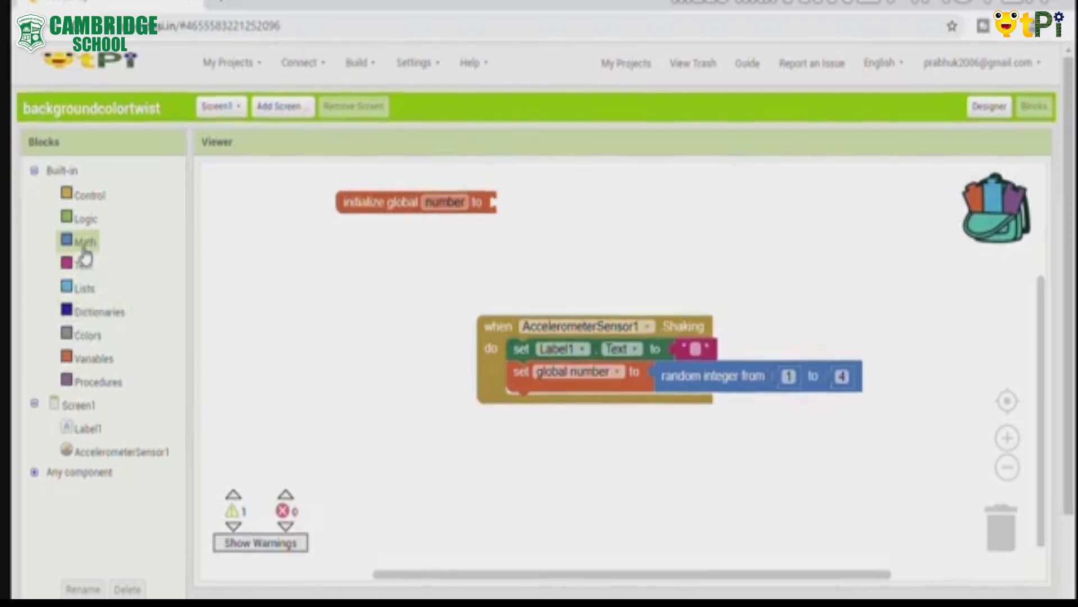
pyautogui.click(86, 241)
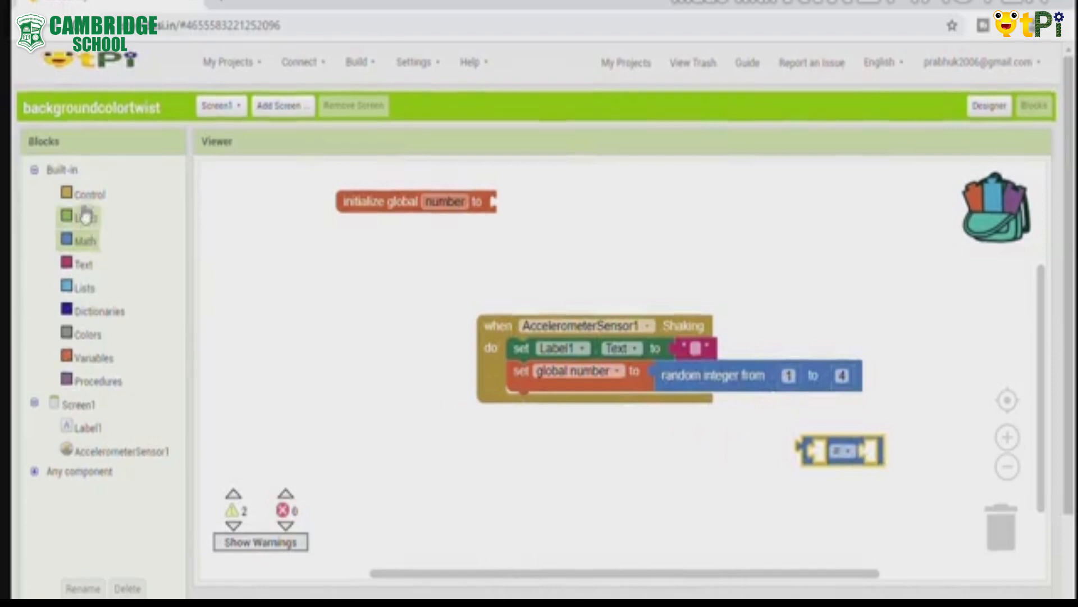
pyautogui.click(89, 193)
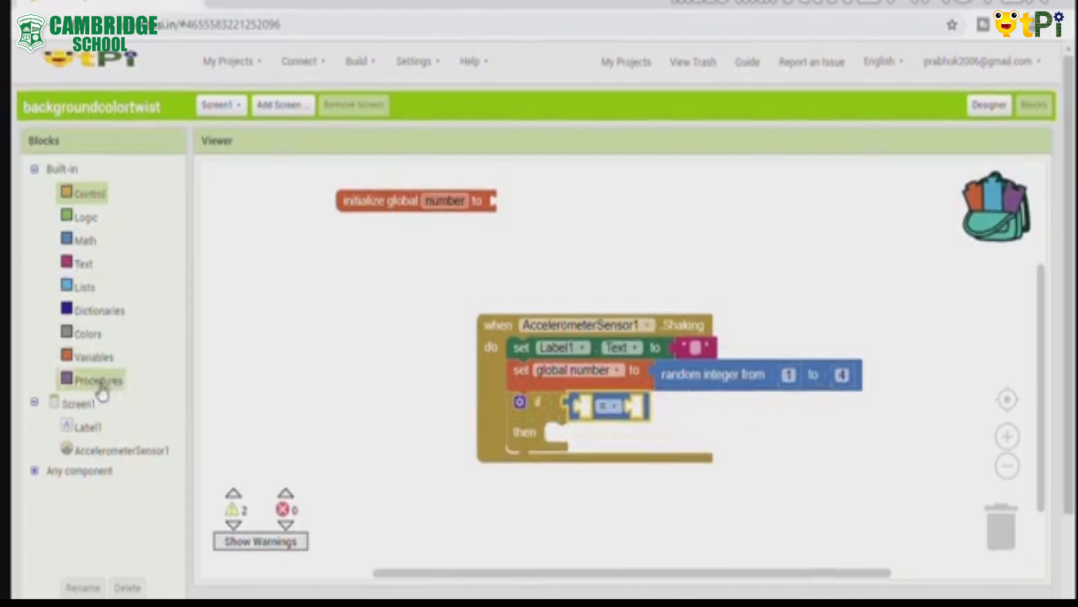
# Put a 'get global number' block on the left side of the if block's equality test
pyautogui.click(92, 356)
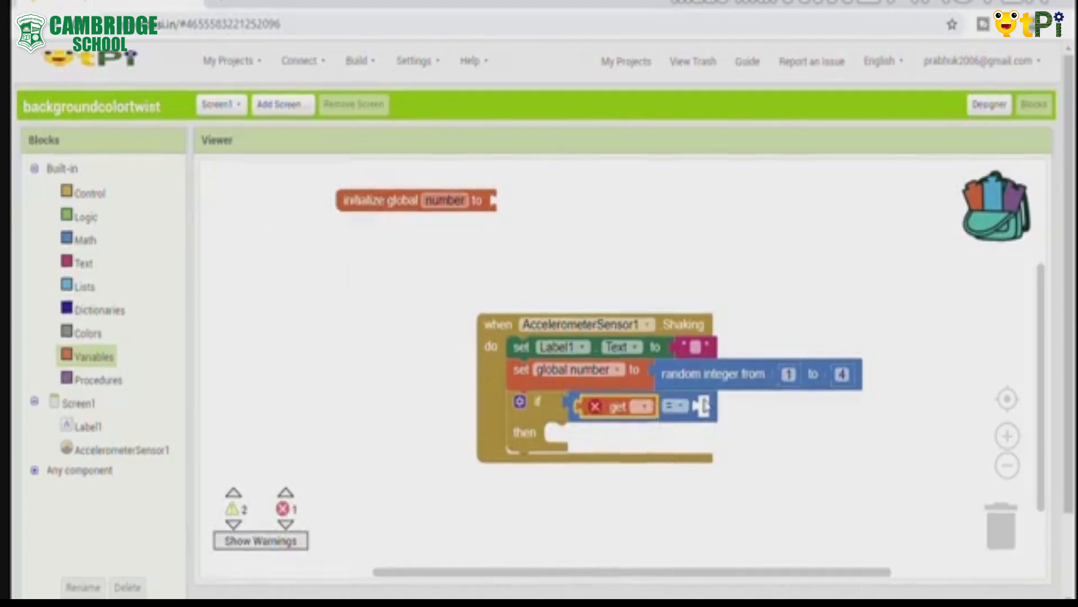
pyautogui.click(641, 405)
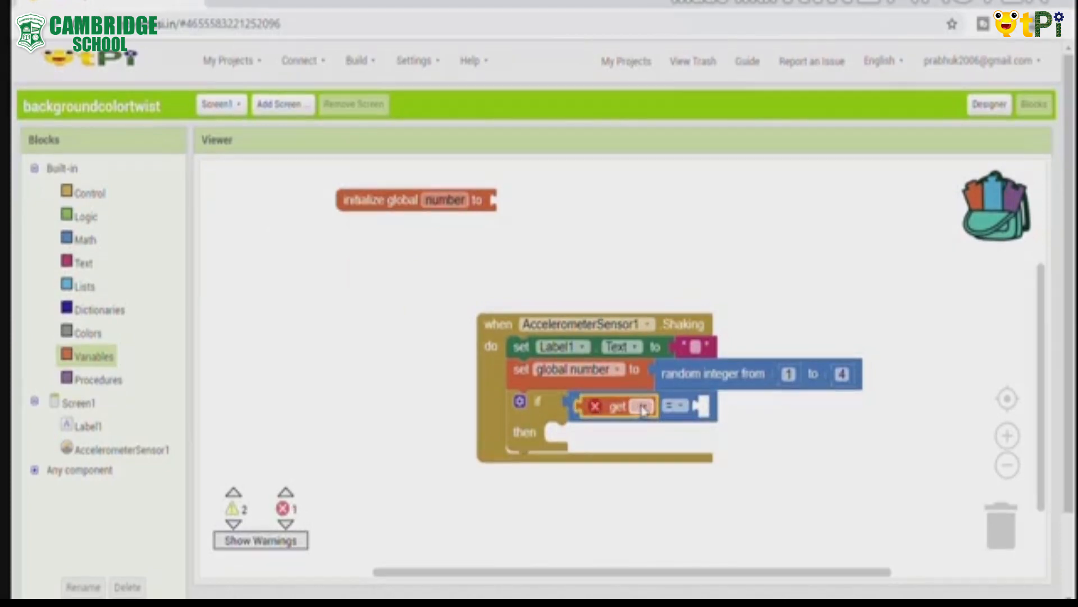
pyautogui.click(643, 405)
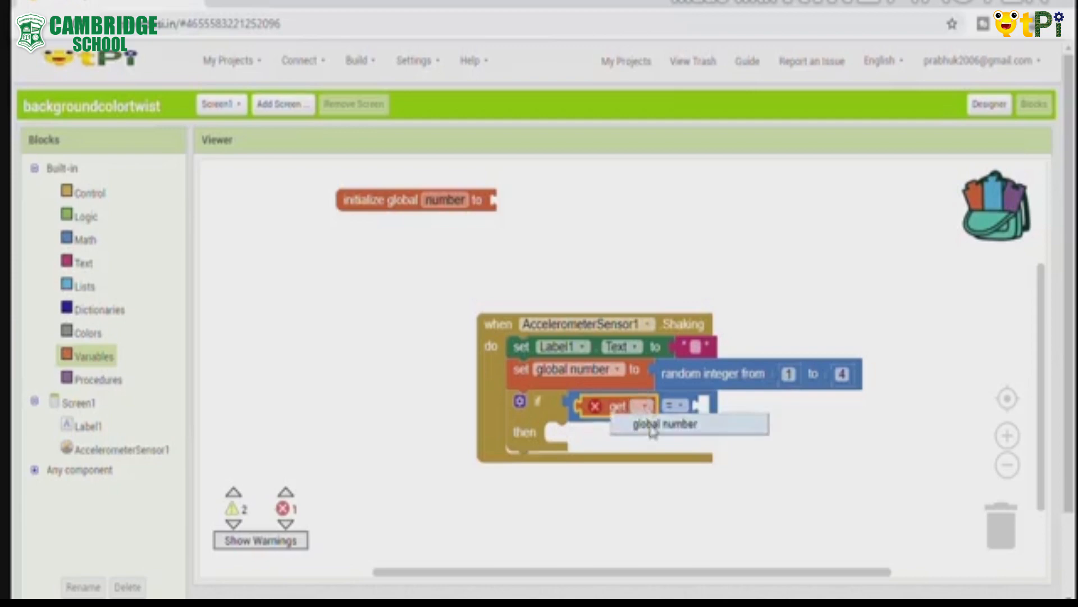
pyautogui.click(664, 423)
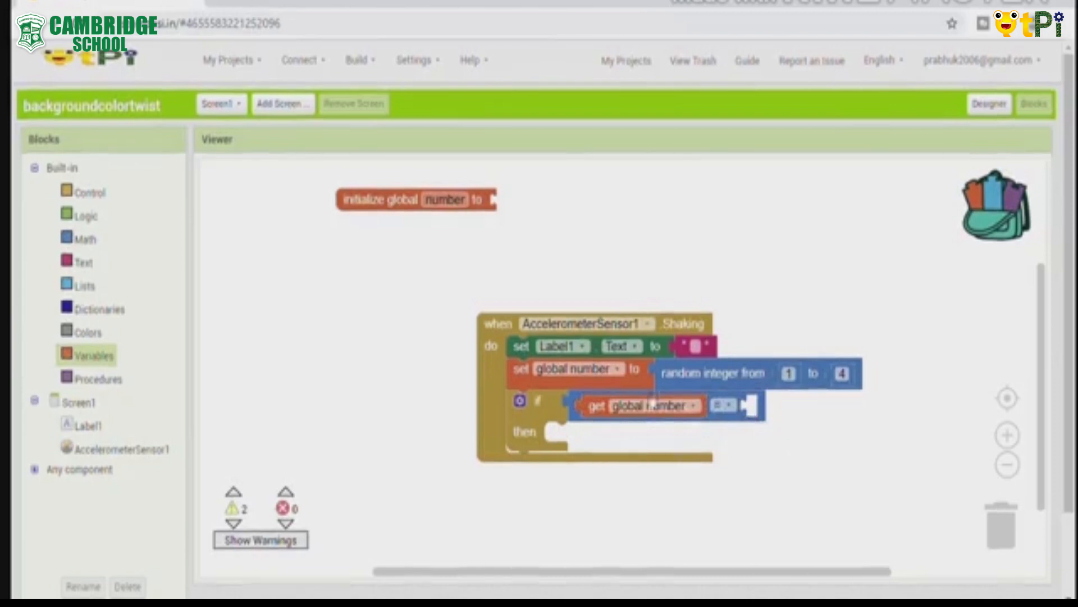
pyautogui.moveTo(868, 383)
pyautogui.write('1')
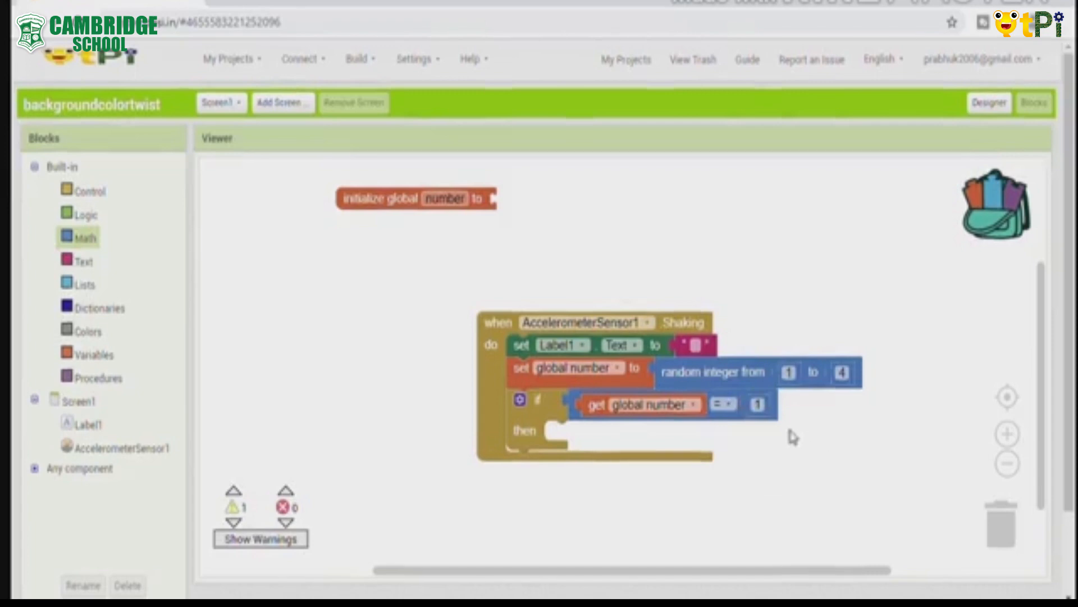
pyautogui.moveTo(114, 238)
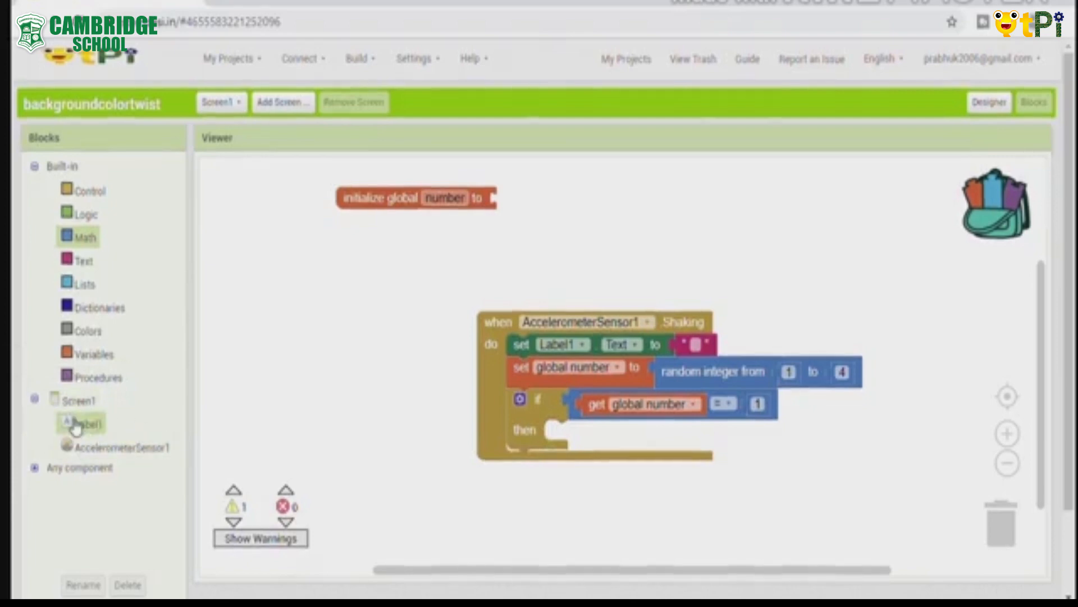
# Set Screen1.BackgroundColor to red when global number equals 1, and duplicate the if block
pyautogui.click(79, 399)
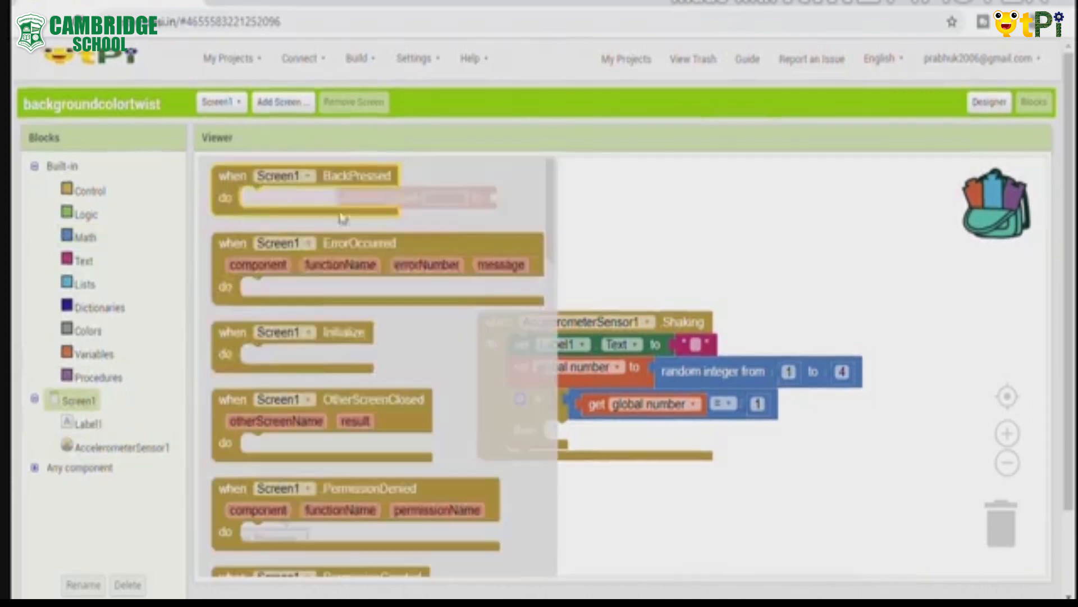
pyautogui.click(80, 399)
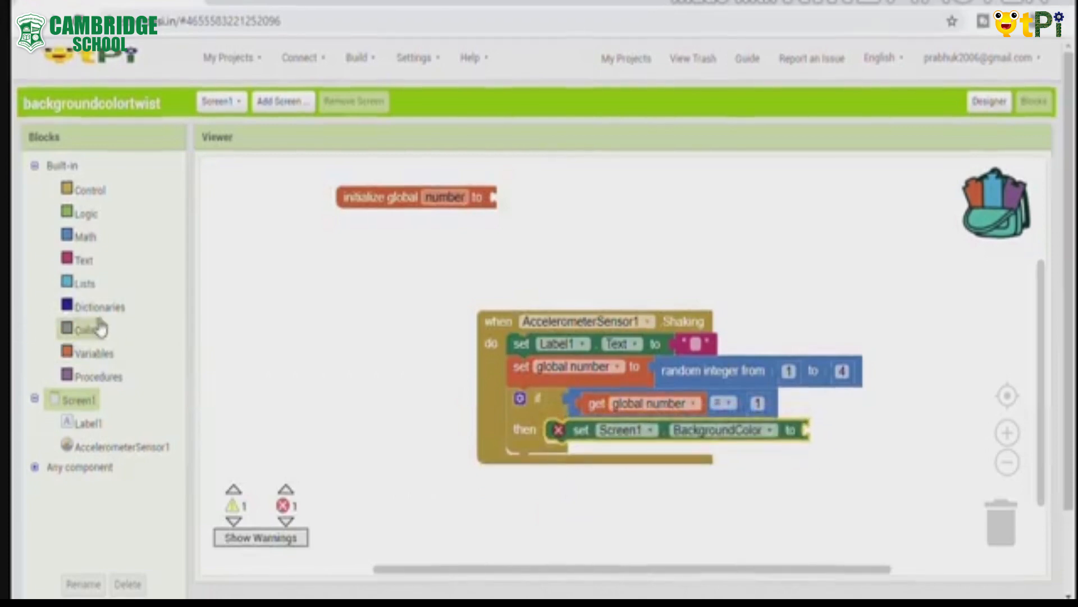
pyautogui.click(90, 328)
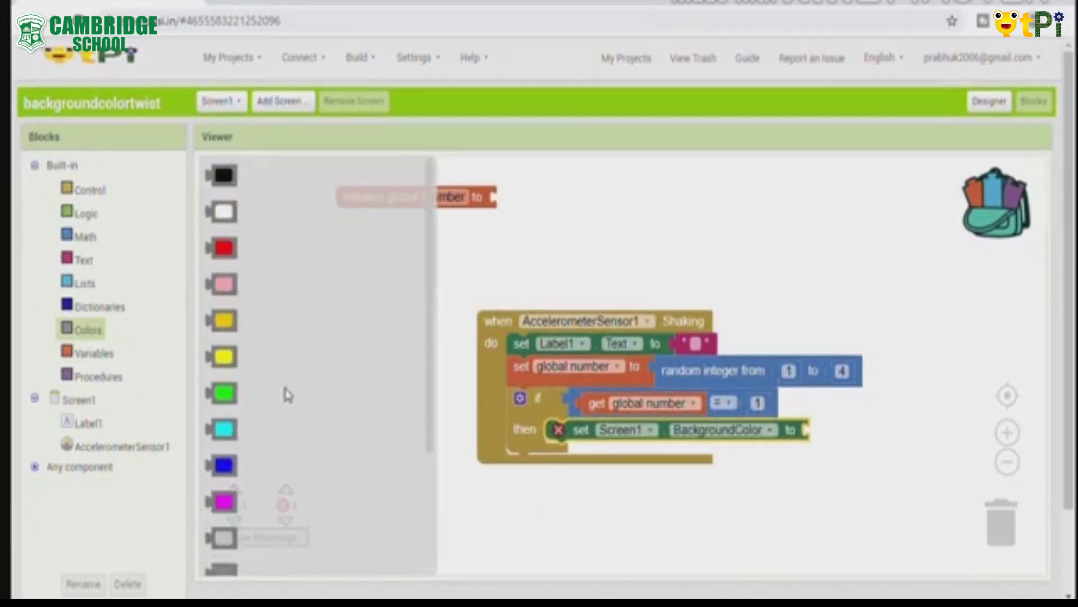
pyautogui.moveTo(223, 257)
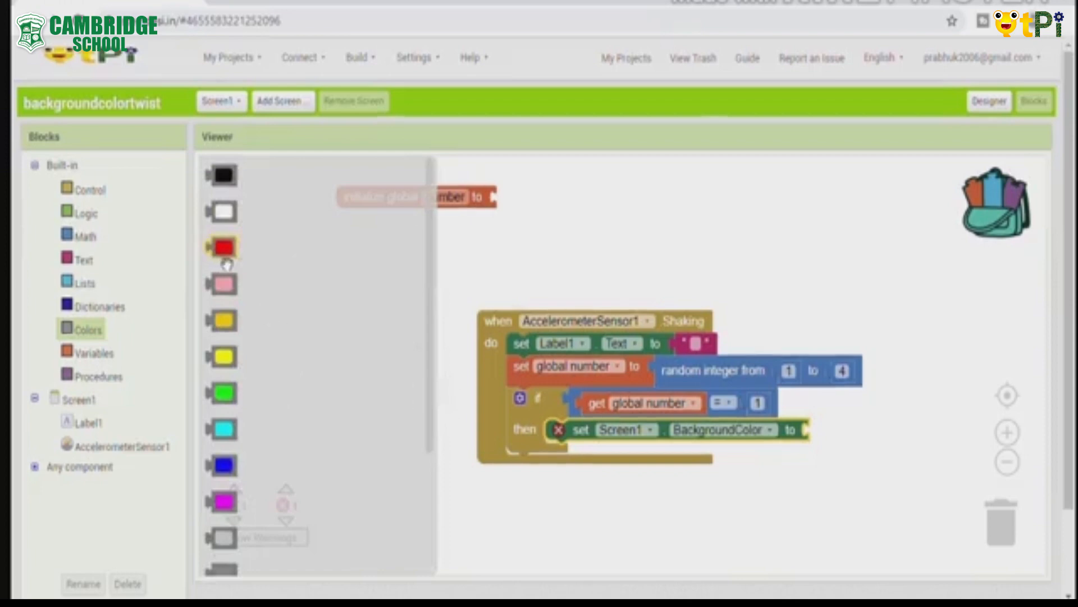
pyautogui.click(221, 247)
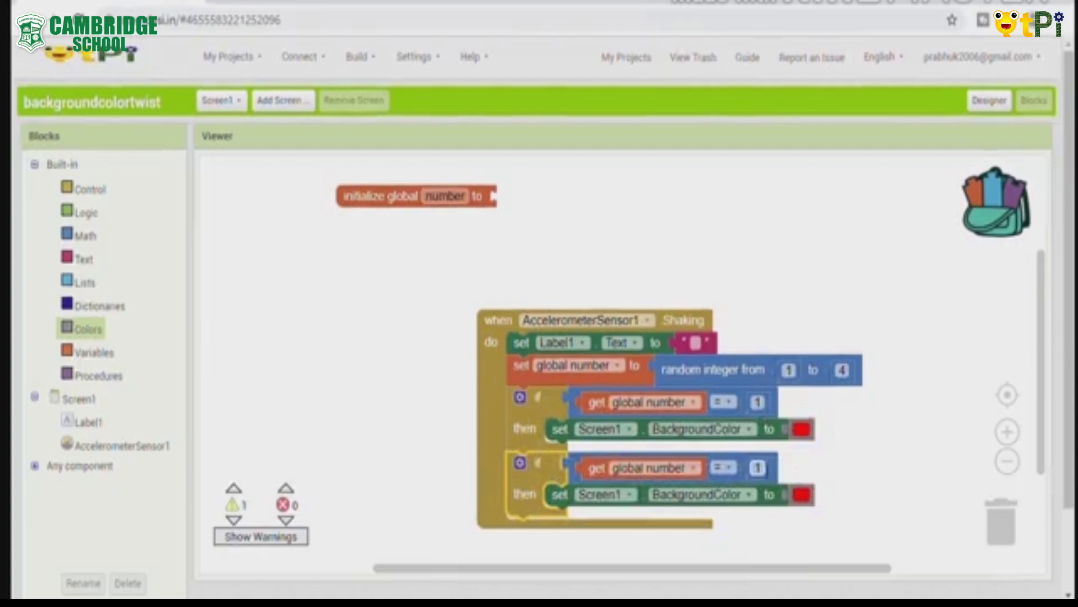
# Make the second branch test 2 with a yellow background, and renumber the third comparison
pyautogui.click(756, 468)
pyautogui.write('2')
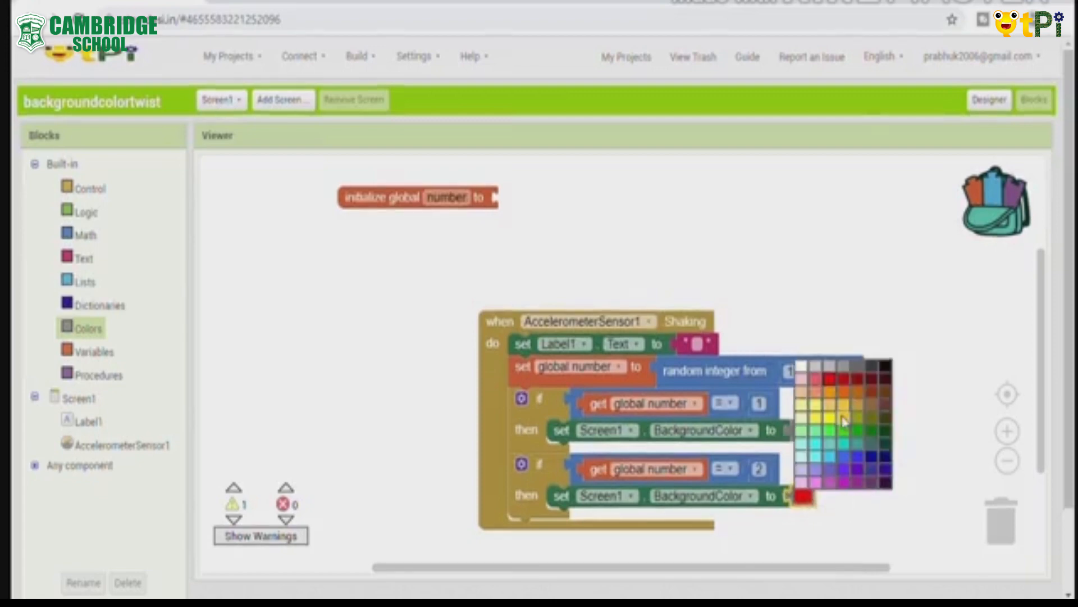
pyautogui.click(840, 420)
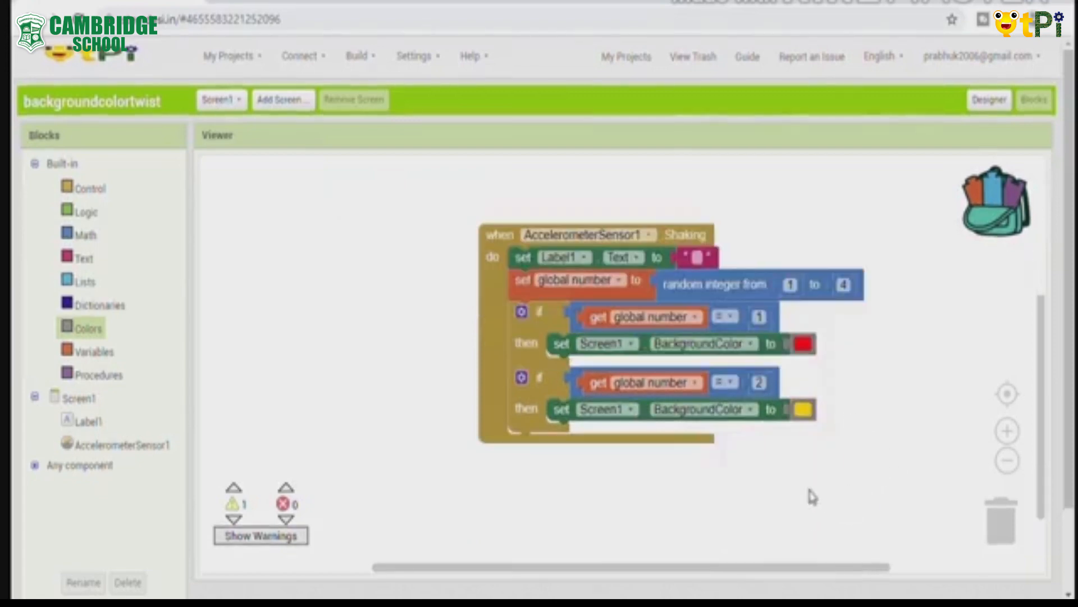
pyautogui.moveTo(336, 398)
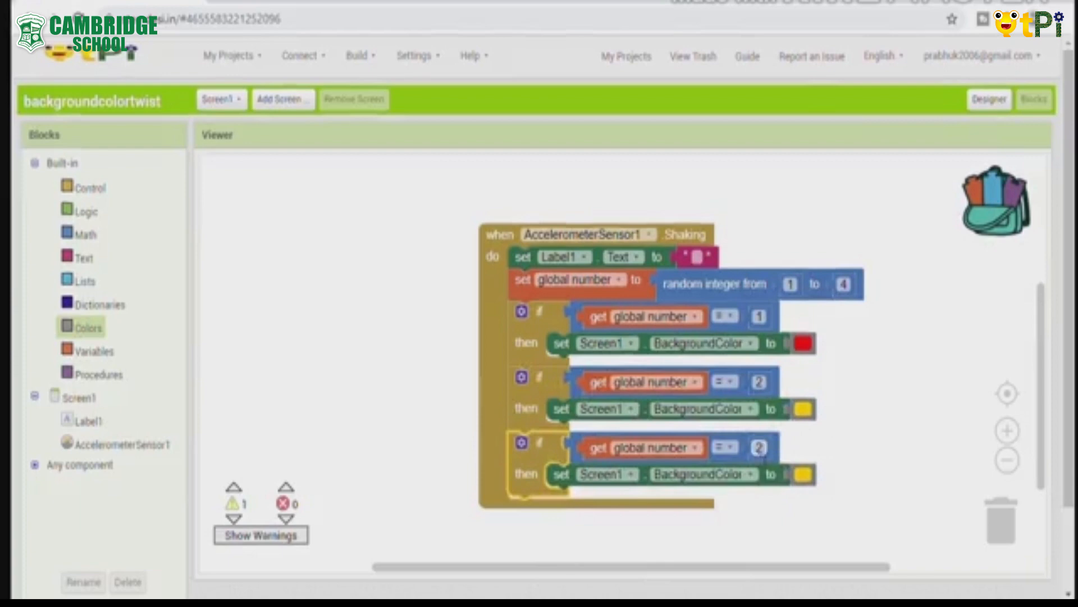
pyautogui.click(760, 447)
pyautogui.write('3')
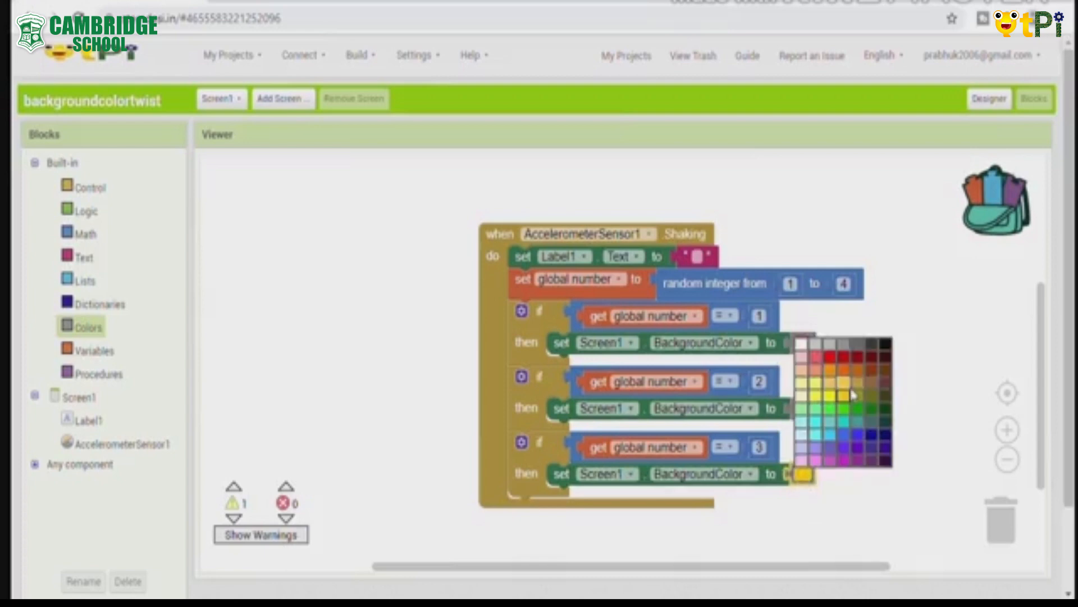
pyautogui.moveTo(876, 368)
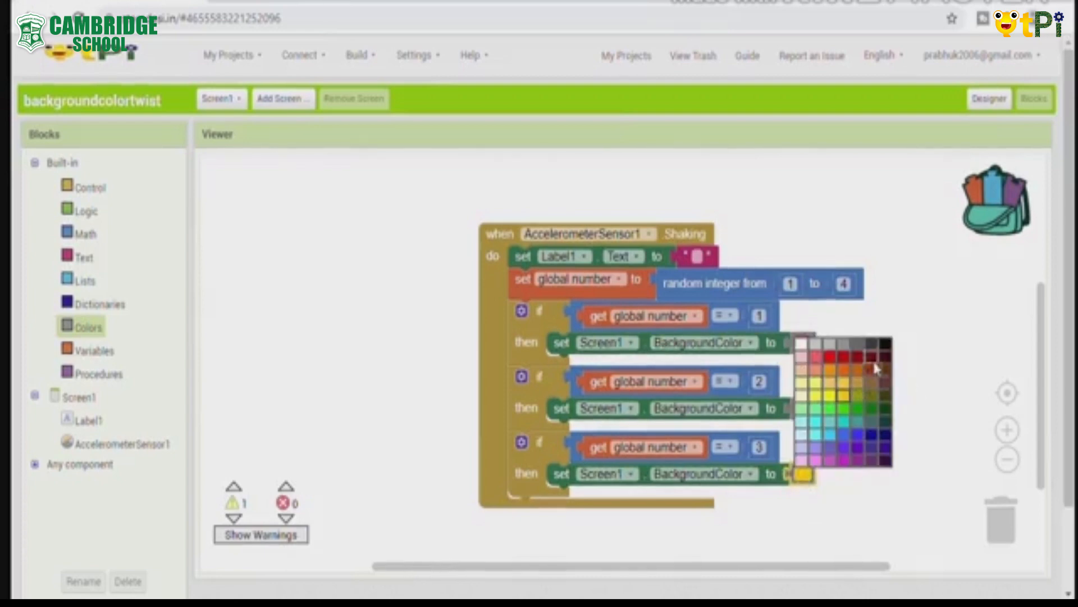
pyautogui.moveTo(850, 382)
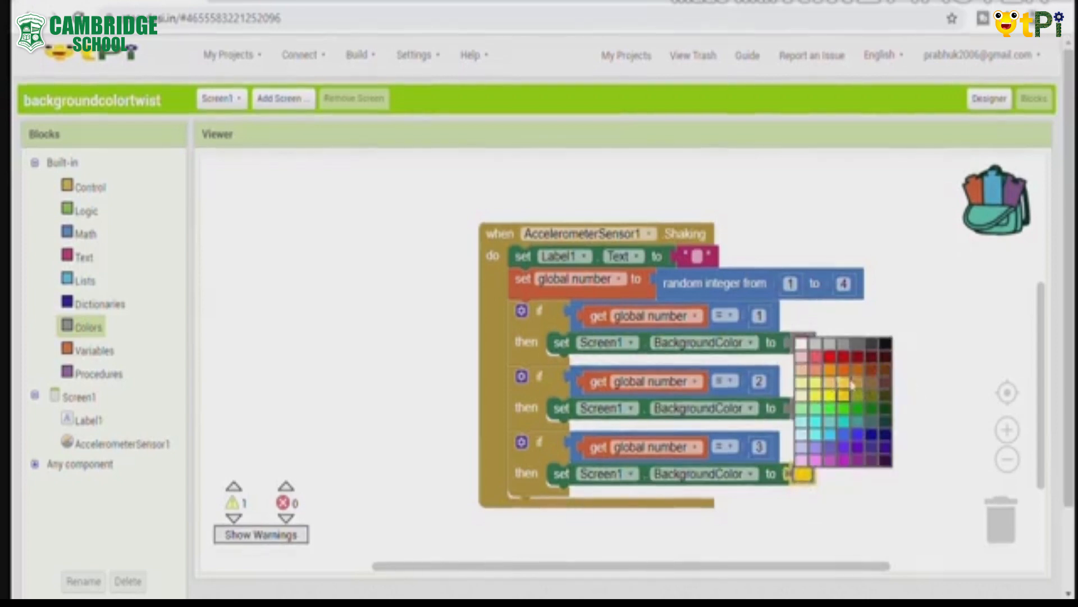
pyautogui.moveTo(915, 407)
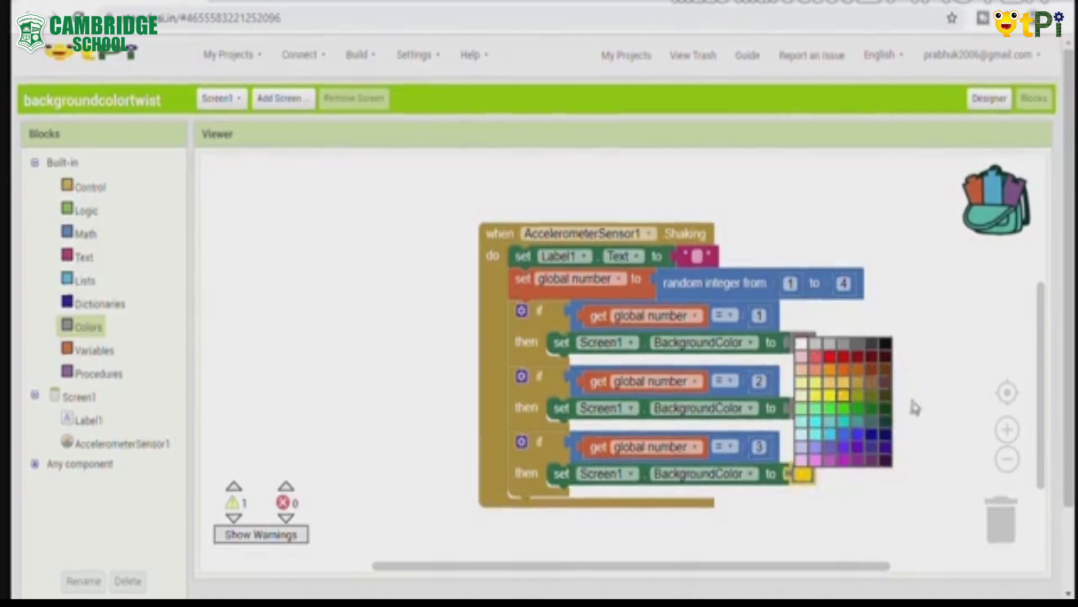
pyautogui.moveTo(858, 461)
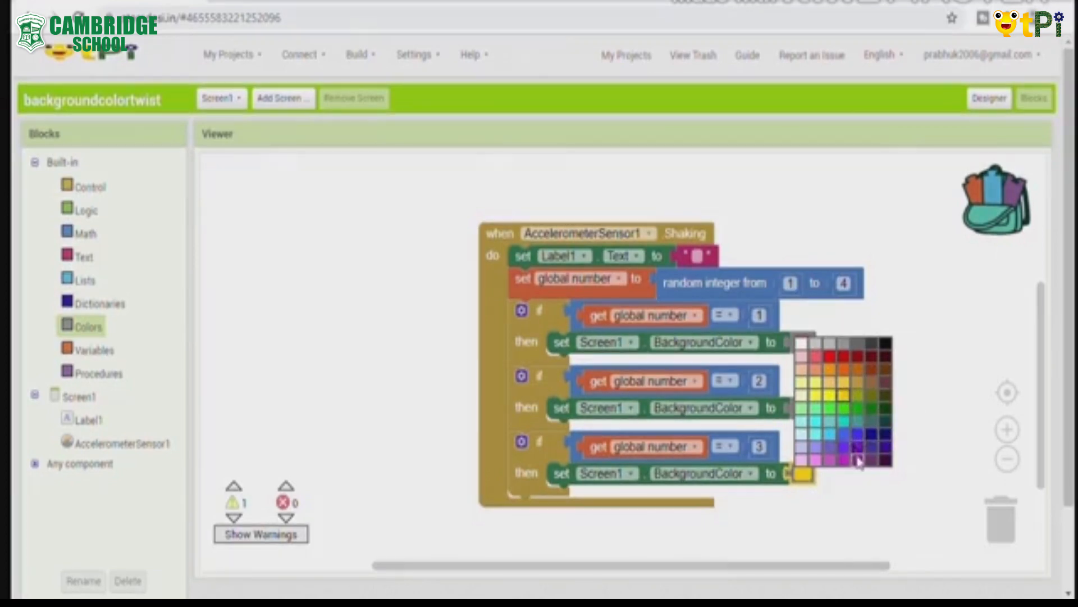
pyautogui.moveTo(855, 481)
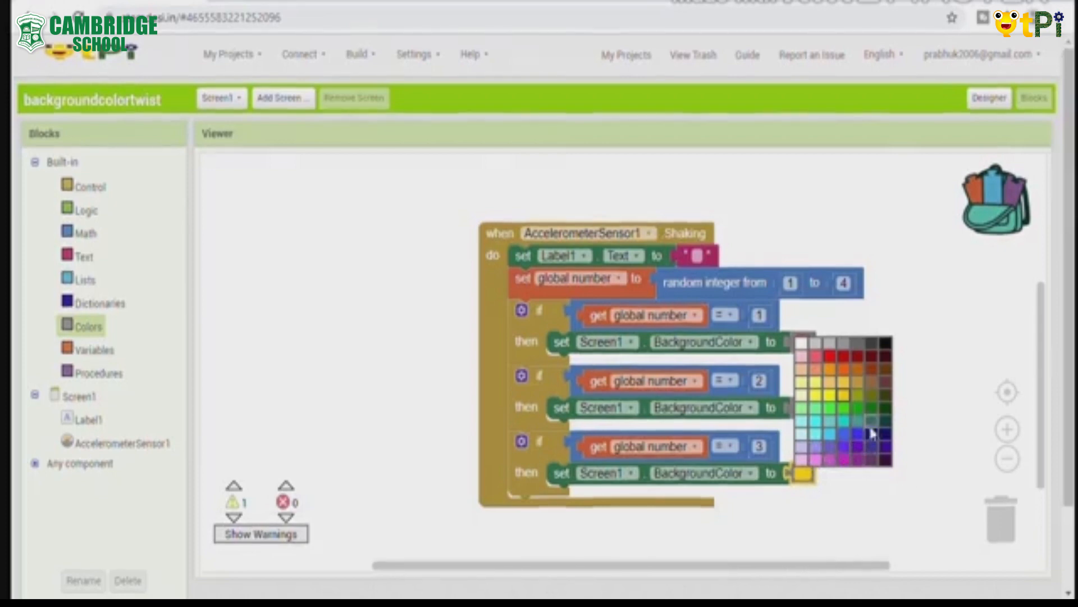
pyautogui.moveTo(845, 437)
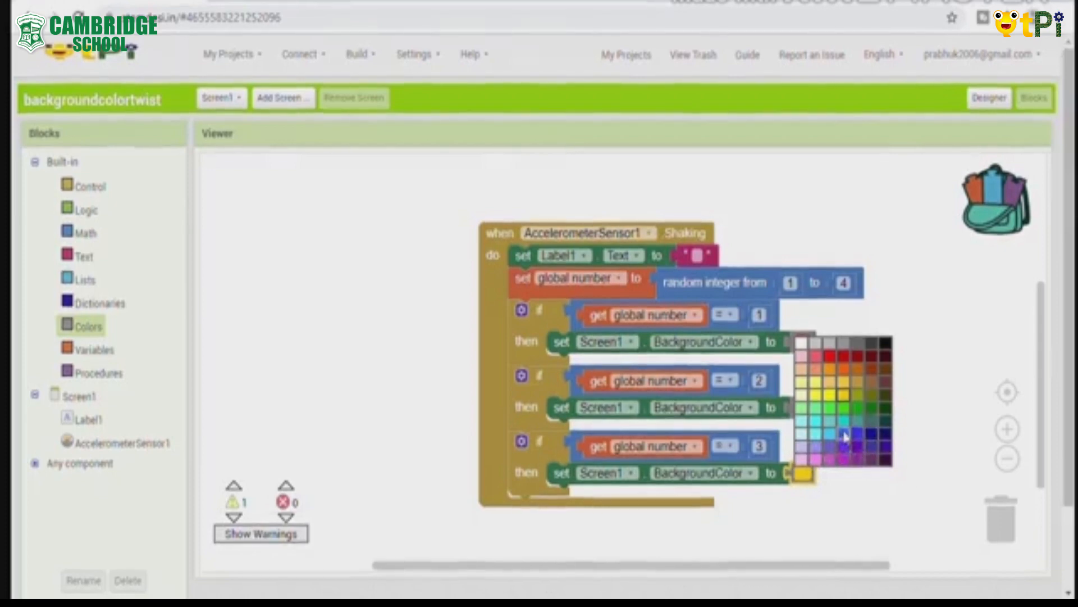
pyautogui.moveTo(829, 443)
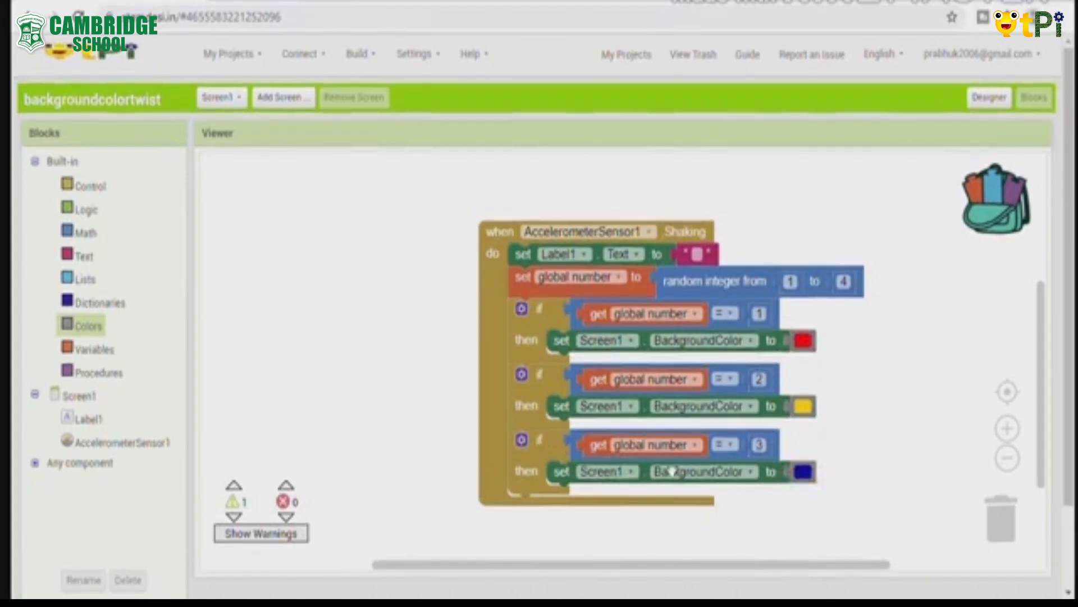
# Duplicate the third if block as a fourth branch with a teal background
pyautogui.rightClick(558, 277)
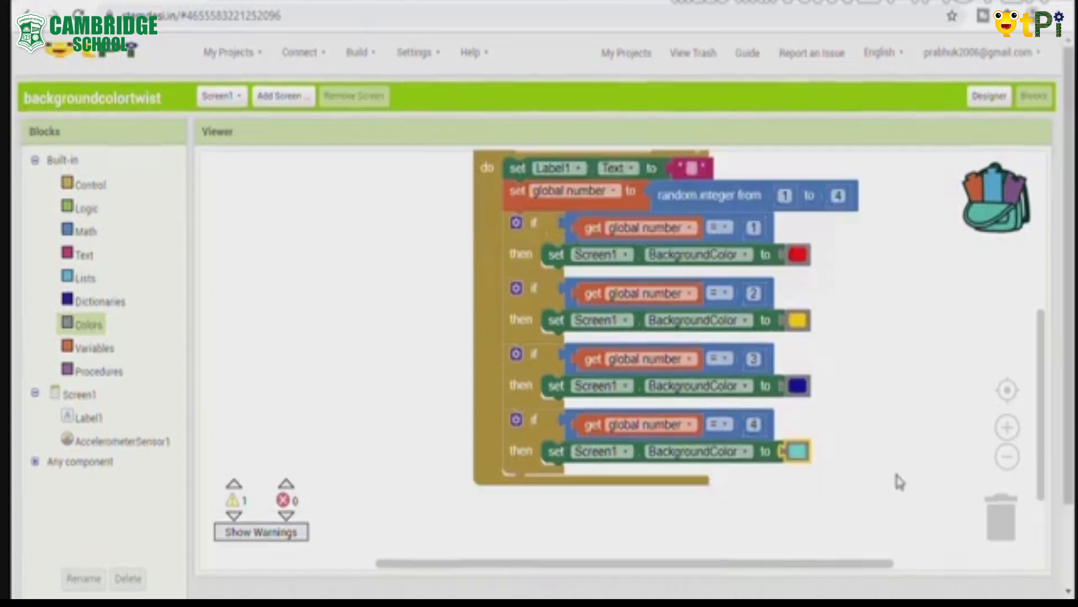
pyautogui.moveTo(794, 466)
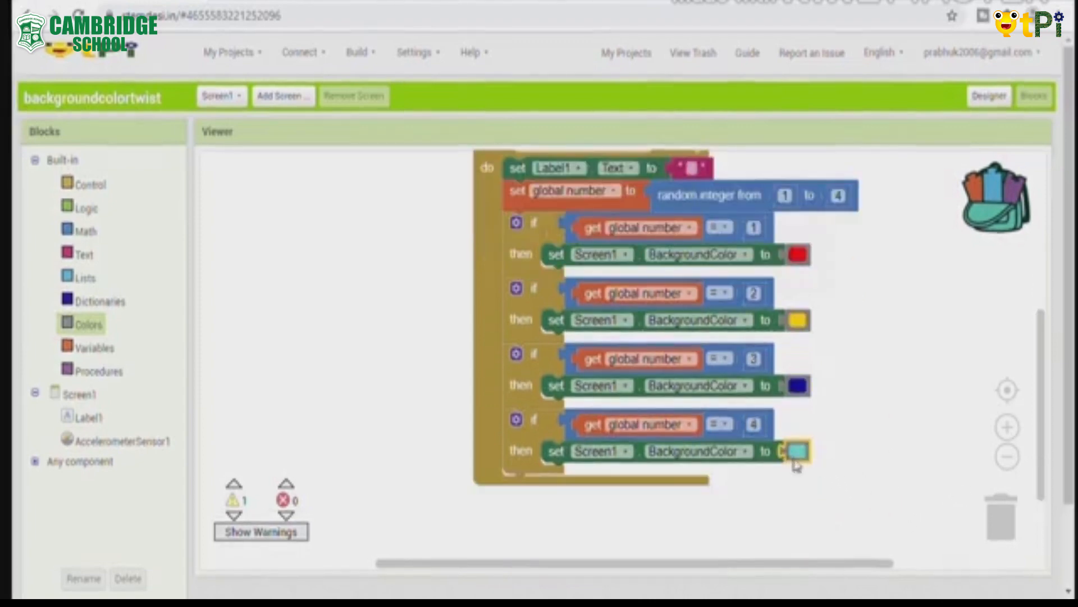
pyautogui.click(796, 450)
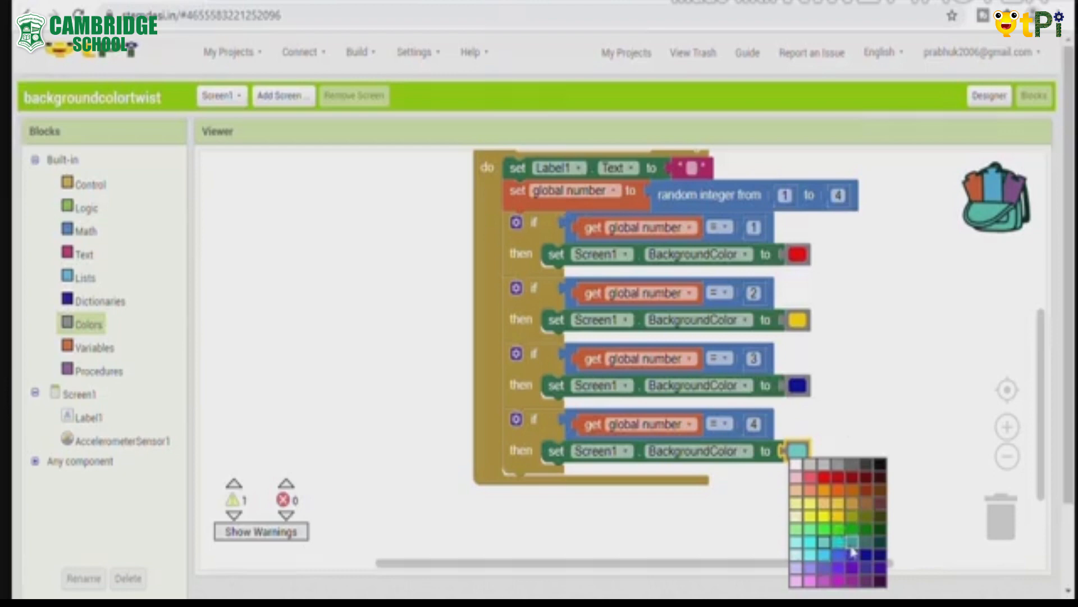
pyautogui.click(853, 550)
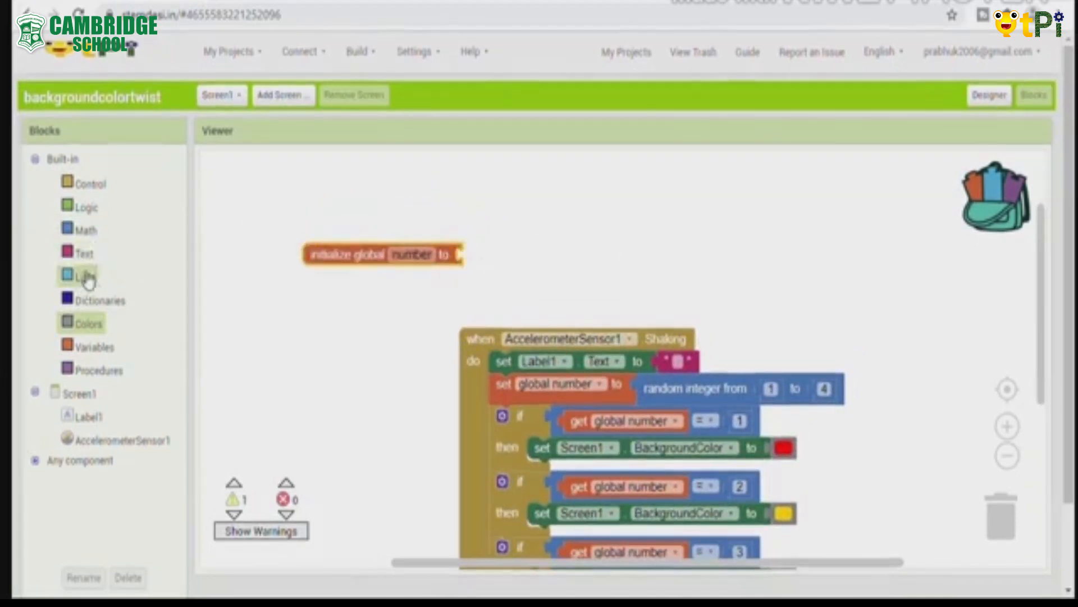
pyautogui.moveTo(83, 253)
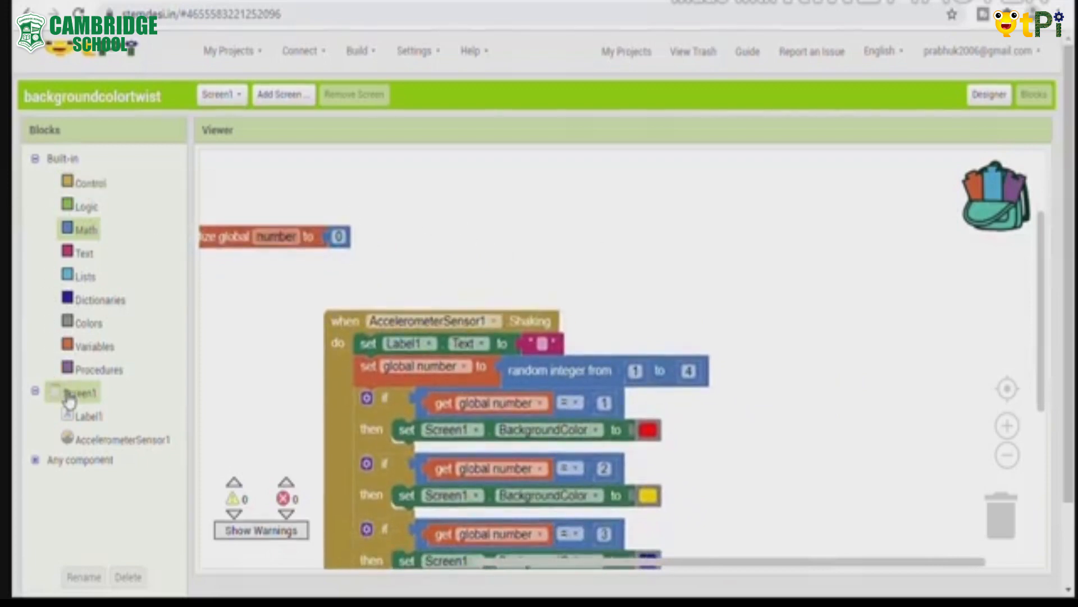
# Add a Screen1.BackPressed event containing a close application block
pyautogui.click(80, 391)
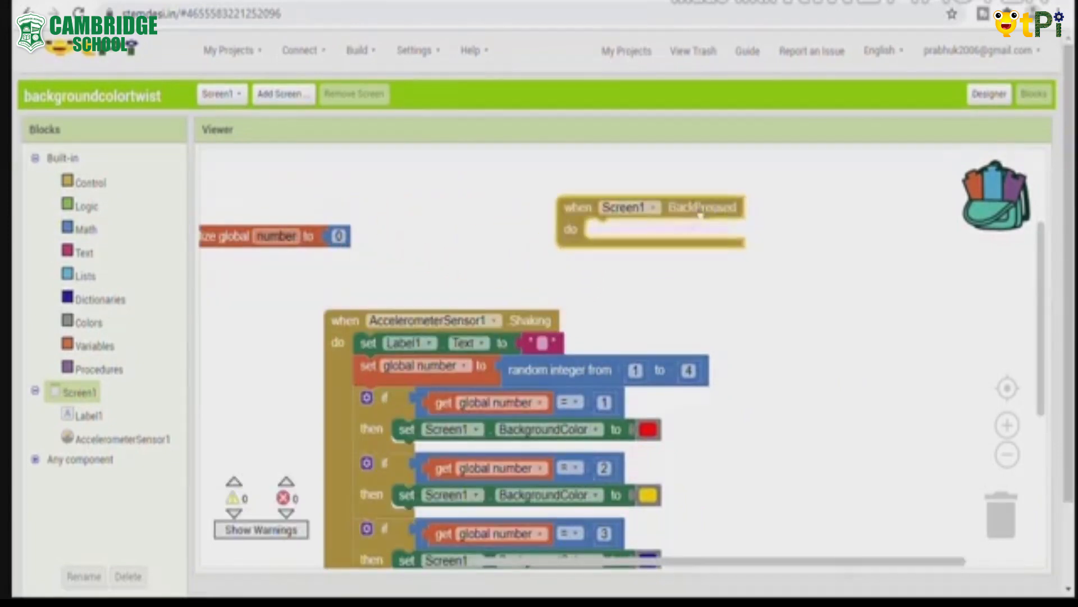
pyautogui.moveTo(583, 277)
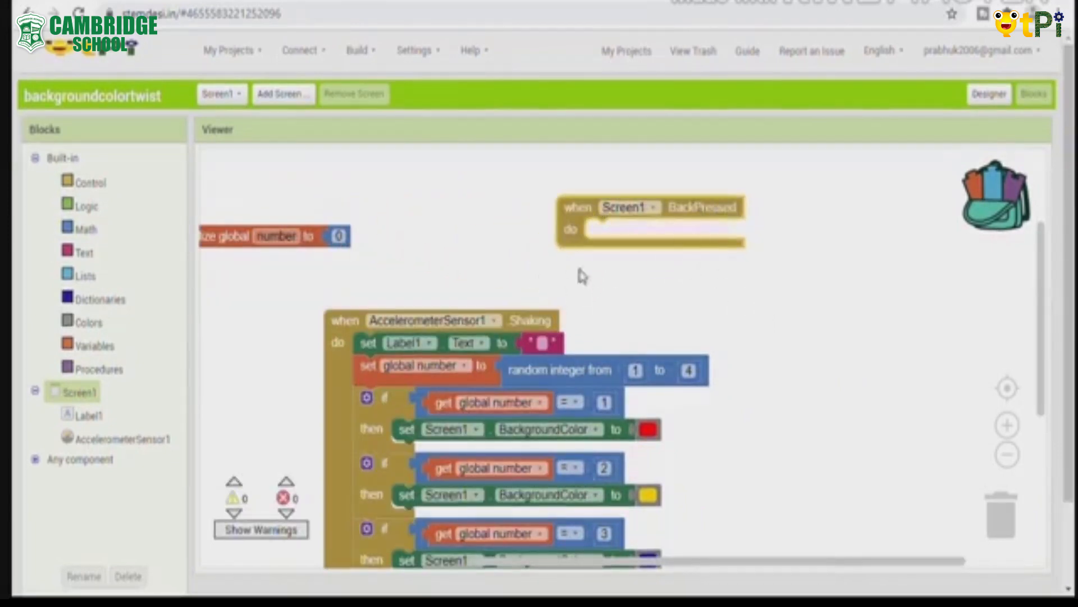
pyautogui.moveTo(41, 337)
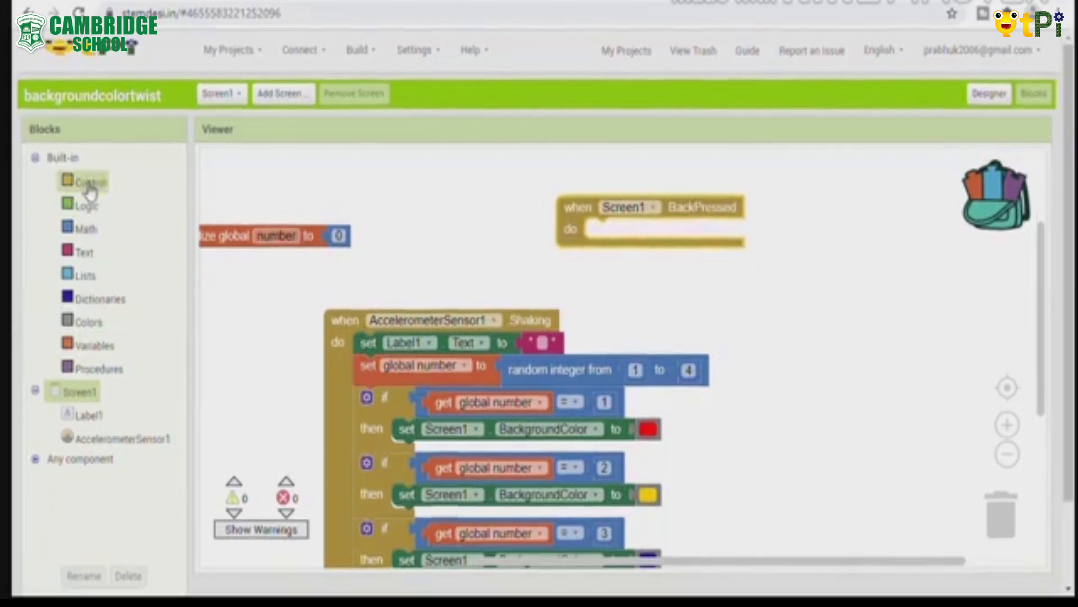
pyautogui.click(88, 181)
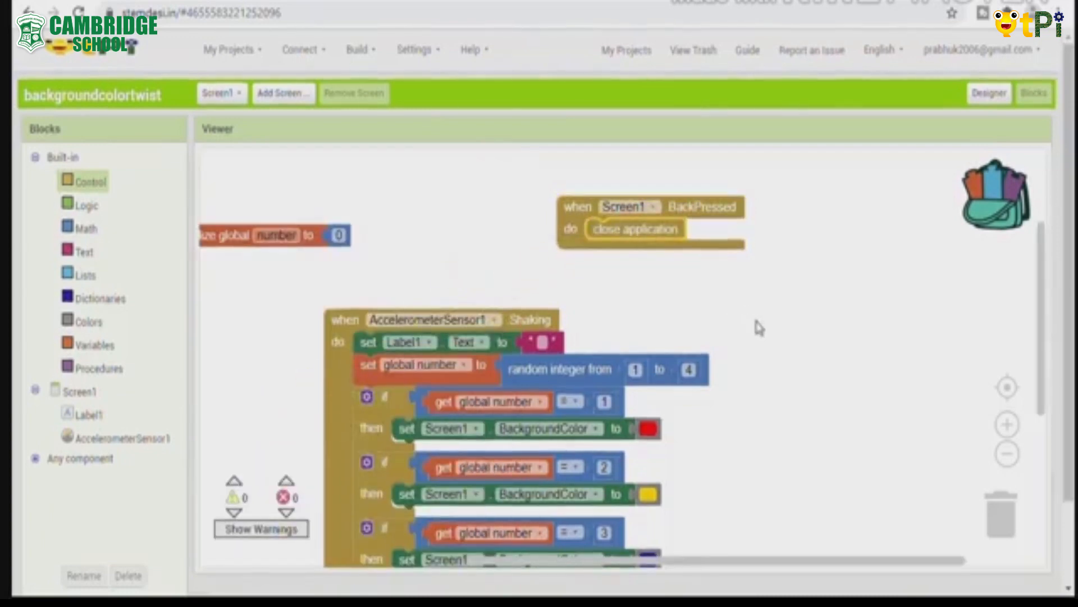
pyautogui.scroll(-3)
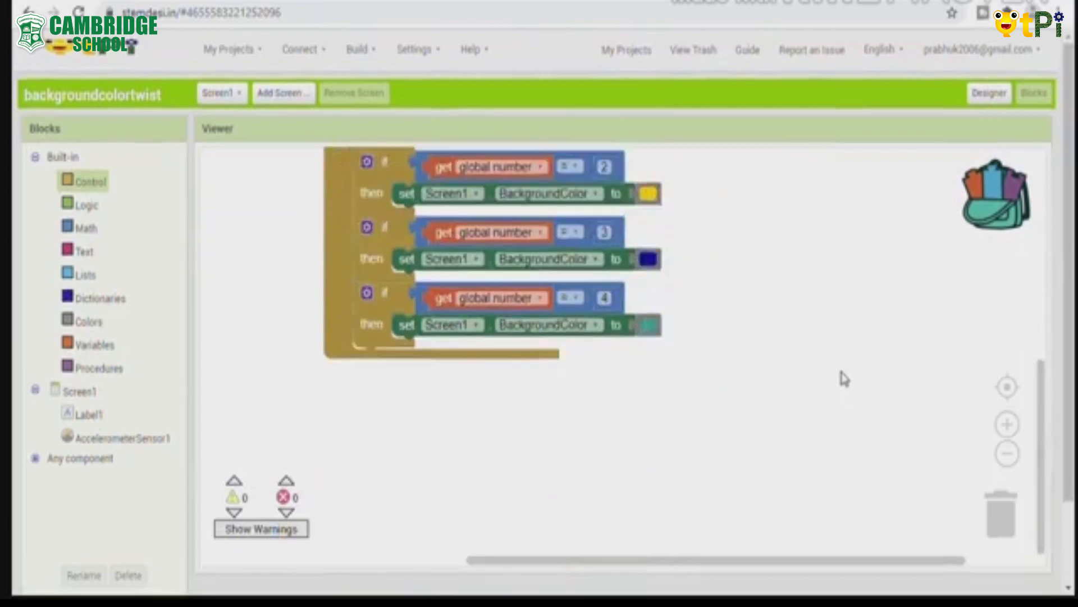
pyautogui.click(356, 49)
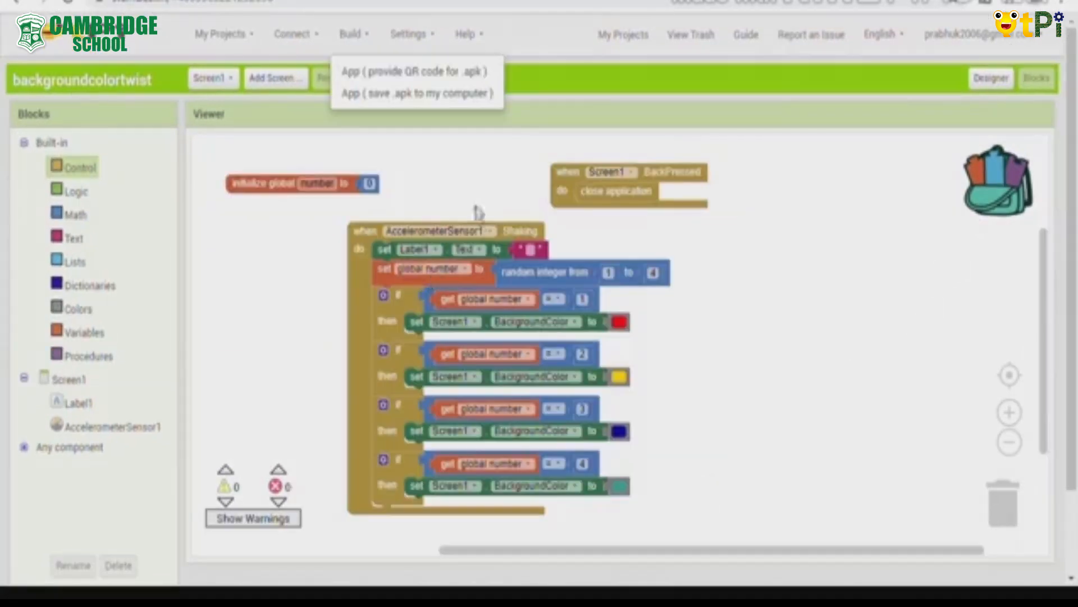
pyautogui.click(353, 33)
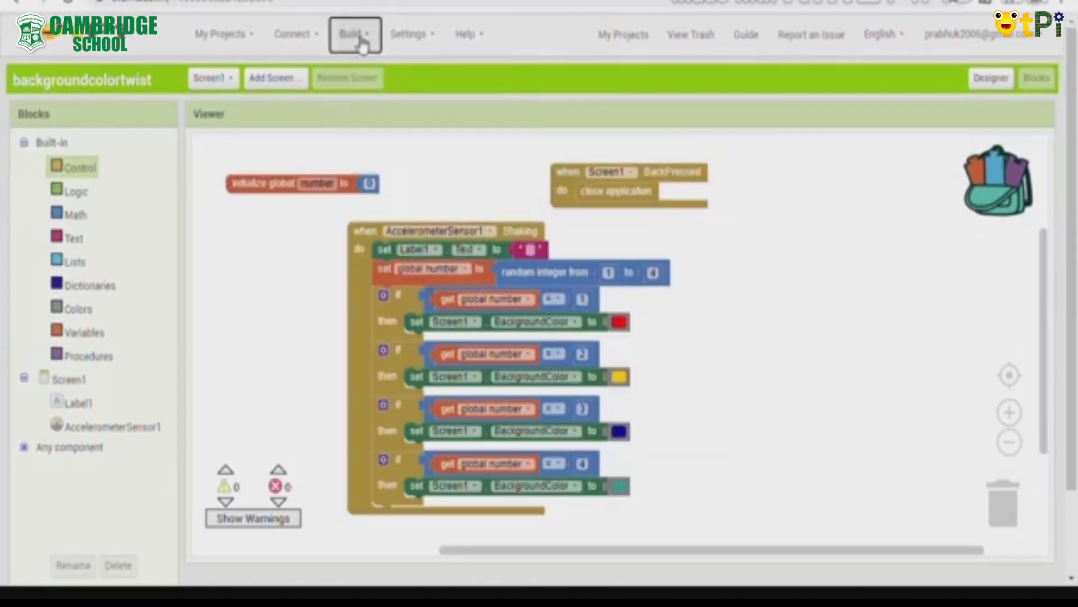
pyautogui.click(353, 33)
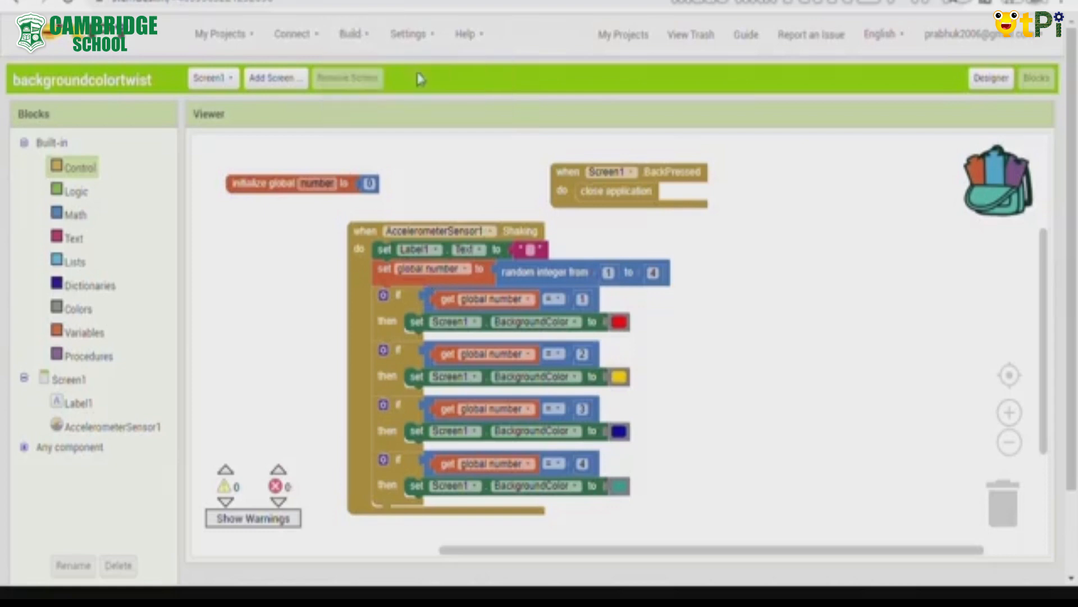
pyautogui.moveTo(787, 267)
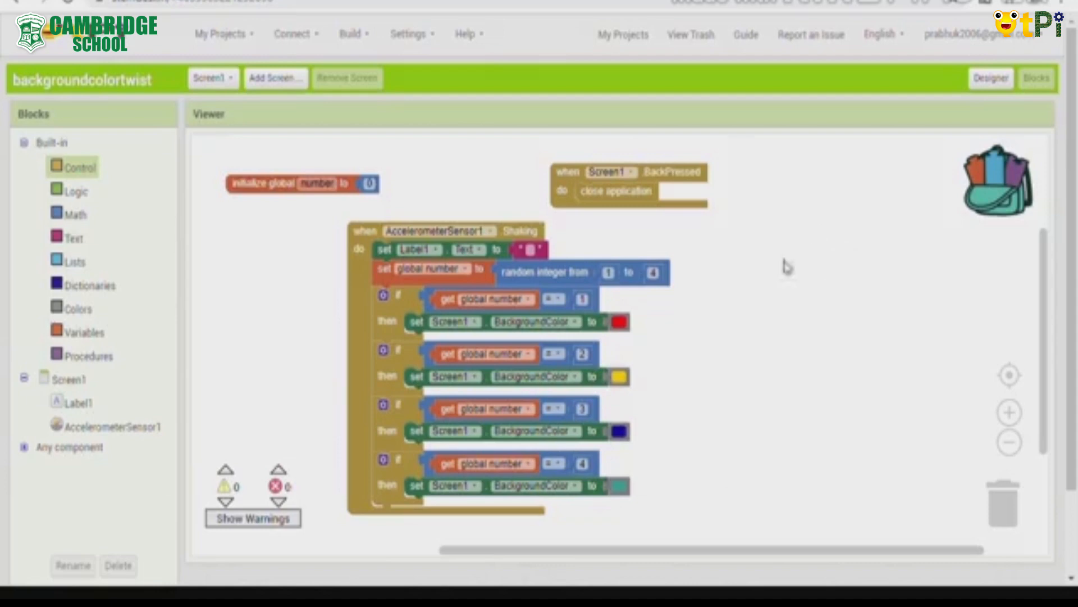
pyautogui.click(350, 33)
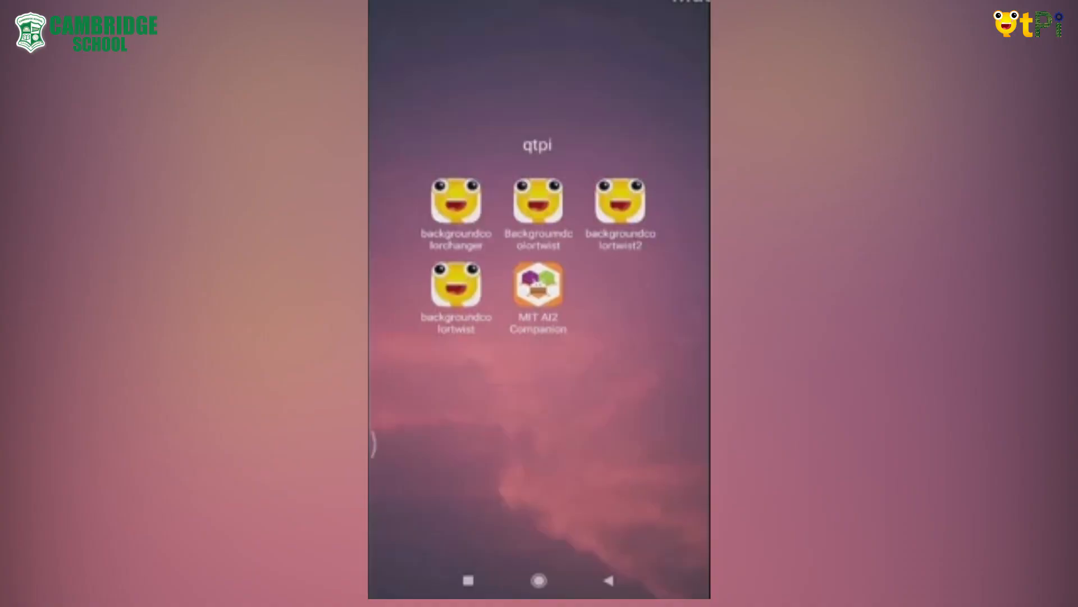
# Download the backgroundcolortwist .apk, install the update, and launch the app
pyautogui.click(538, 289)
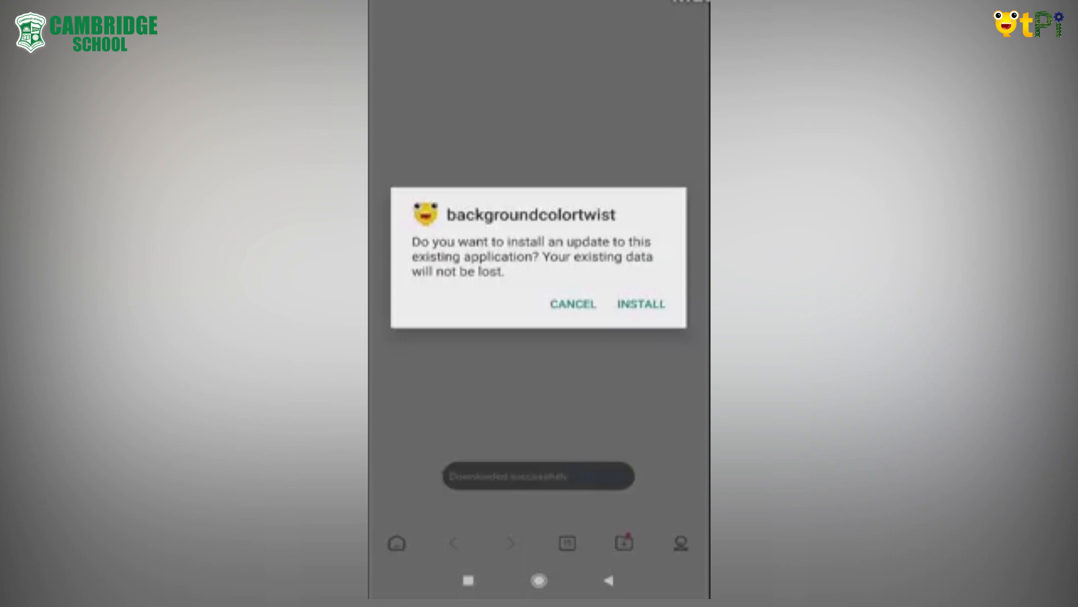
pyautogui.click(640, 304)
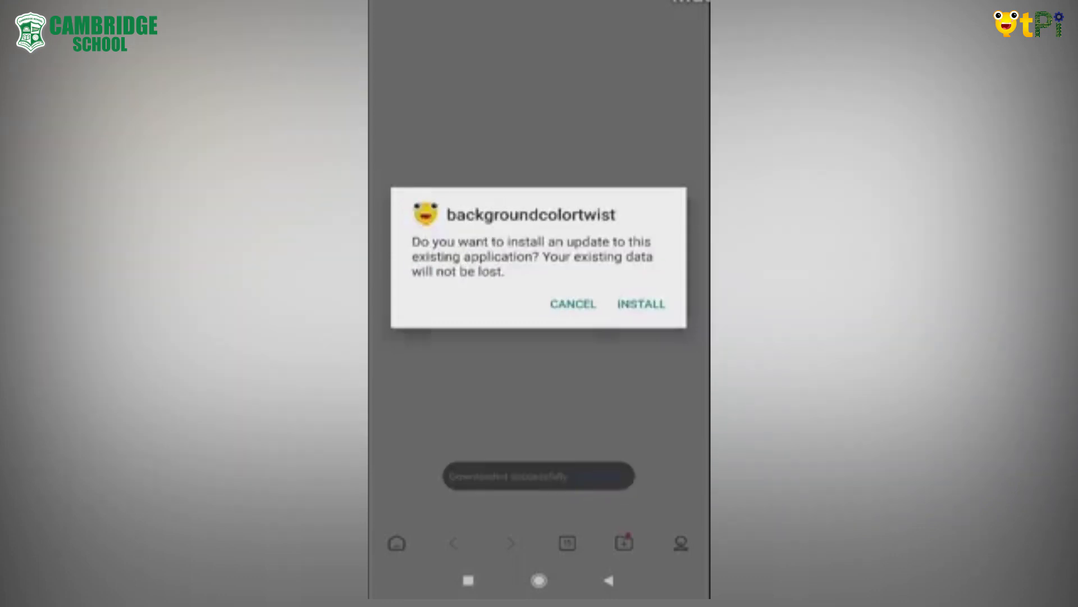
pyautogui.click(640, 304)
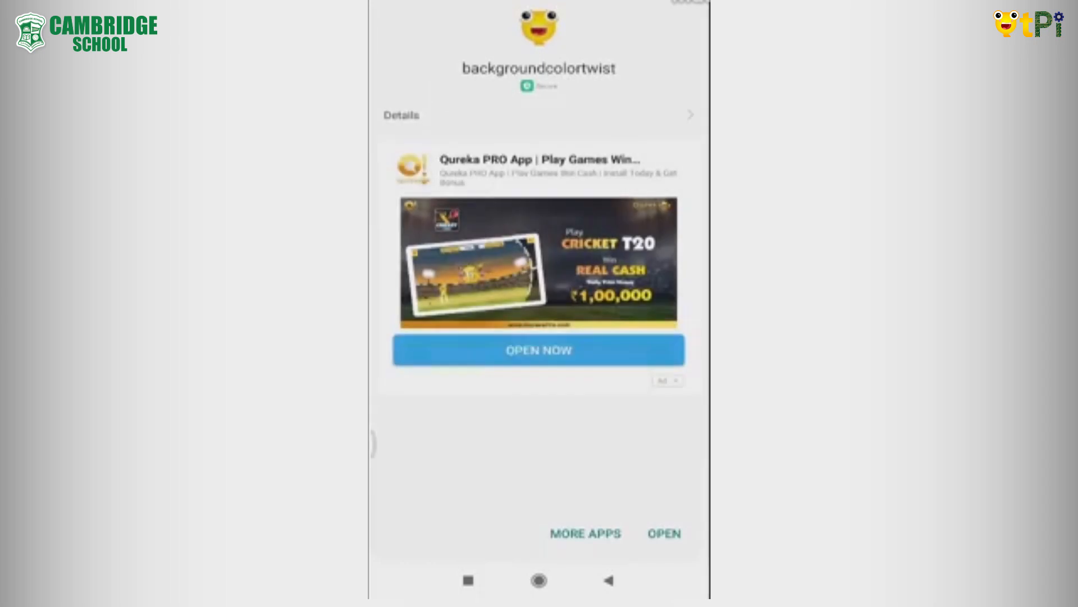
pyautogui.click(662, 533)
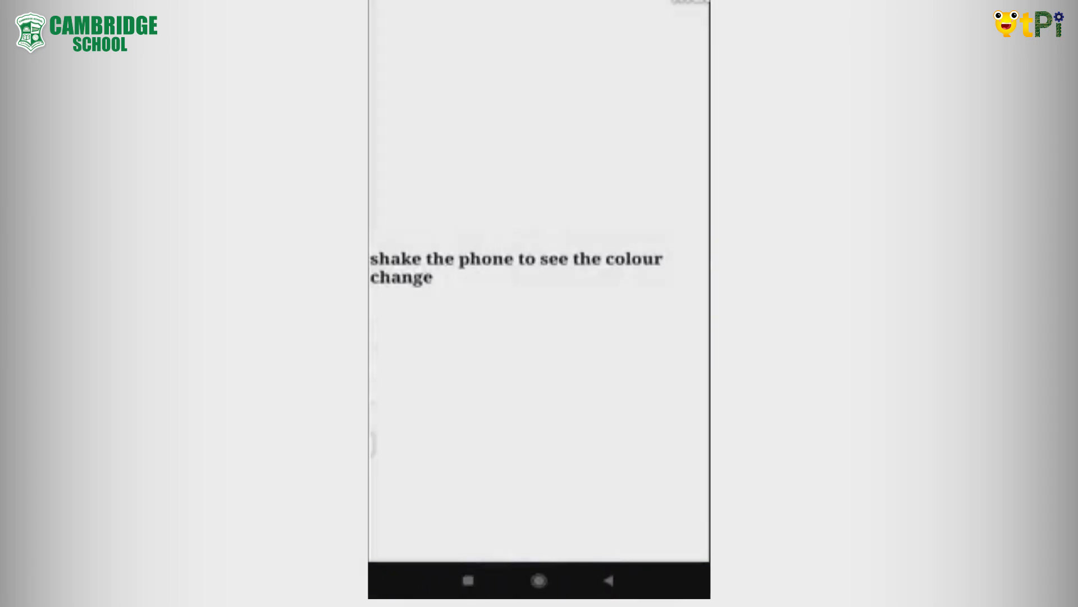